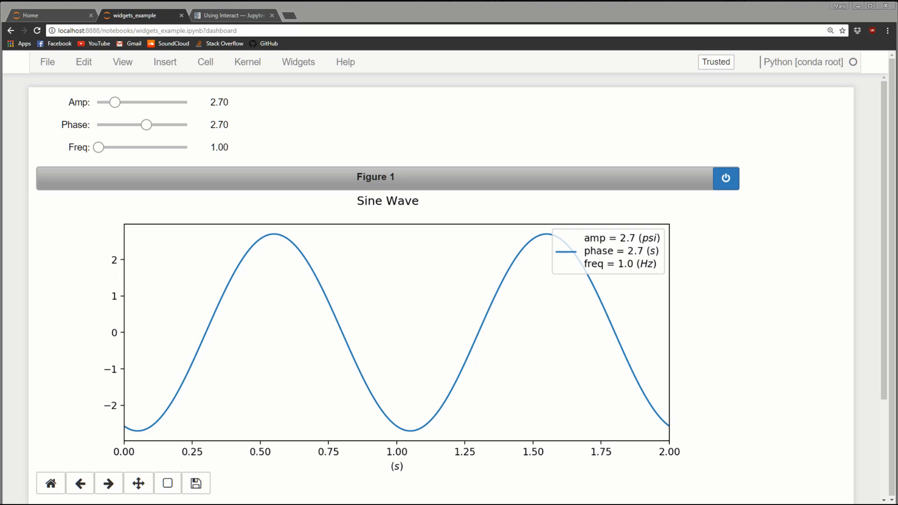
Drag the sliders to amplitude 5.2, phase 3.8 s and frequency 7.9 Hz, updating the plot
{"action": "left_click", "coordinate": [115, 102]}
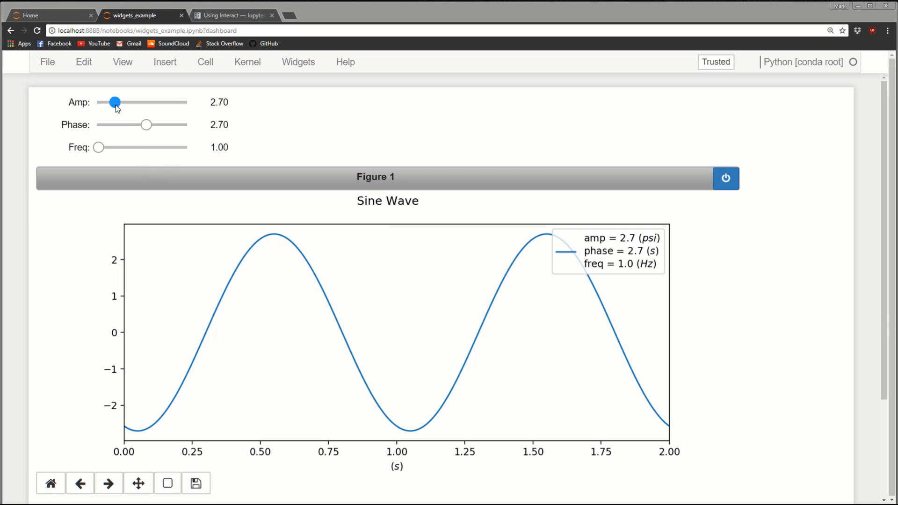
{"action": "left_click_drag", "start_coordinate": [115, 102], "coordinate": [102, 102]}
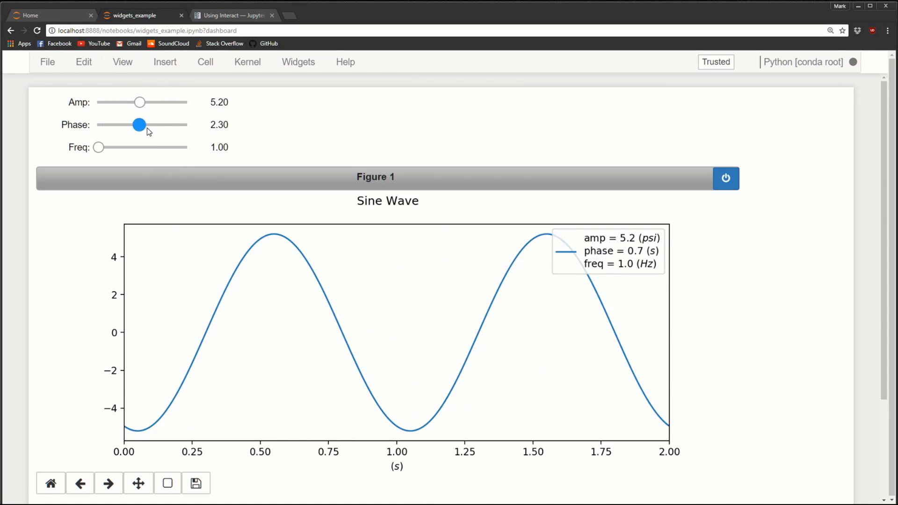
{"action": "left_click_drag", "start_coordinate": [99, 147], "coordinate": [160, 146]}
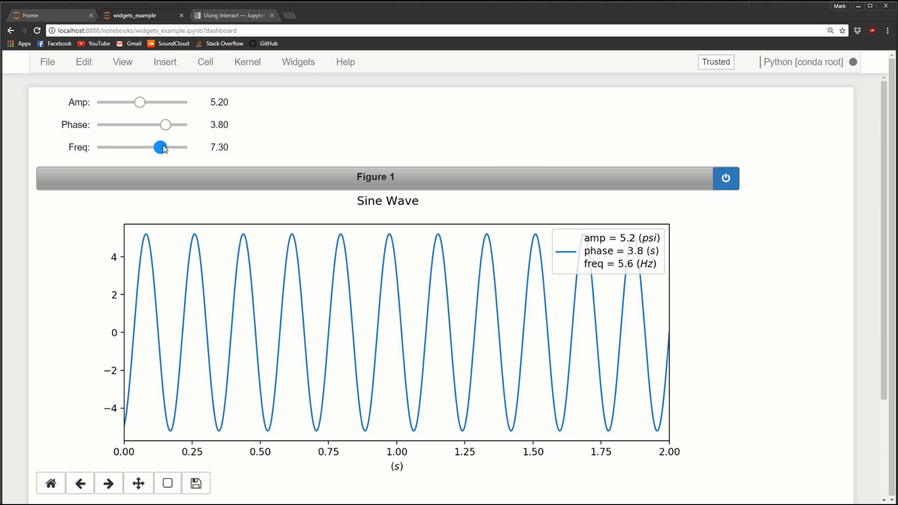
{"action": "left_click_drag", "start_coordinate": [160, 147], "coordinate": [167, 147]}
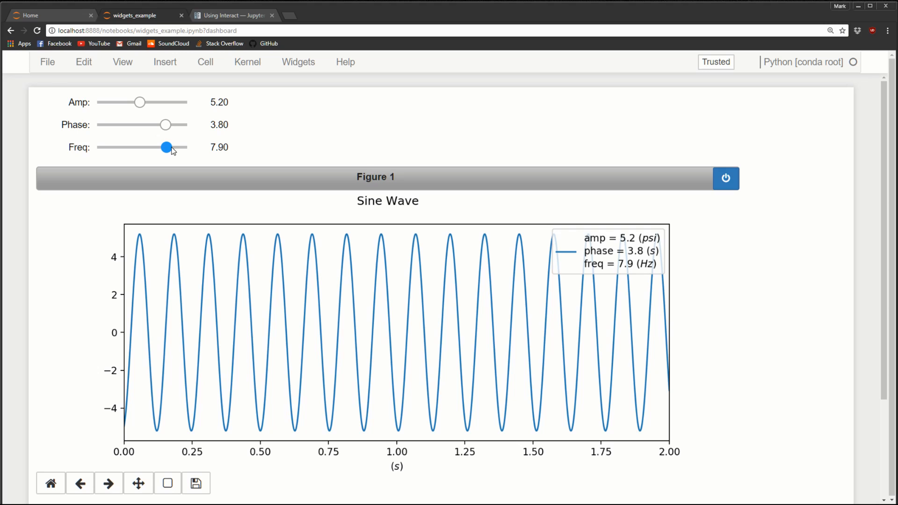
{"action": "left_click", "coordinate": [232, 15]}
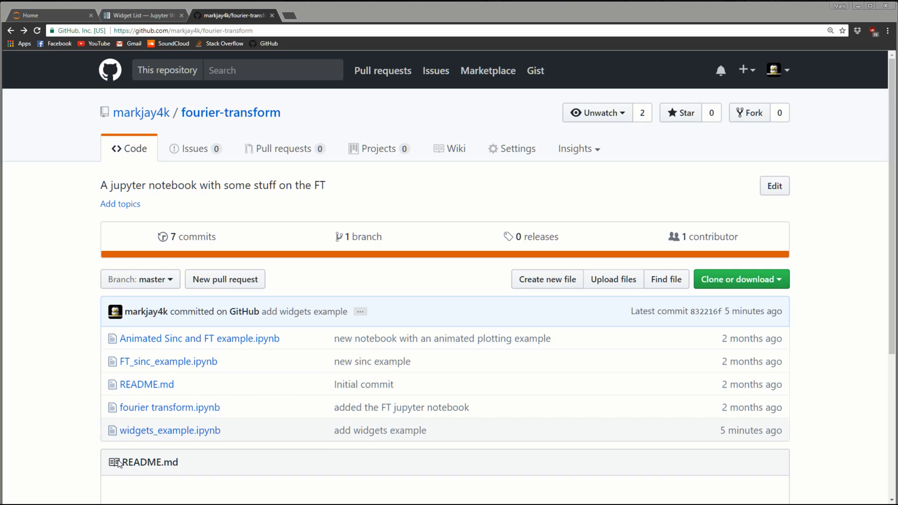
{"action": "mouse_move", "coordinate": [153, 435]}
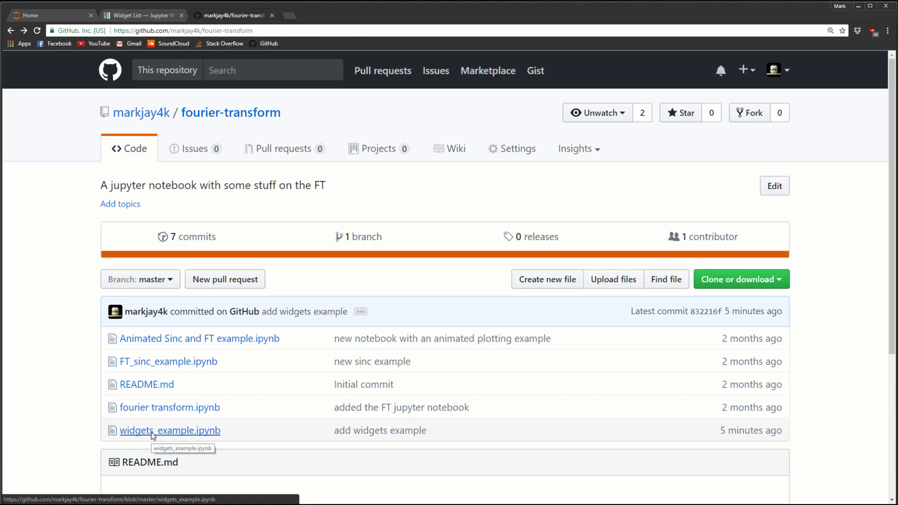
View widgets_example.ipynb's update_plot code on GitHub, then return to the Jupyter home list
{"action": "left_click", "coordinate": [170, 430]}
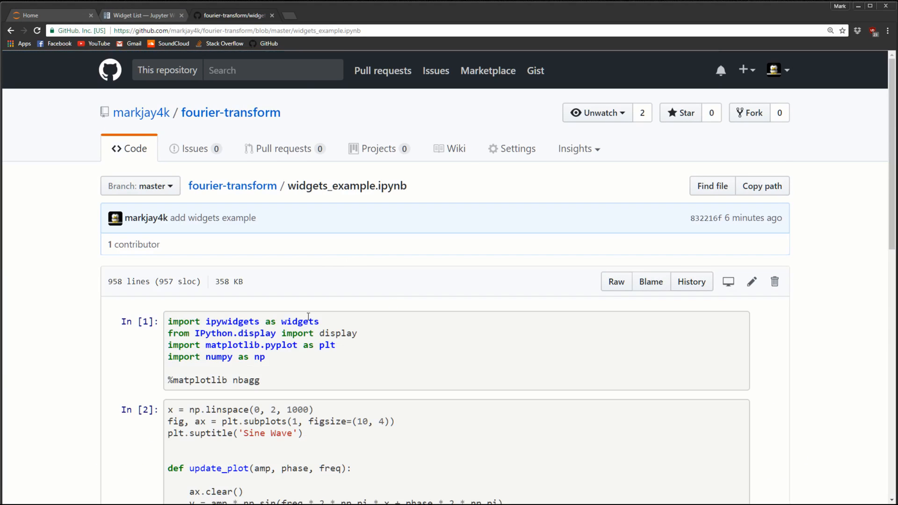
{"action": "scroll", "scroll_direction": "down", "scroll_amount": 3}
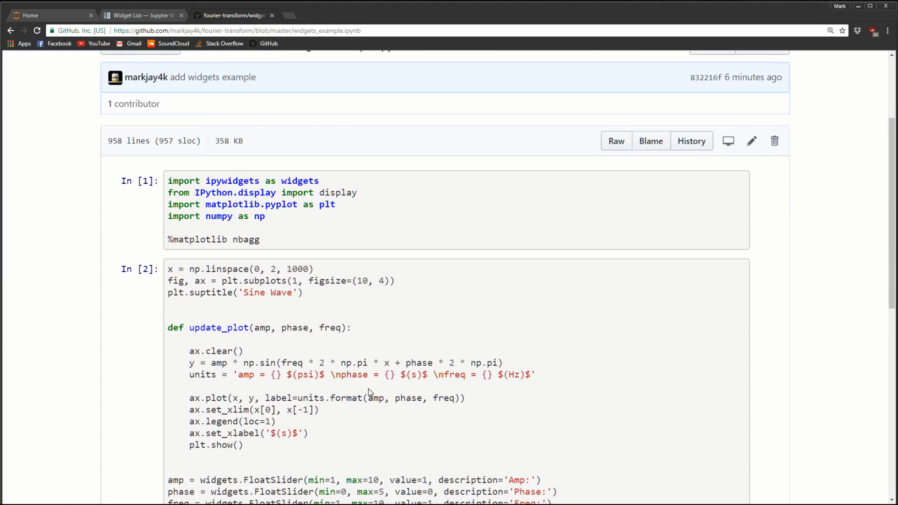
{"action": "mouse_move", "coordinate": [368, 340]}
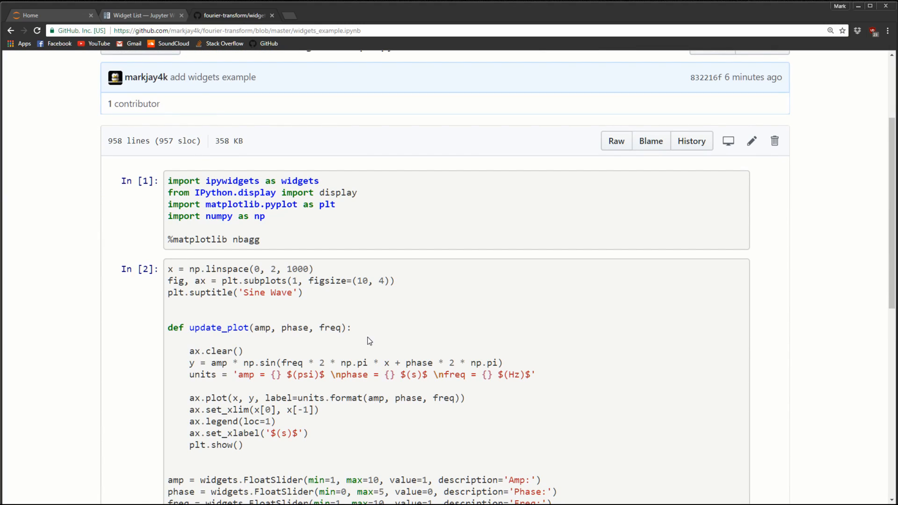
{"action": "left_click", "coordinate": [33, 15]}
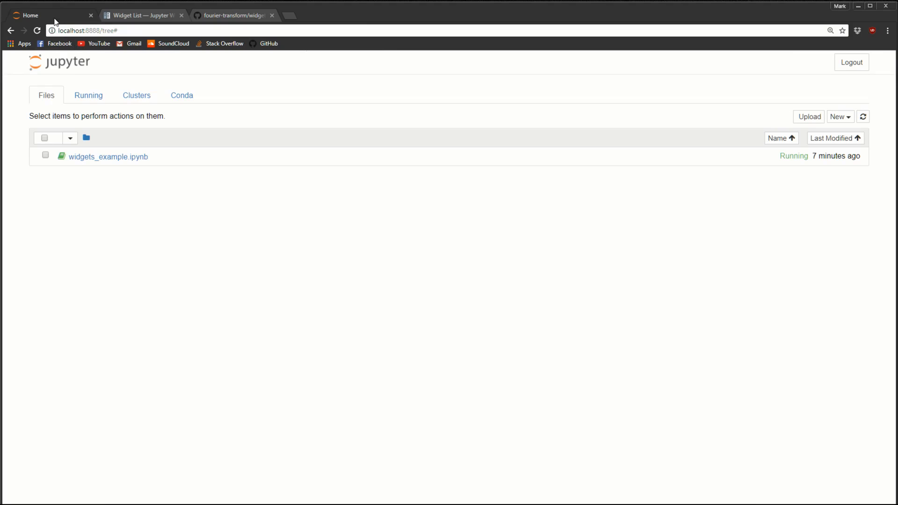
{"action": "mouse_move", "coordinate": [170, 199]}
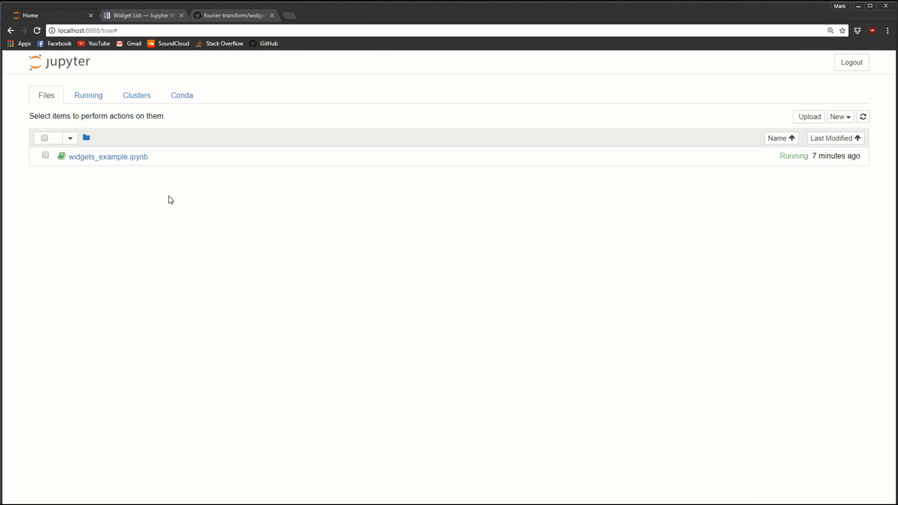
{"action": "mouse_move", "coordinate": [847, 120]}
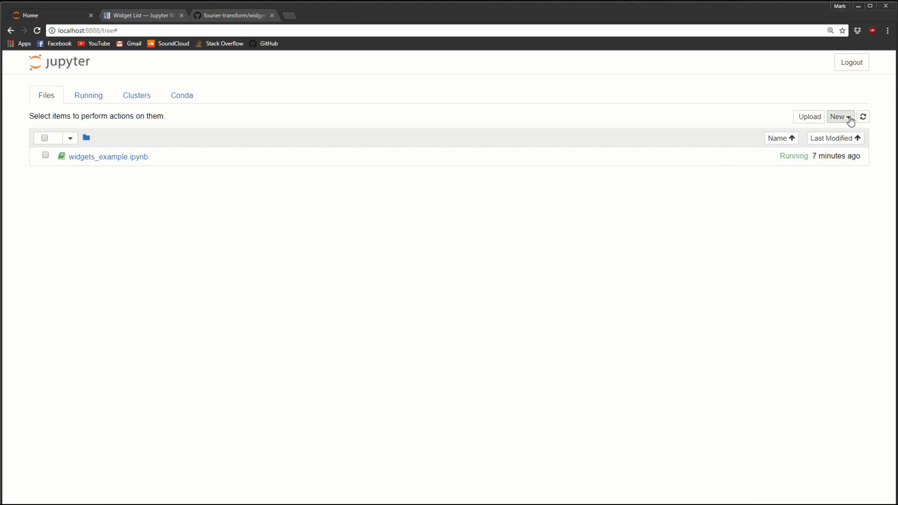
Create a new Python [default] notebook from the New menu
{"action": "left_click", "coordinate": [839, 116]}
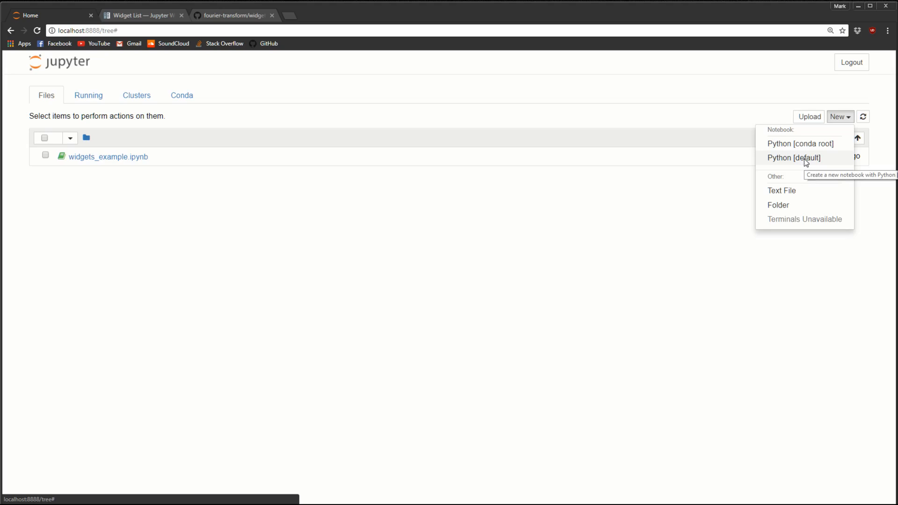
{"action": "left_click", "coordinate": [793, 157]}
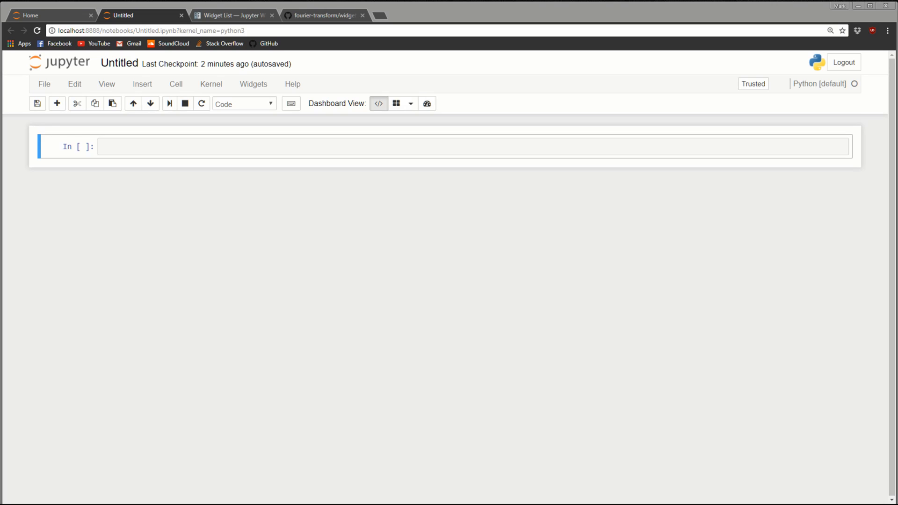
{"action": "mouse_move", "coordinate": [709, 264]}
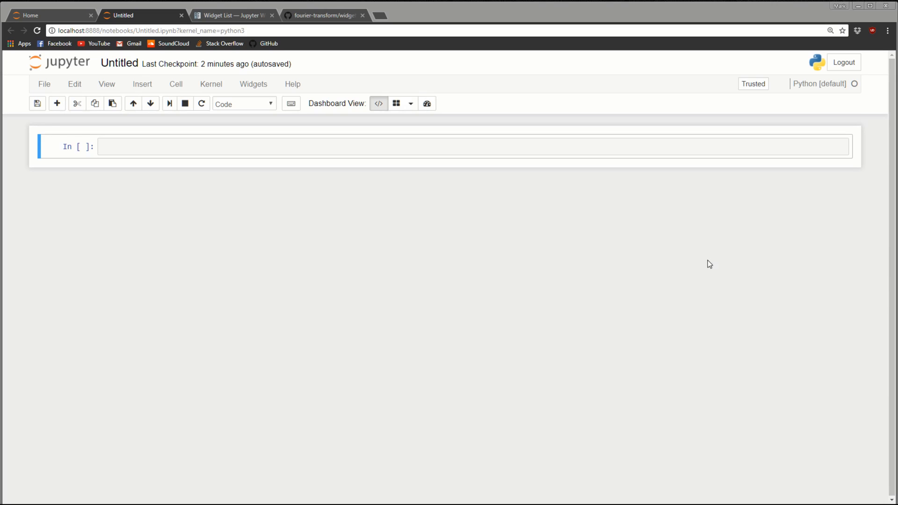
{"action": "mouse_move", "coordinate": [219, 17]}
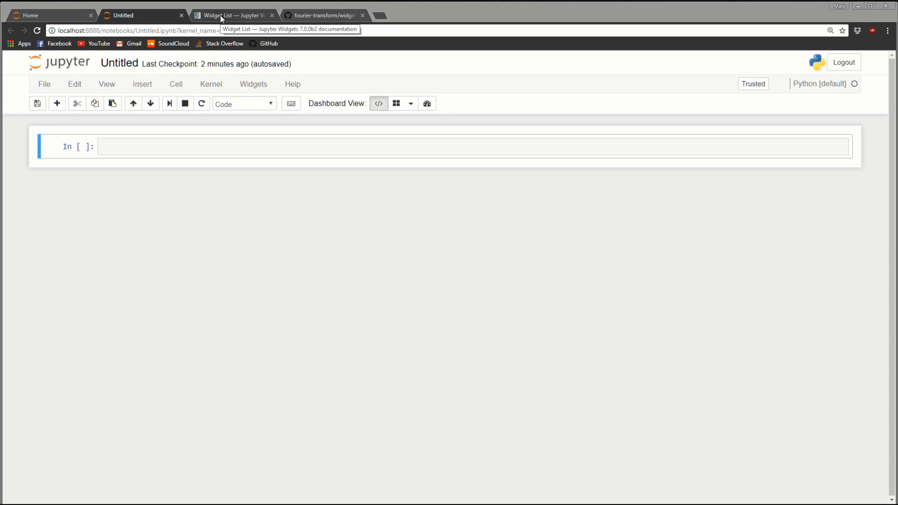
Switch to the Widget List documentation page with the IntSlider example
{"action": "left_click", "coordinate": [232, 15]}
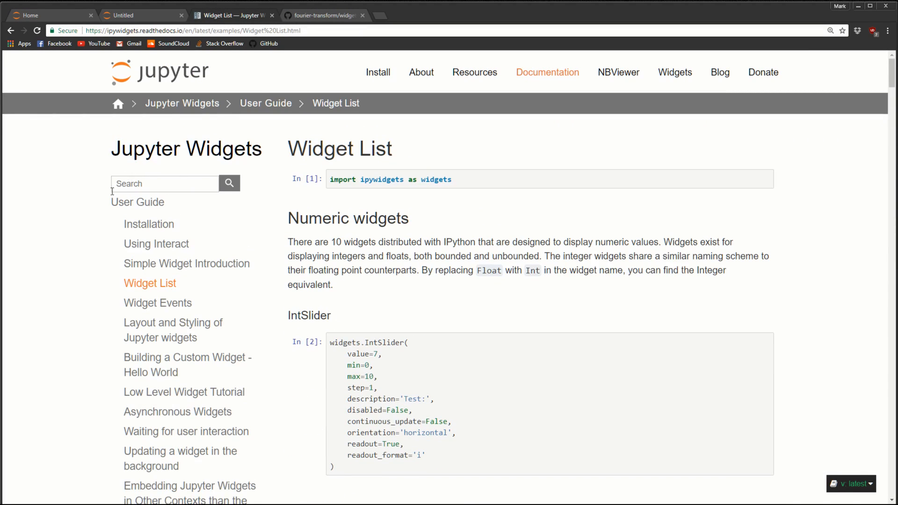
{"action": "mouse_move", "coordinate": [346, 233]}
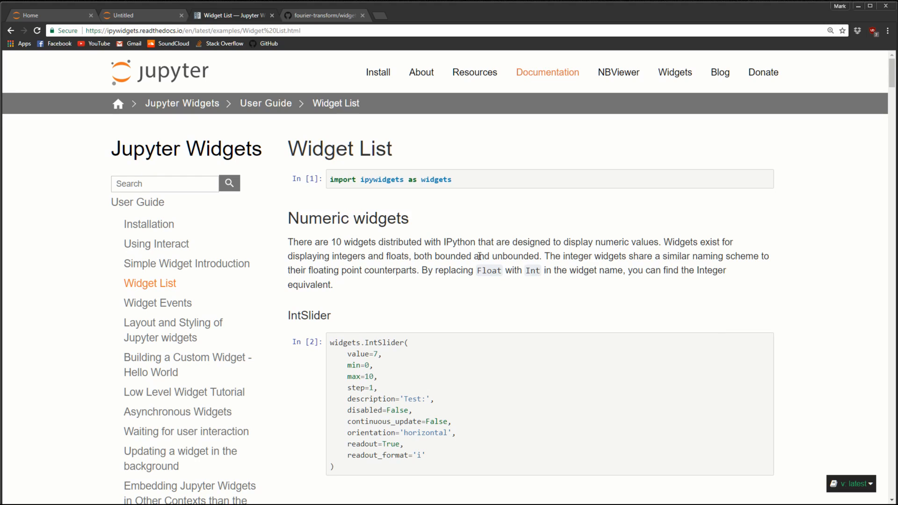
{"action": "mouse_move", "coordinate": [124, 294]}
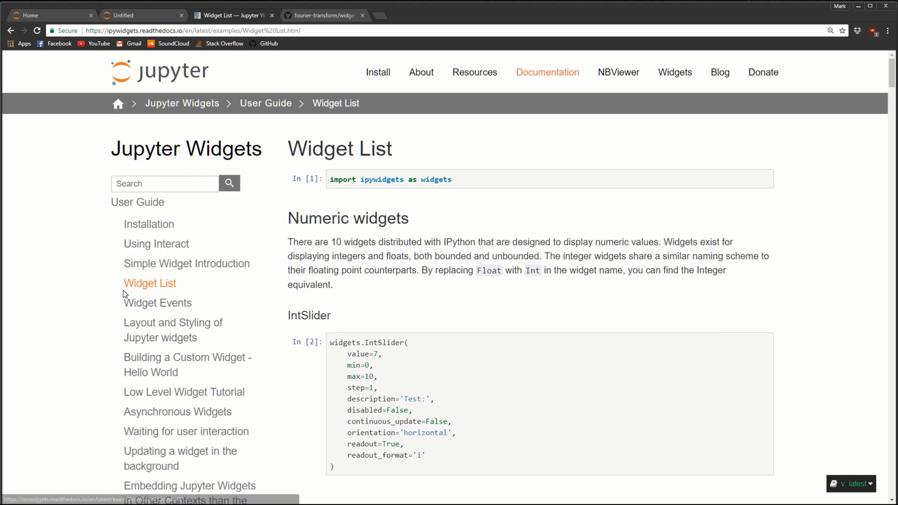
{"action": "mouse_move", "coordinate": [94, 306]}
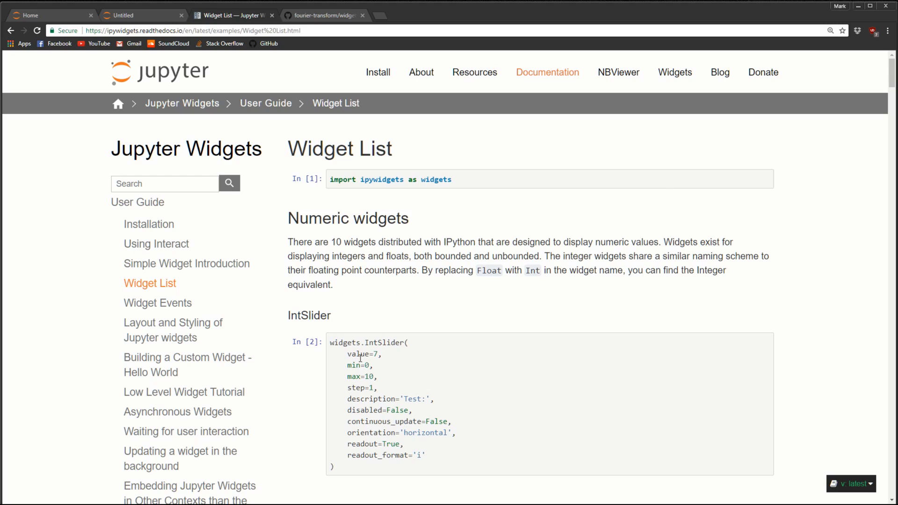
{"action": "mouse_move", "coordinate": [515, 322]}
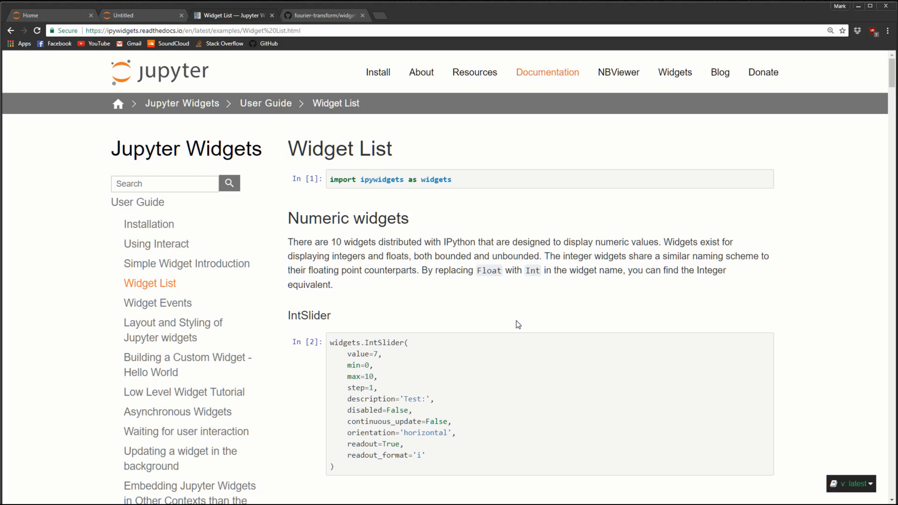
{"action": "mouse_move", "coordinate": [582, 225]}
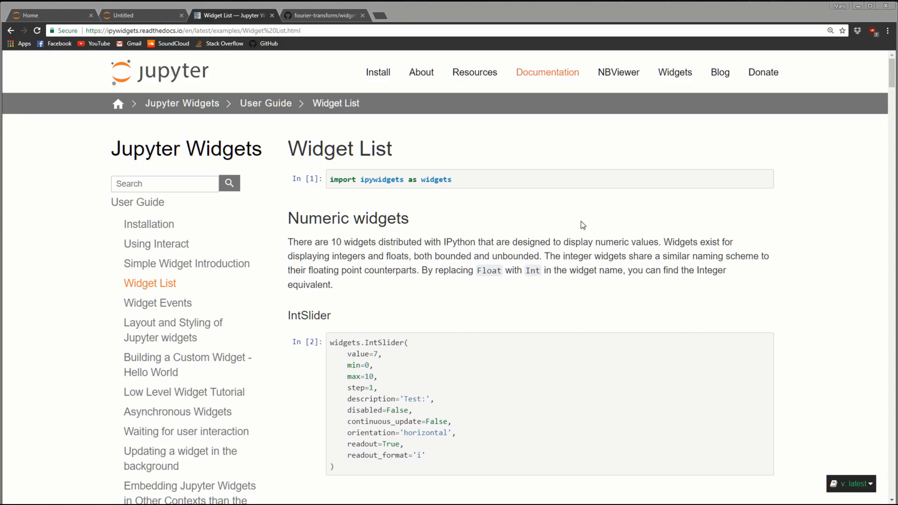
Write the import lines for ipywidgets as widgets and display from IPython.display
{"action": "left_click", "coordinate": [125, 15]}
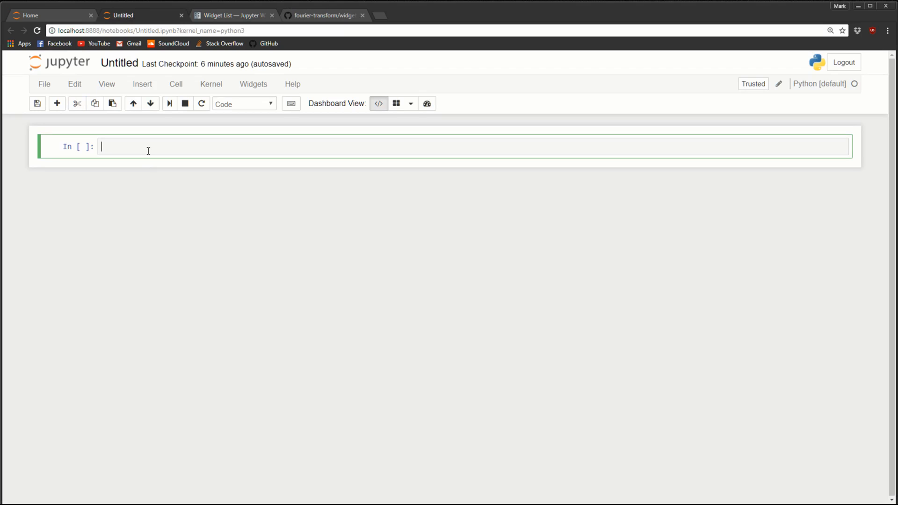
{"action": "type", "text": "impor"}
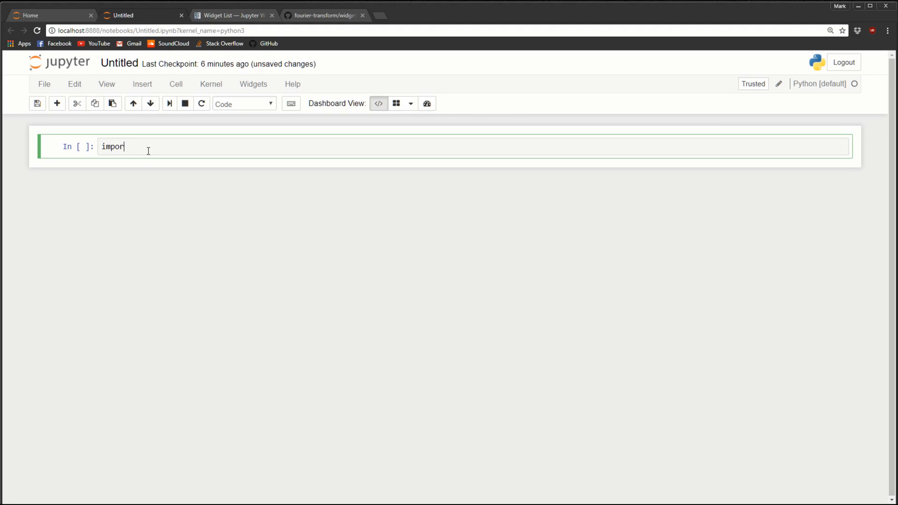
{"action": "type", "text": "t ipy"}
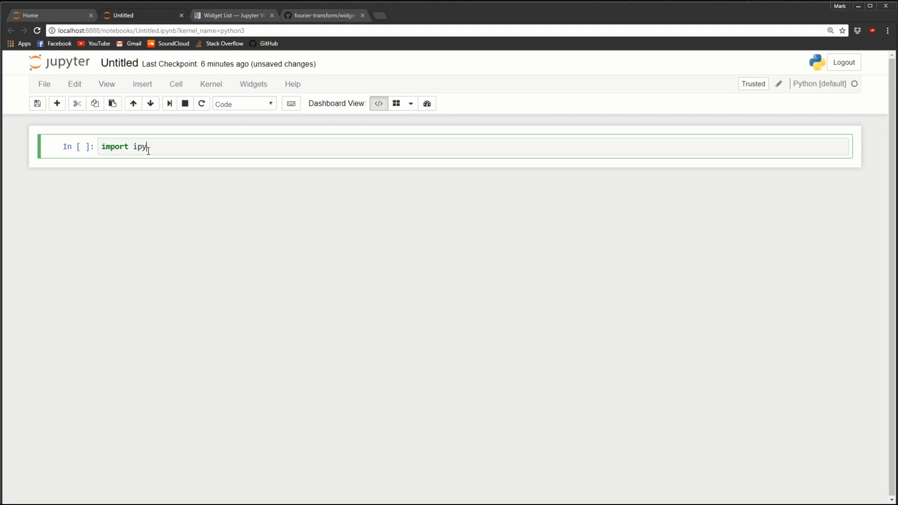
{"action": "type", "text": "widgets as"}
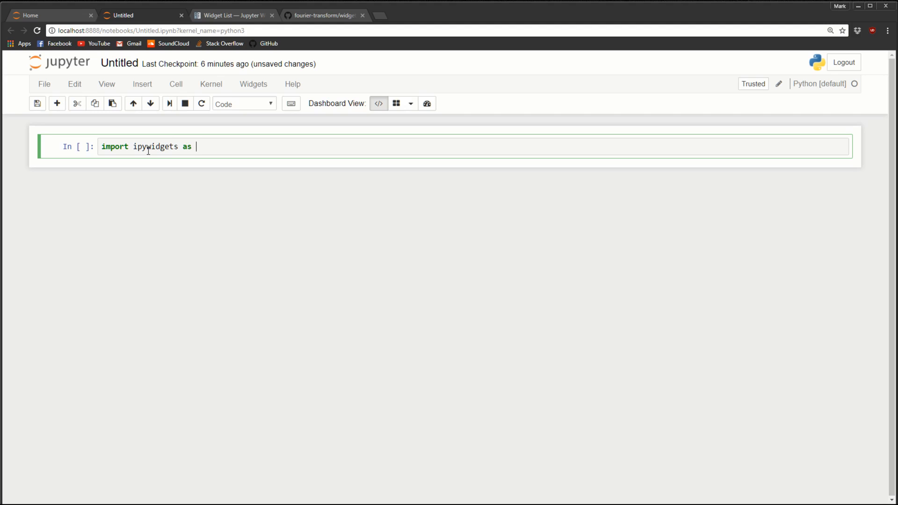
{"action": "type", "text": "widgets"}
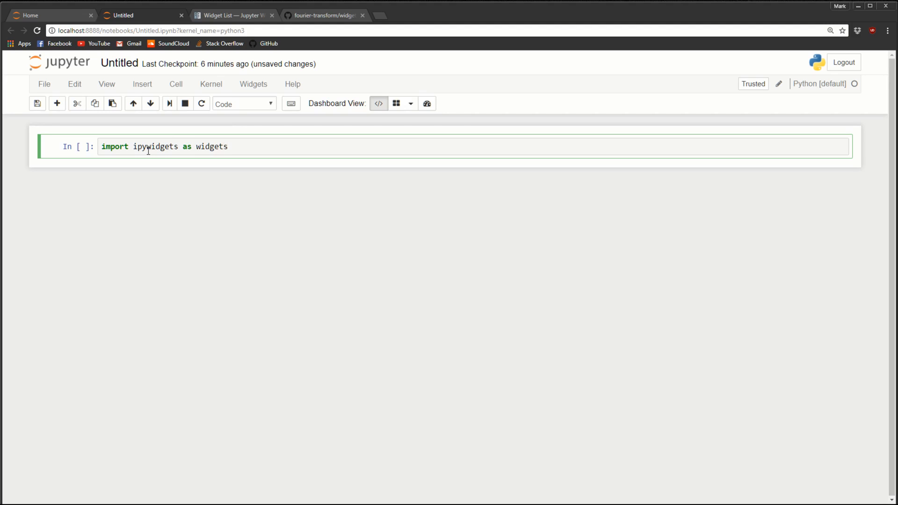
{"action": "key", "text": "Enter"}
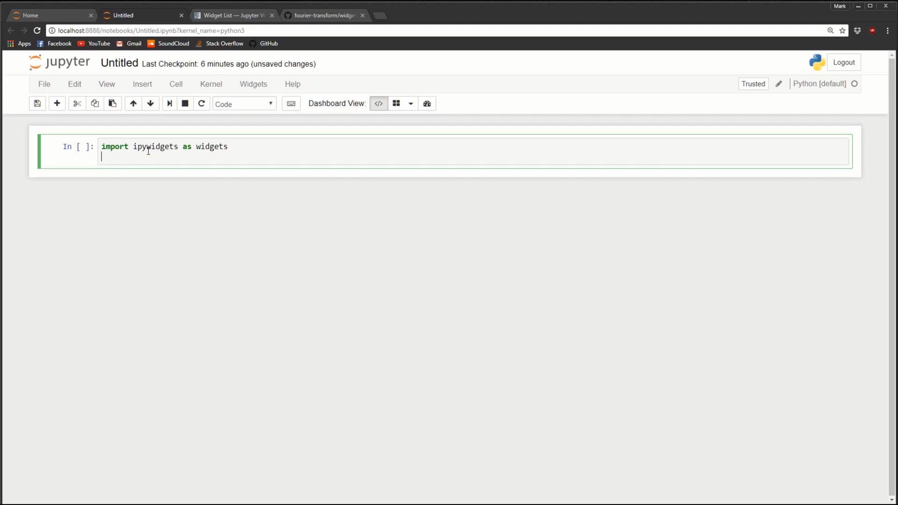
{"action": "type", "text": "from"}
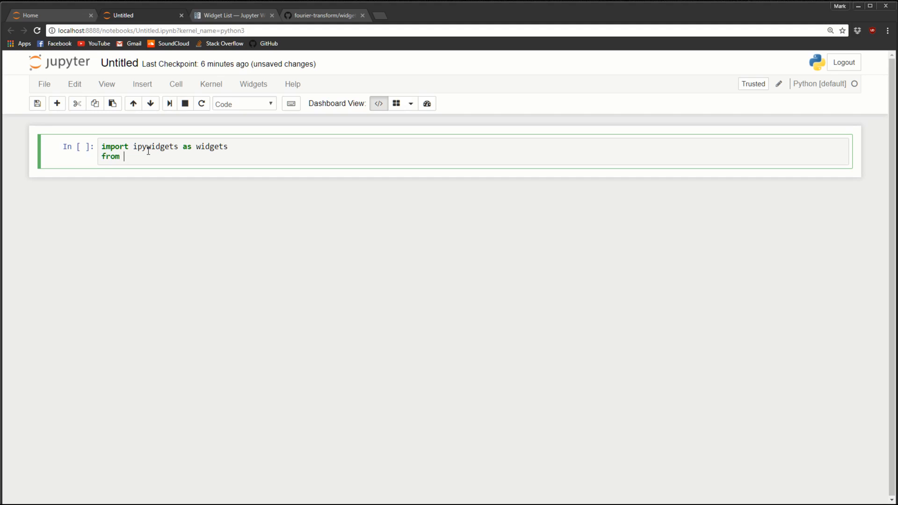
{"action": "type", "text": "I"}
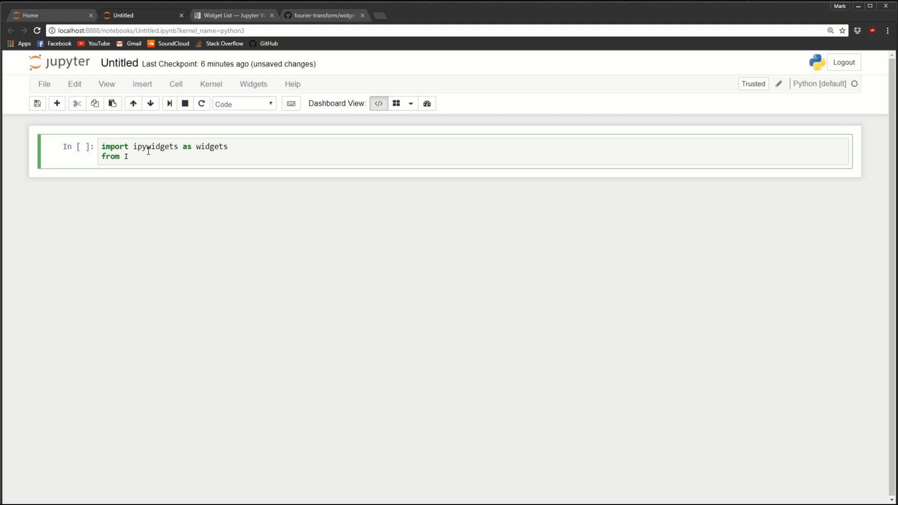
{"action": "type", "text": "Python"}
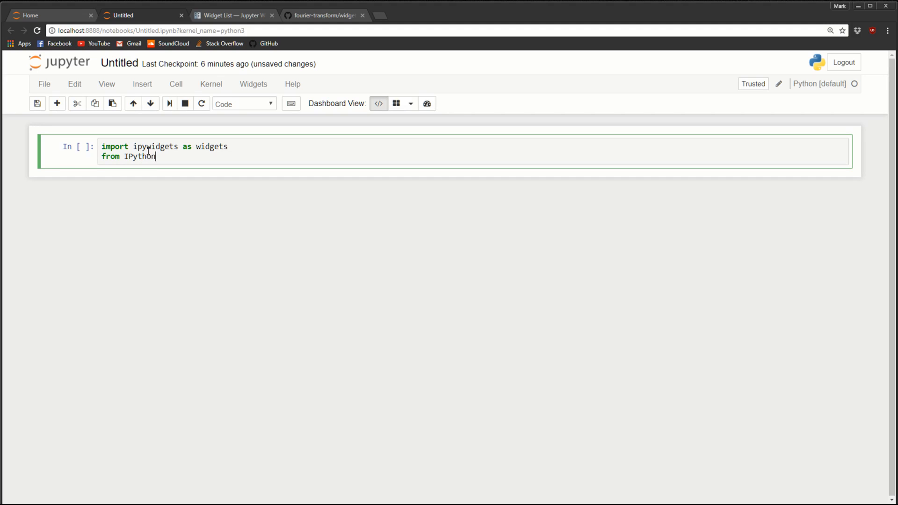
{"action": "type", "text": ".display"}
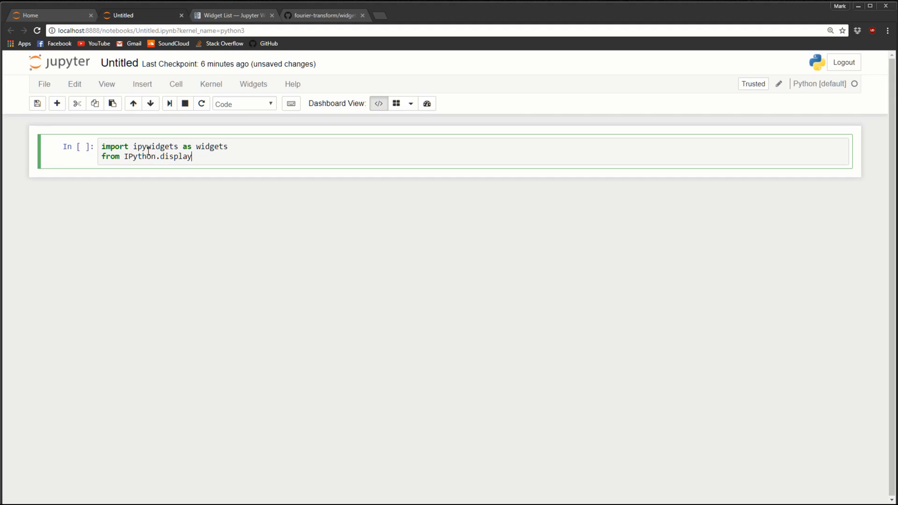
{"action": "type", "text": "import display"}
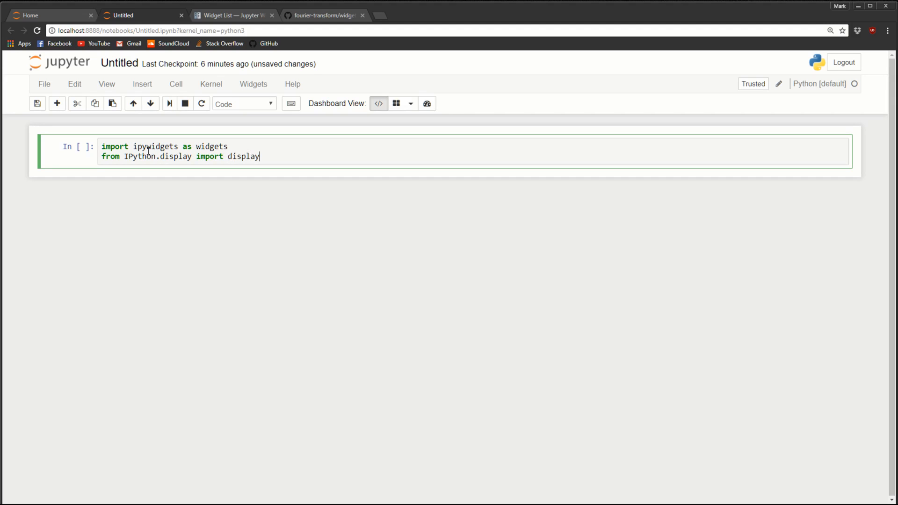
{"action": "key", "text": "Enter"}
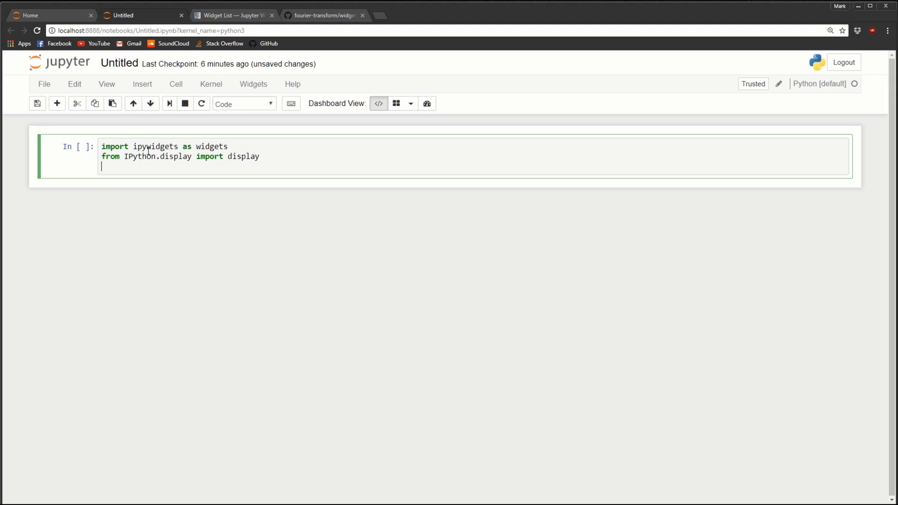
Add imports for matplotlib.pyplot as plt, numpy as np, and the %matplotlib nbagg line
{"action": "type", "text": "import matpl"}
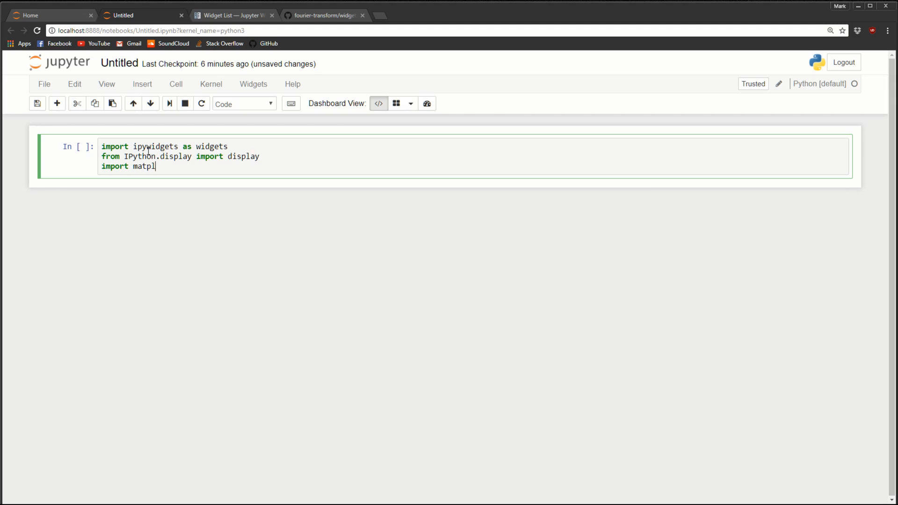
{"action": "type", "text": "otli"}
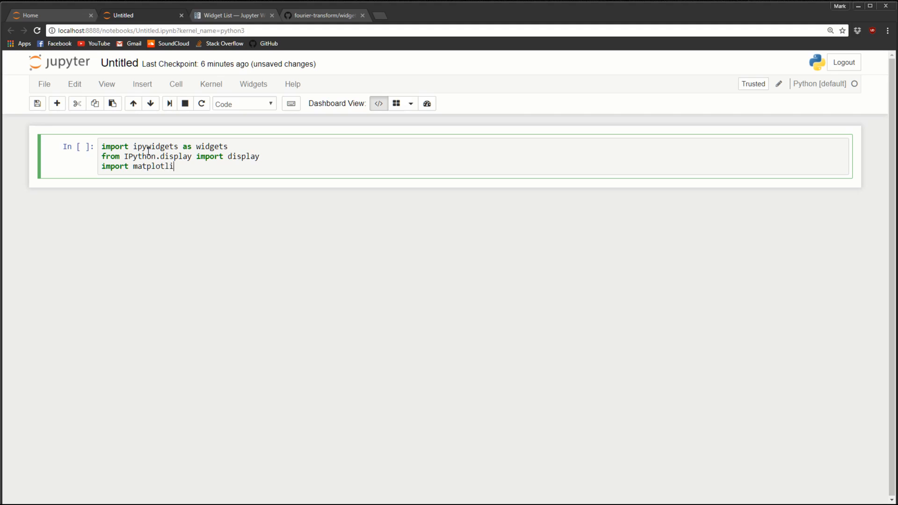
{"action": "type", "text": "b.py"}
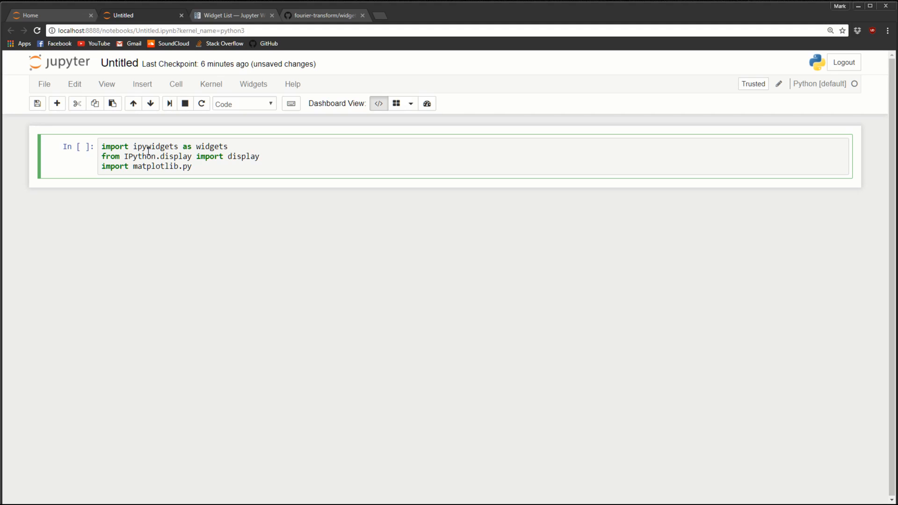
{"action": "type", "text": "plot as plt"}
{"action": "type", "text": "imp"}
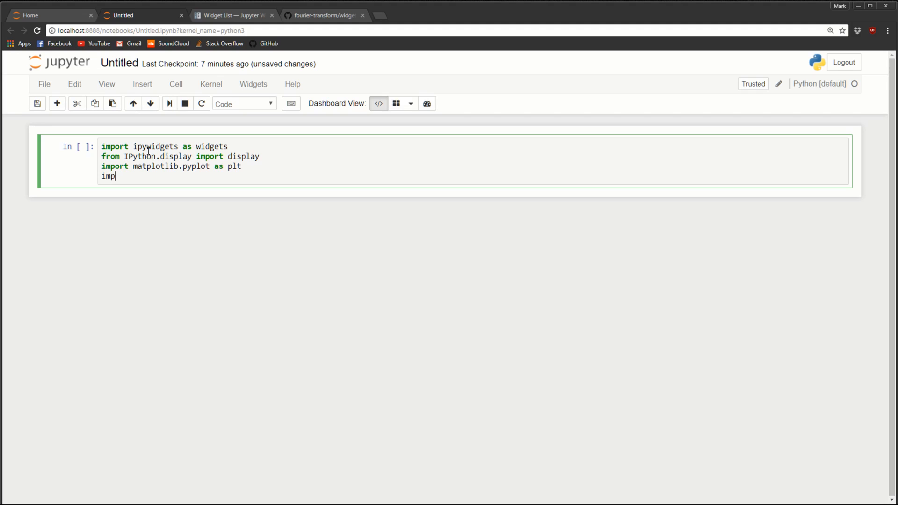
{"action": "type", "text": "ort nu"}
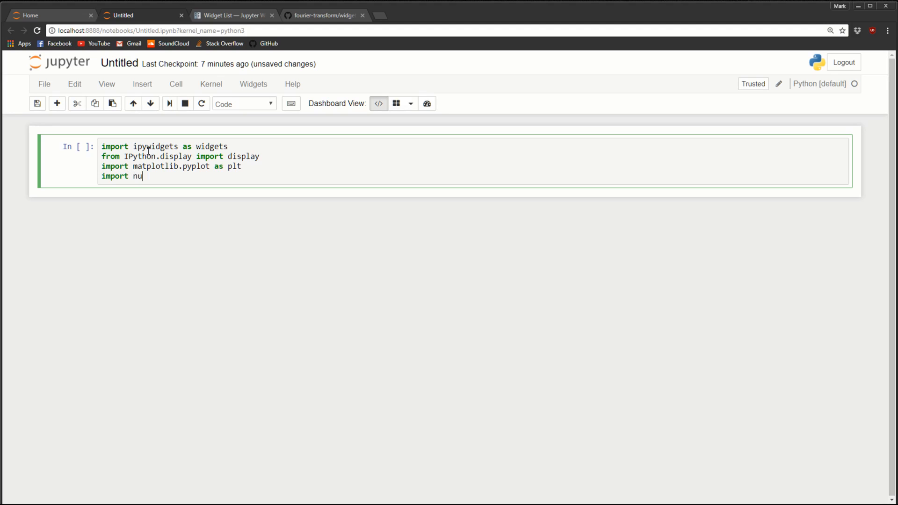
{"action": "type", "text": "mpy as np"}
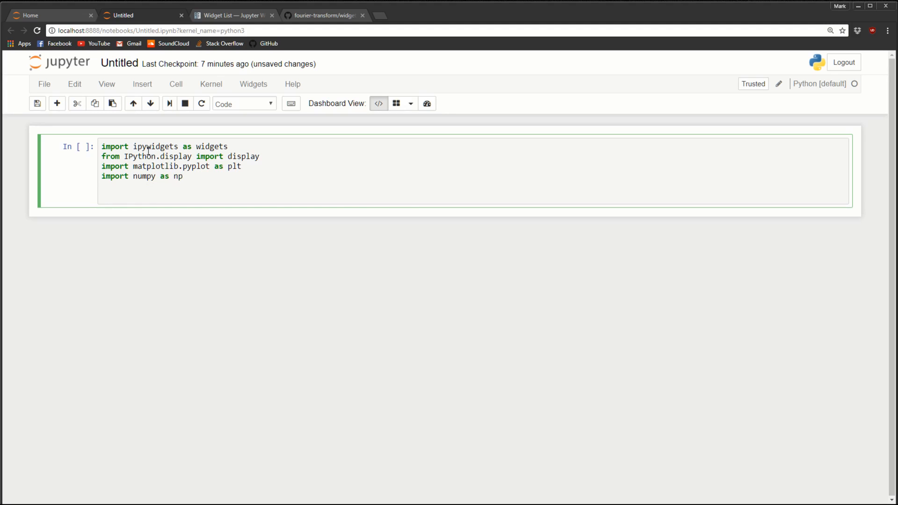
{"action": "type", "text": "%"}
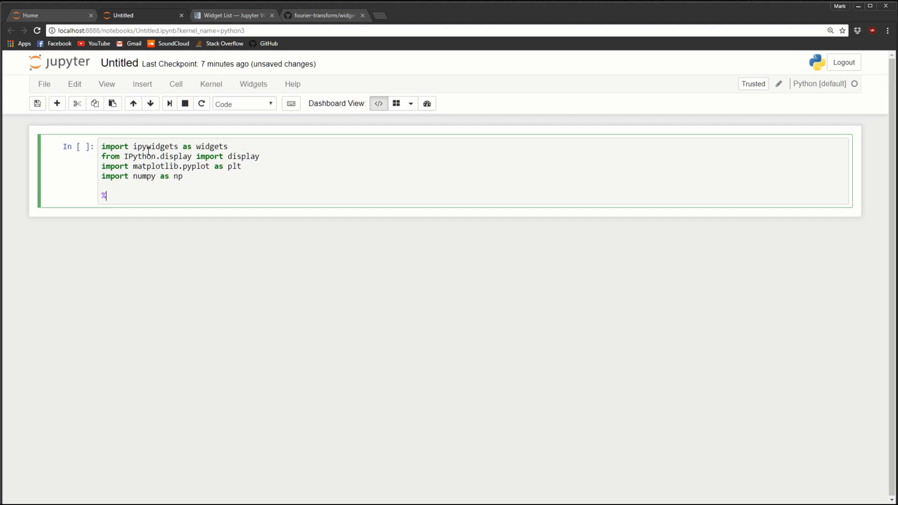
{"action": "type", "text": "matplotl"}
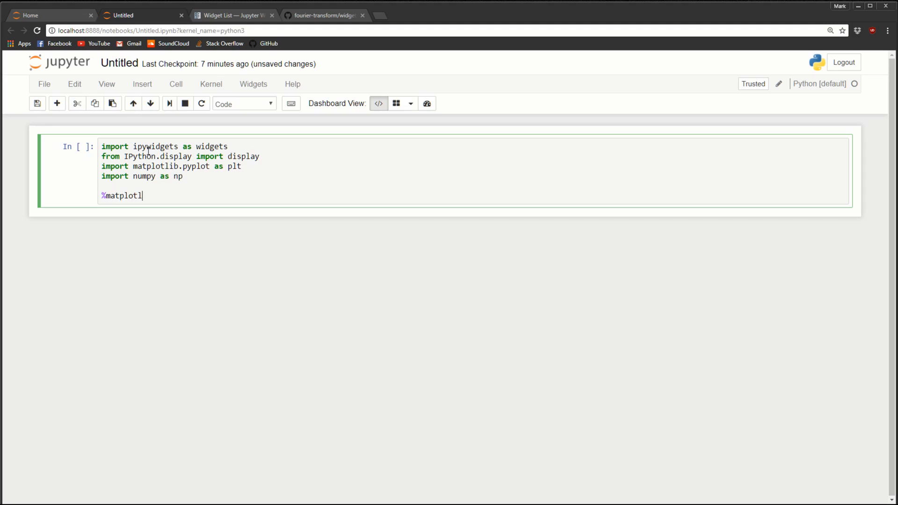
{"action": "type", "text": "ib nbag"}
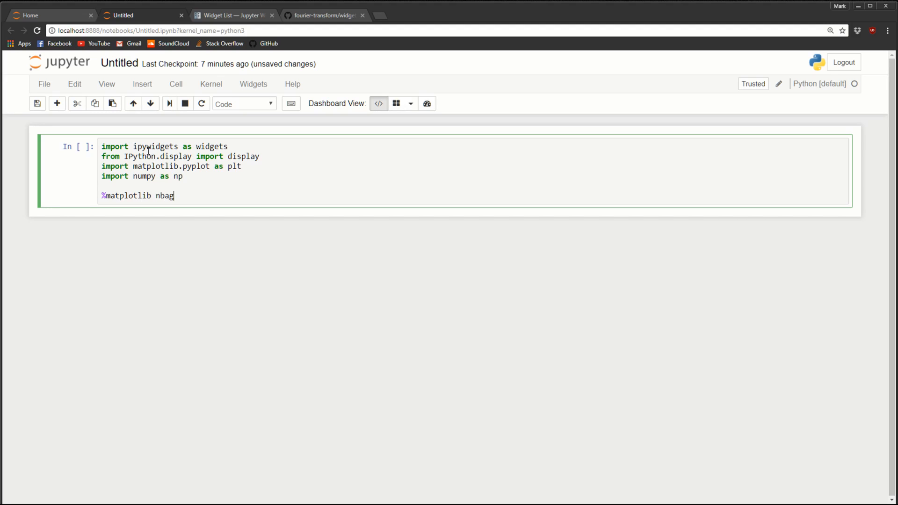
{"action": "type", "text": "g"}
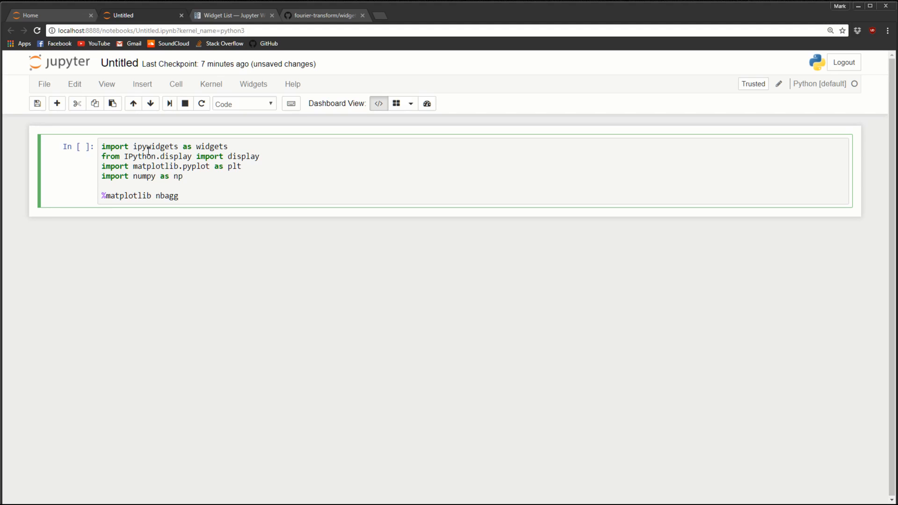
Run the import cell so a fresh empty cell appears beneath it
{"action": "left_click", "coordinate": [179, 196]}
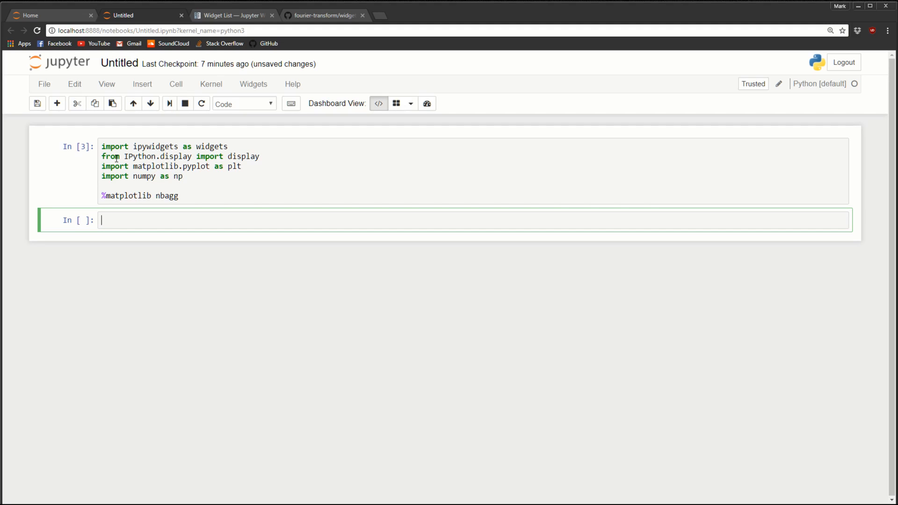
Define x = np.linspace(0, 2, 1000) and a 10-by-4 figure with plt.subplots
{"action": "type", "text": "x"}
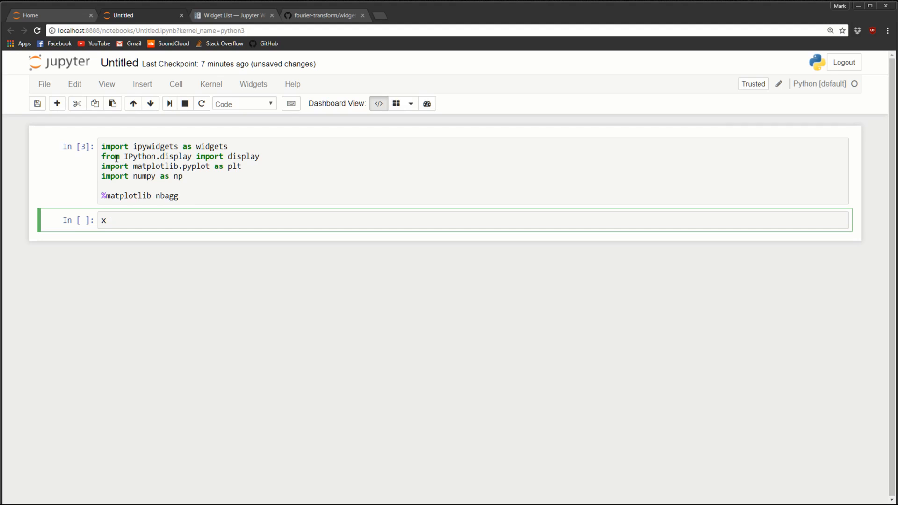
{"action": "type", "text": "= npo"}
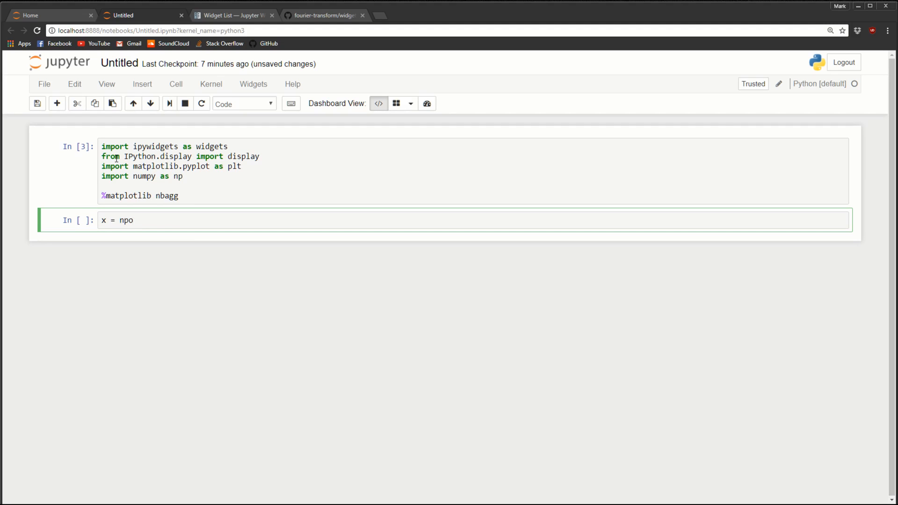
{"action": "type", "text": ".linspace(0"}
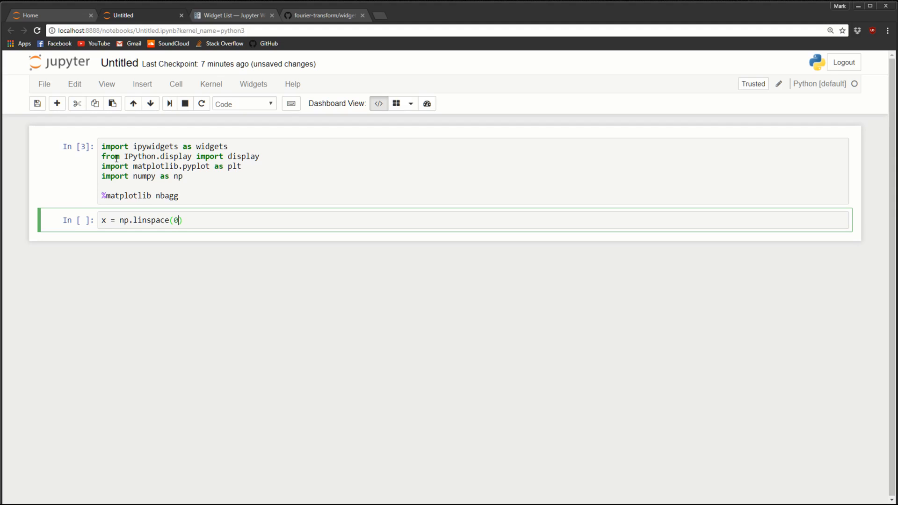
{"action": "type", "text": ", 2"}
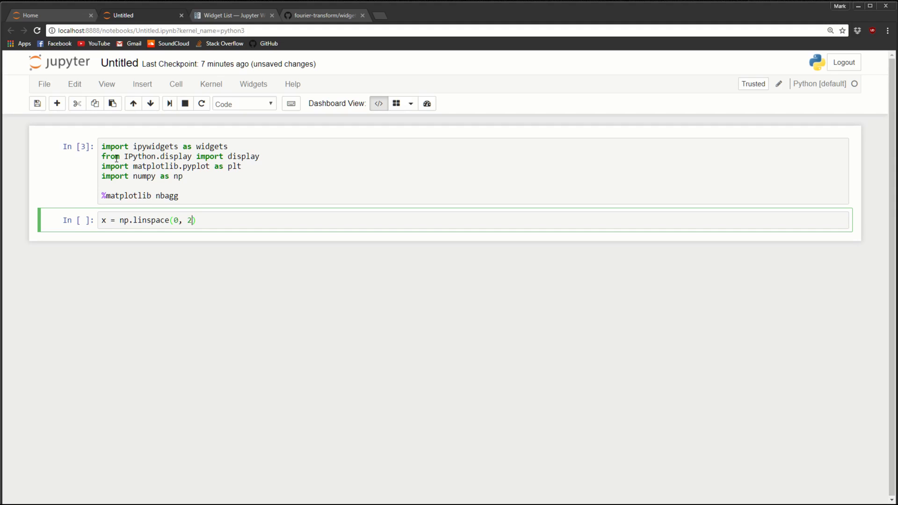
{"action": "type", "text": ", 1000"}
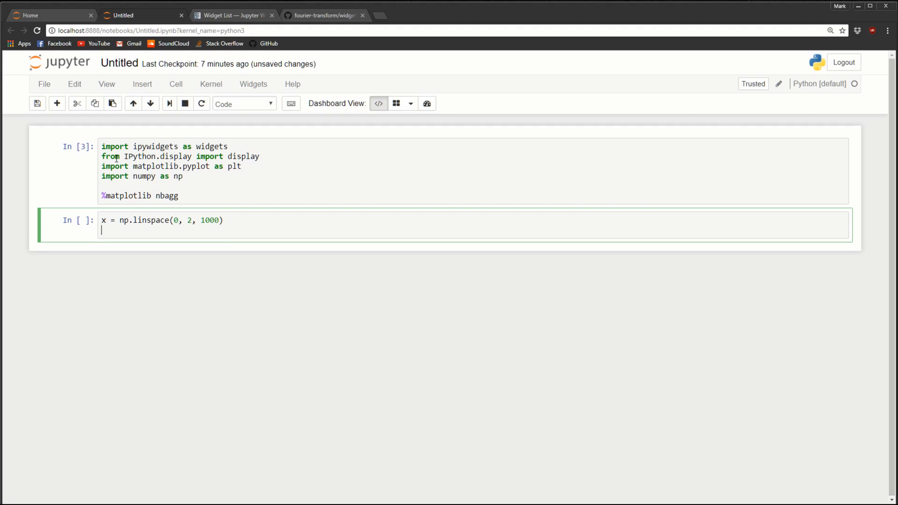
{"action": "type", "text": "fig, ax"}
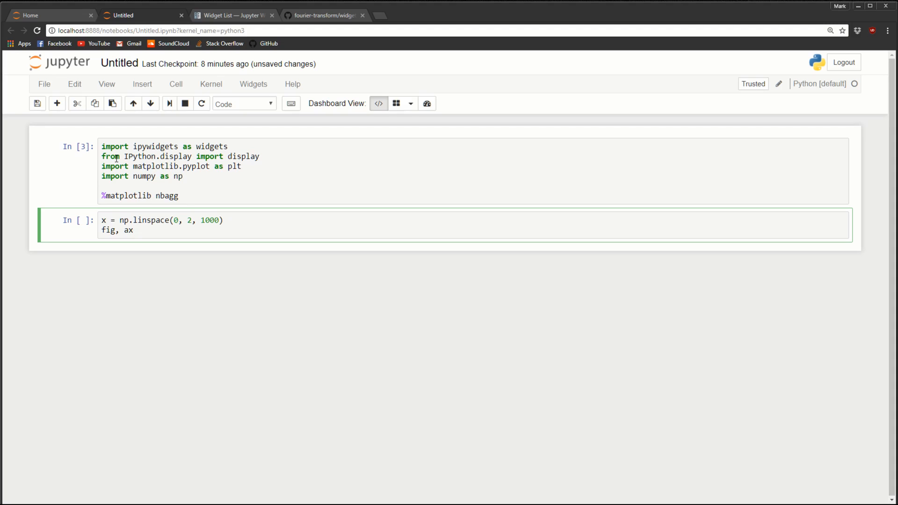
{"action": "type", "text": "= plt."}
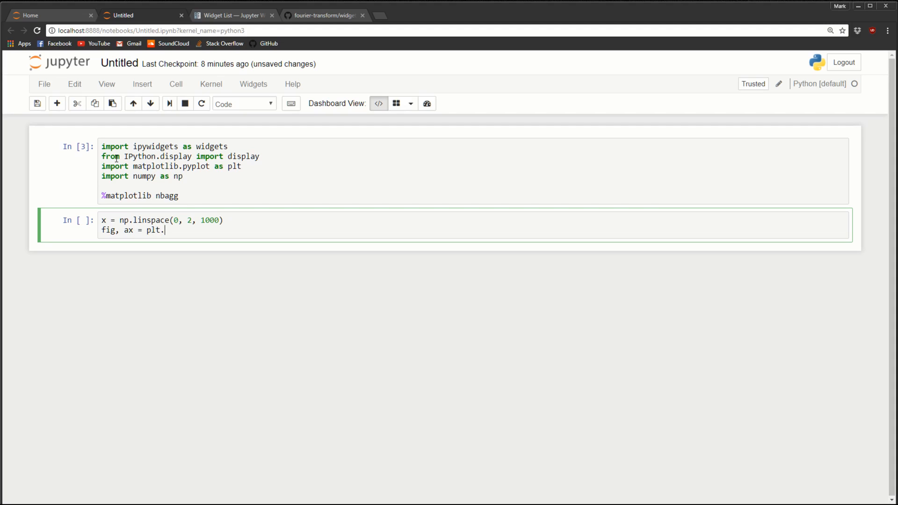
{"action": "type", "text": "subplo"}
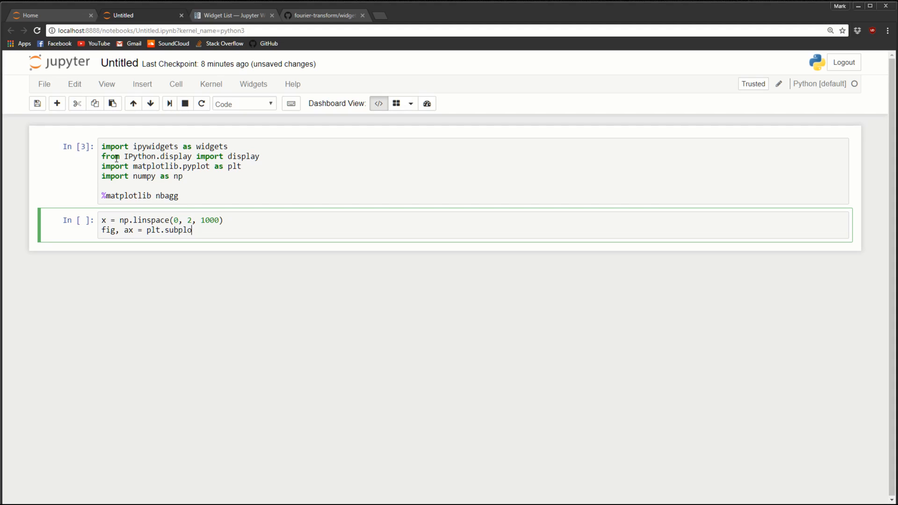
{"action": "type", "text": "ts()"}
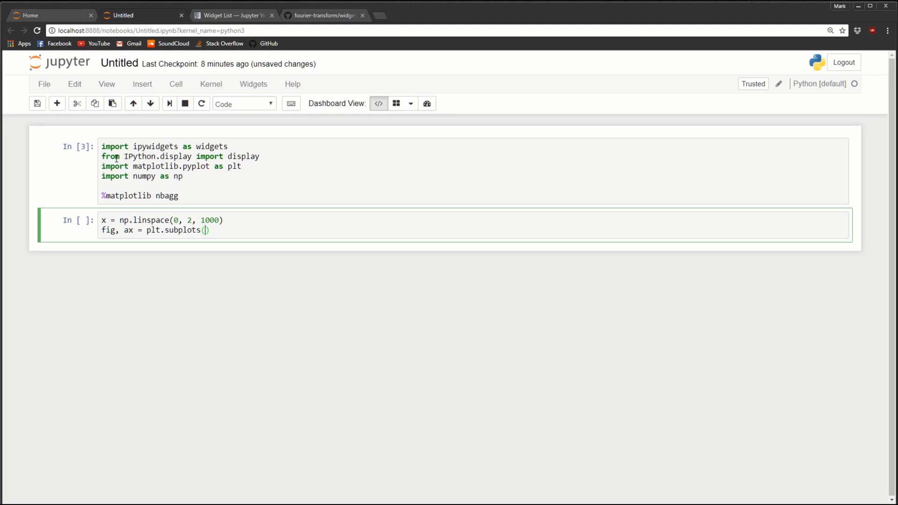
{"action": "type", "text": "1,"}
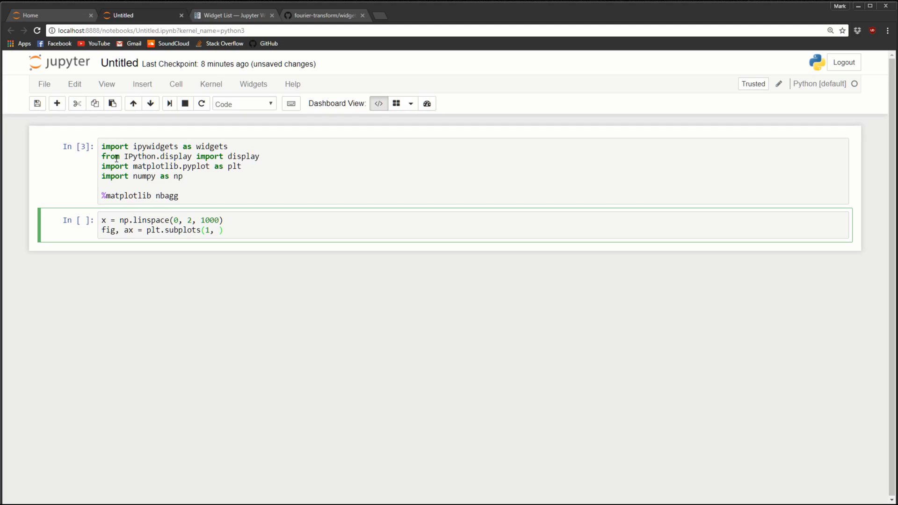
{"action": "type", "text": "figsize("}
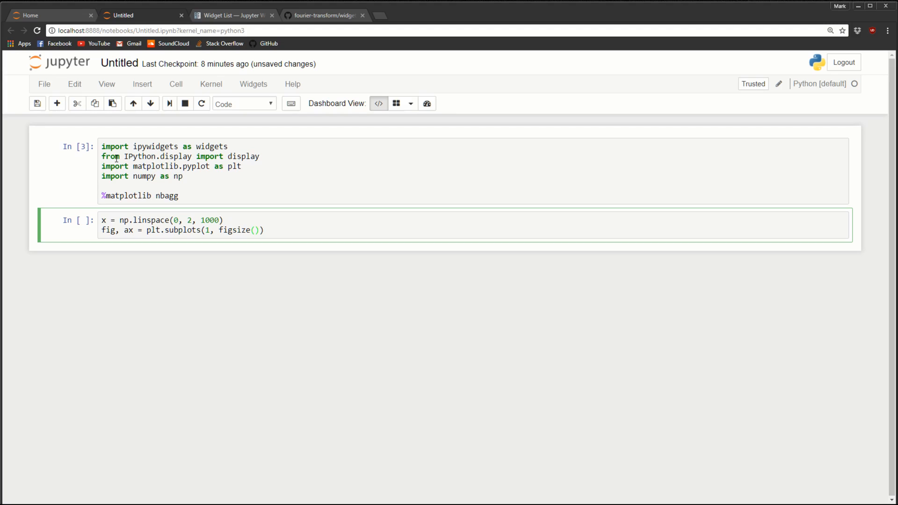
{"action": "type", "text": "10, 4"}
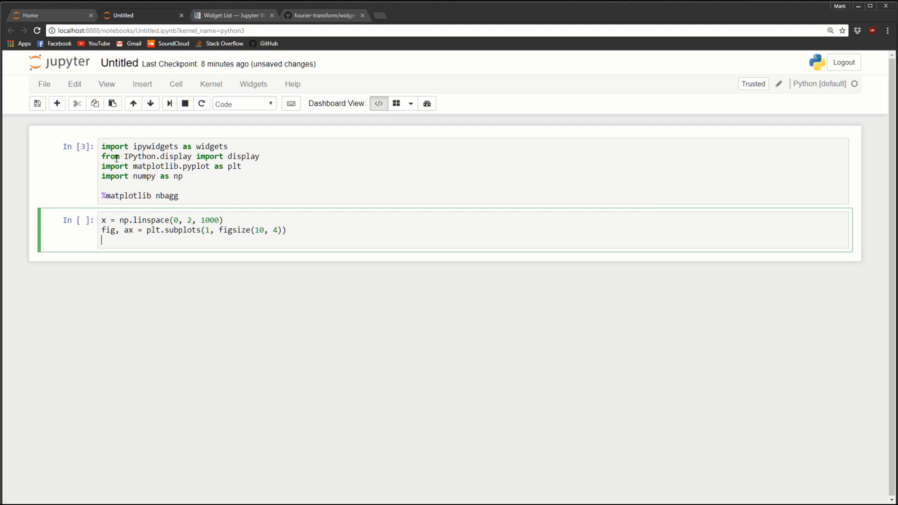
Give the figure the suptitle 'Sine Wave'
{"action": "type", "text": "plt"}
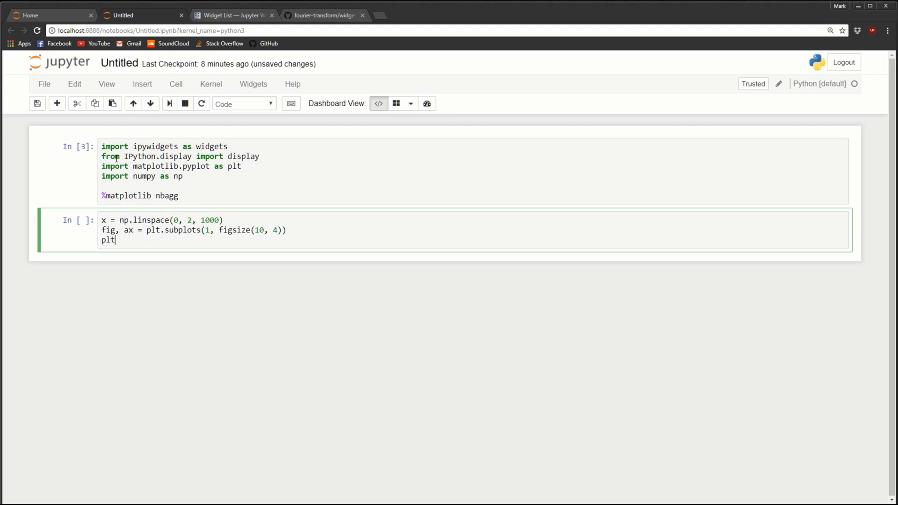
{"action": "type", "text": "."}
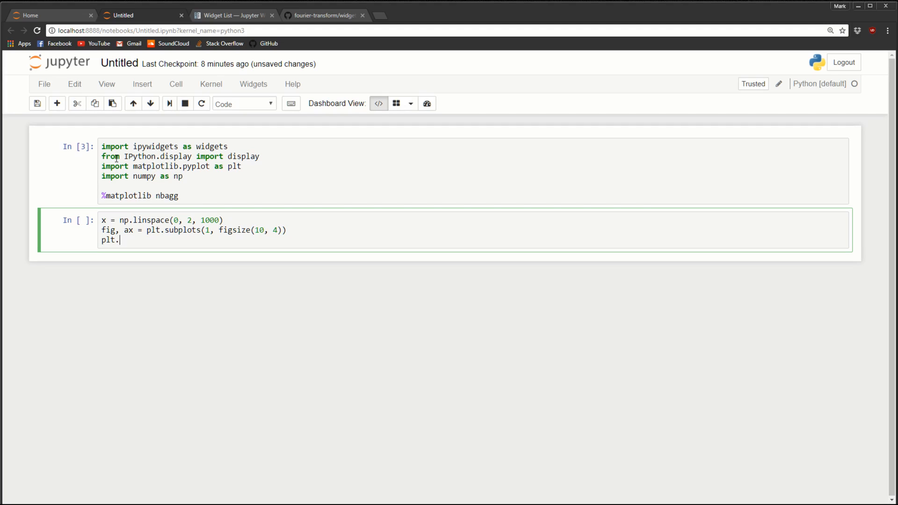
{"action": "type", "text": "suptitle"}
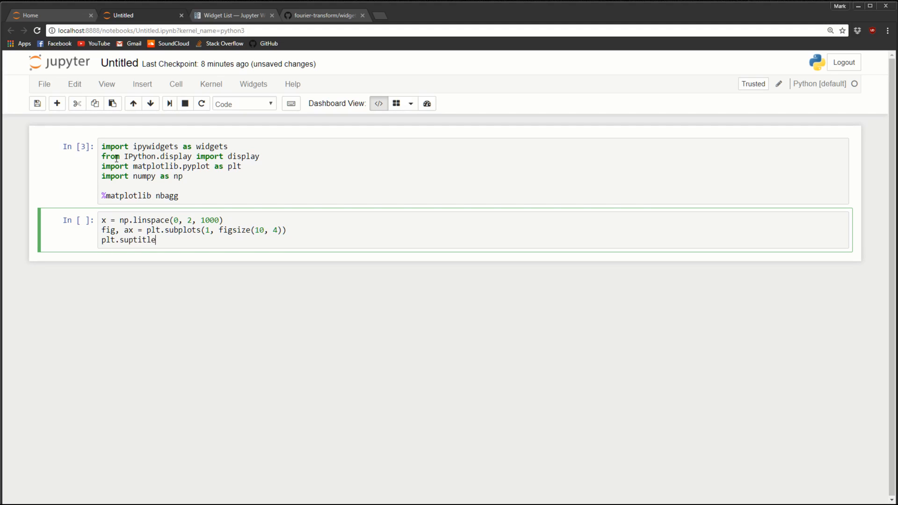
{"action": "type", "text": "('')"}
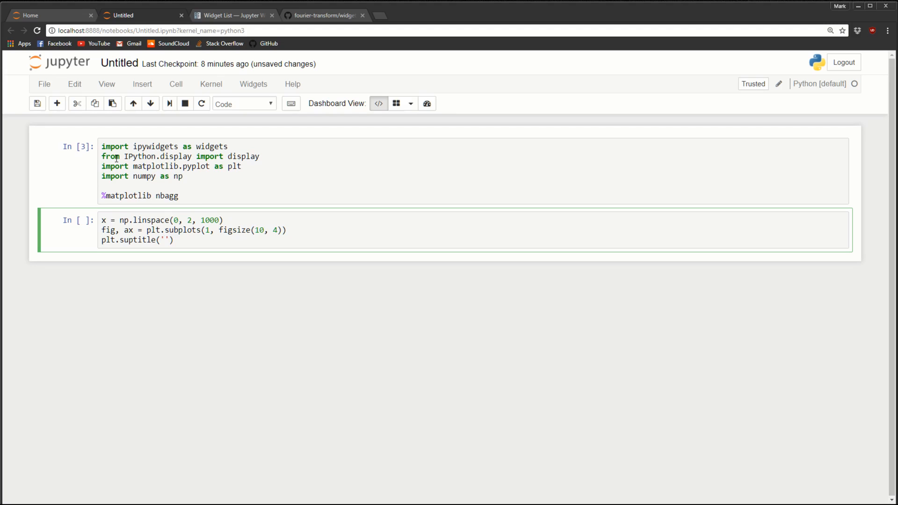
{"action": "type", "text": "Sine"}
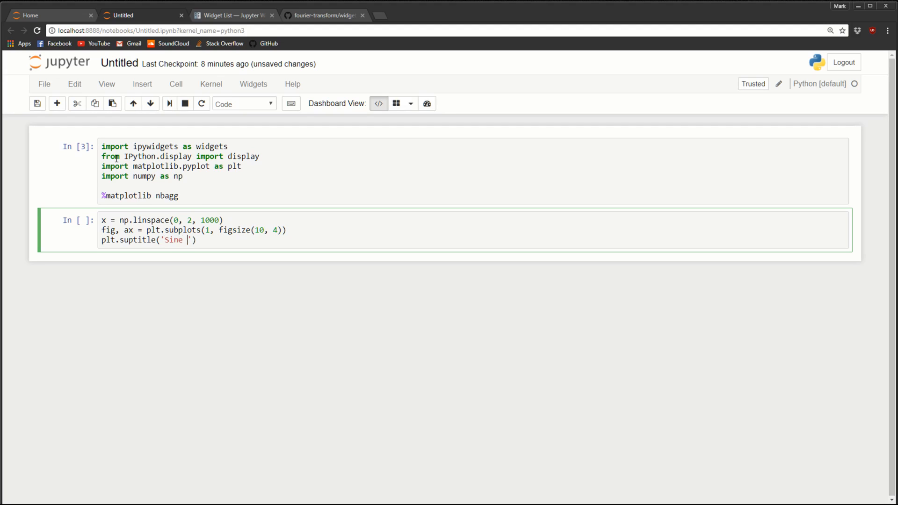
{"action": "type", "text": "Wave"}
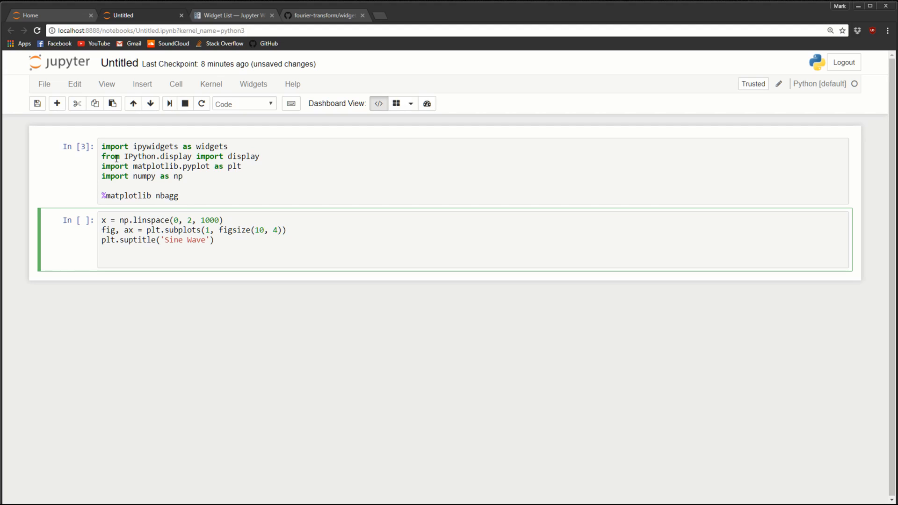
Define amp as a widgets.FloatSlider with min 1, max 10 and value 1
{"action": "key", "text": "Enter"}
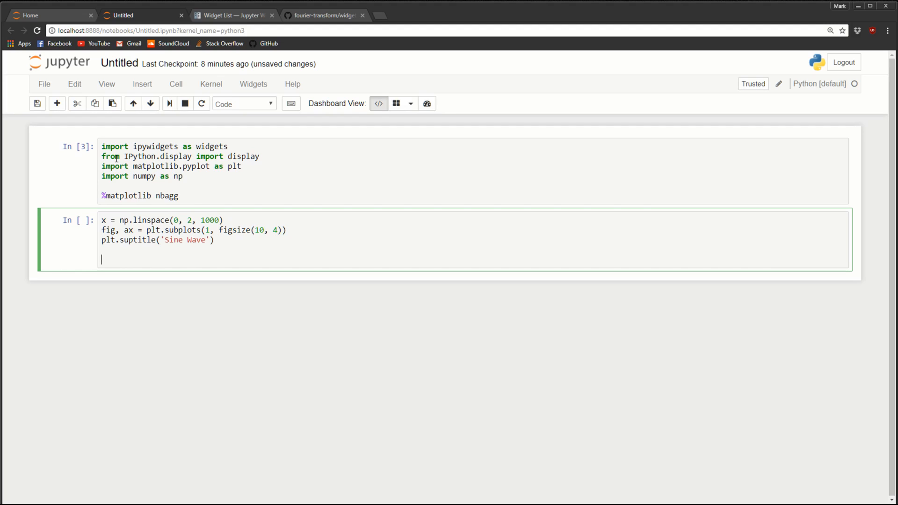
{"action": "type", "text": "amp"}
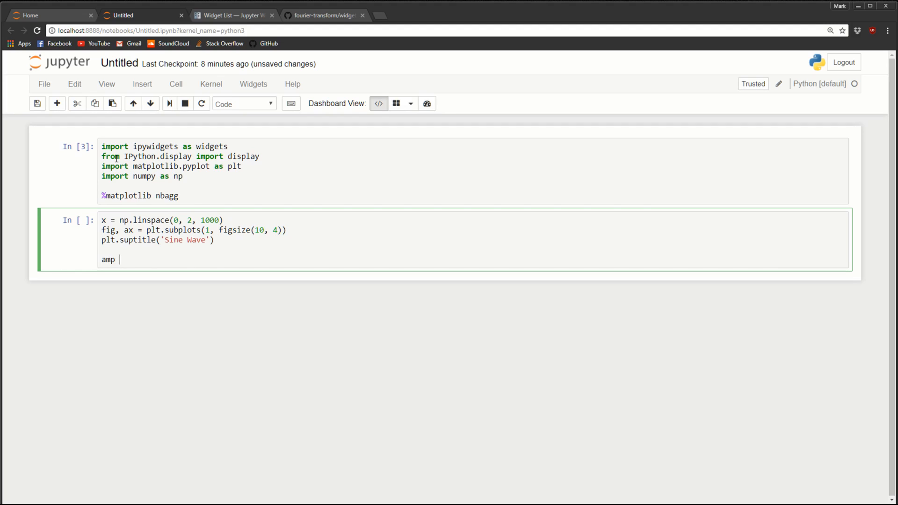
{"action": "type", "text": "="}
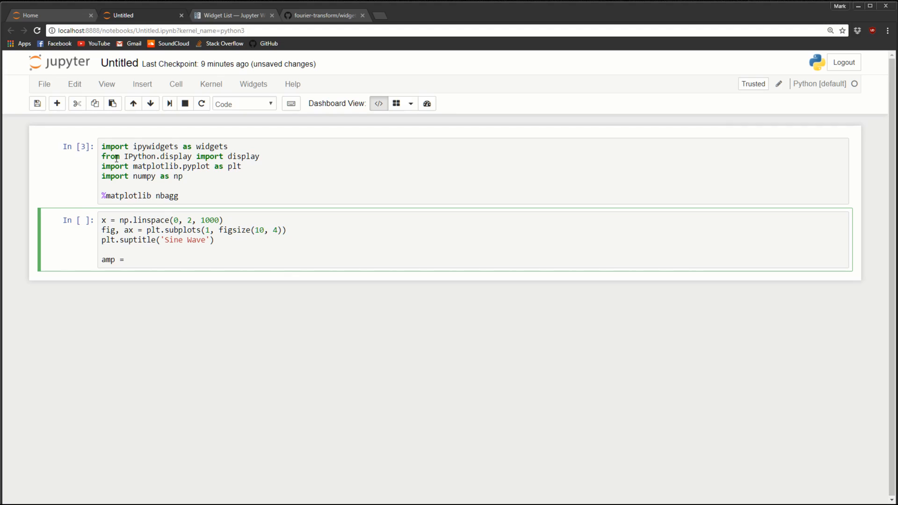
{"action": "type", "text": "widgets."}
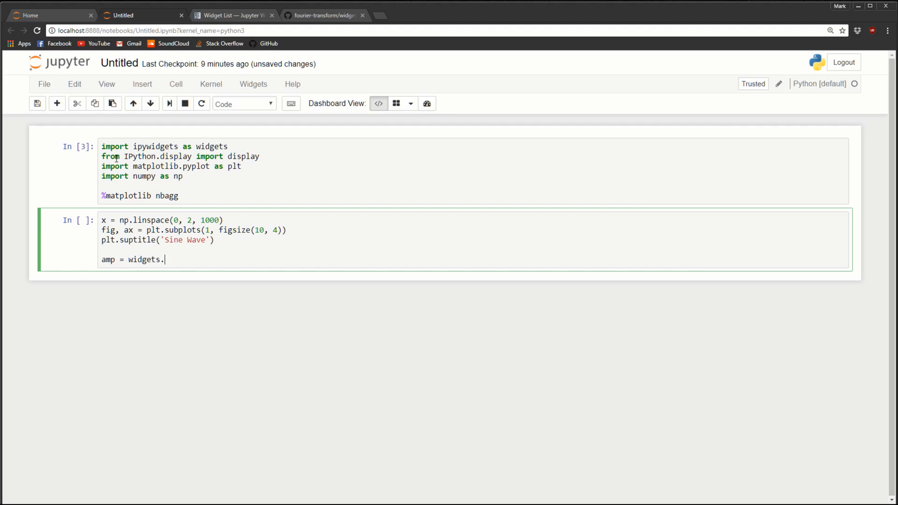
{"action": "type", "text": "FloatSli"}
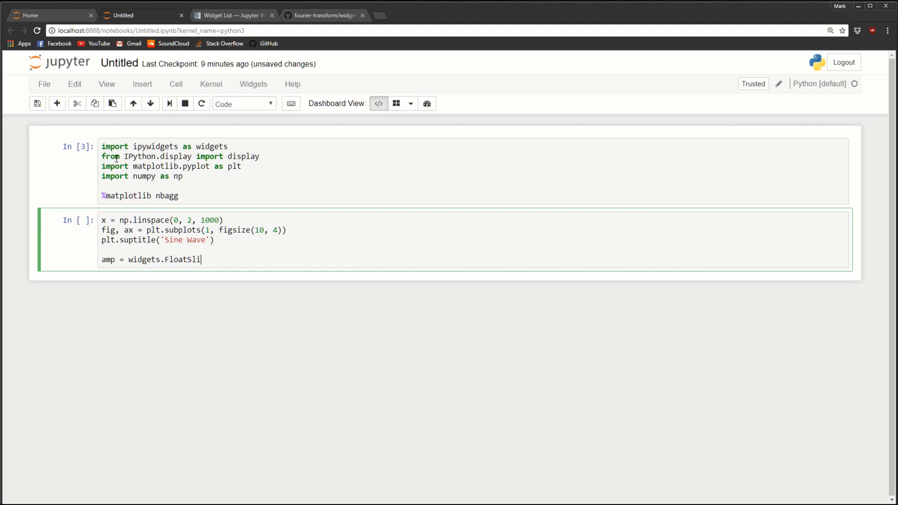
{"action": "type", "text": "der"}
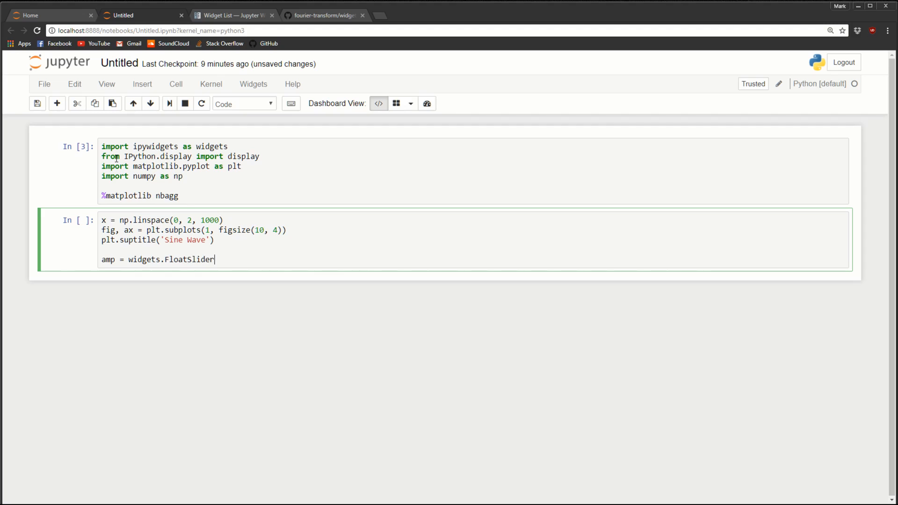
{"action": "type", "text": "(mi"}
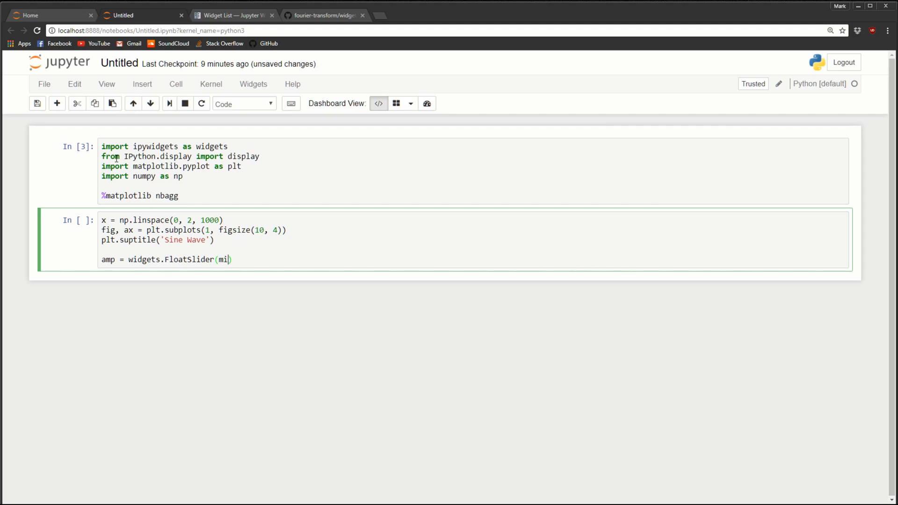
{"action": "type", "text": "n=1,"}
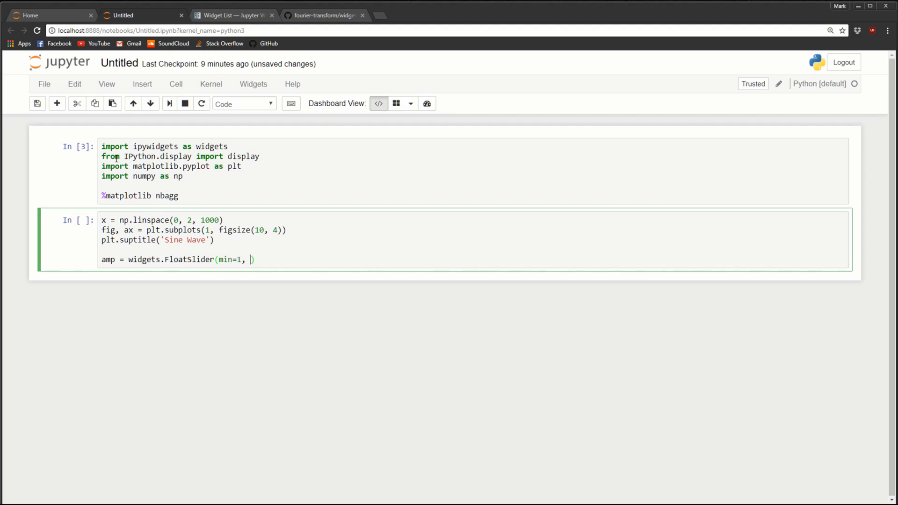
{"action": "type", "text": "max="}
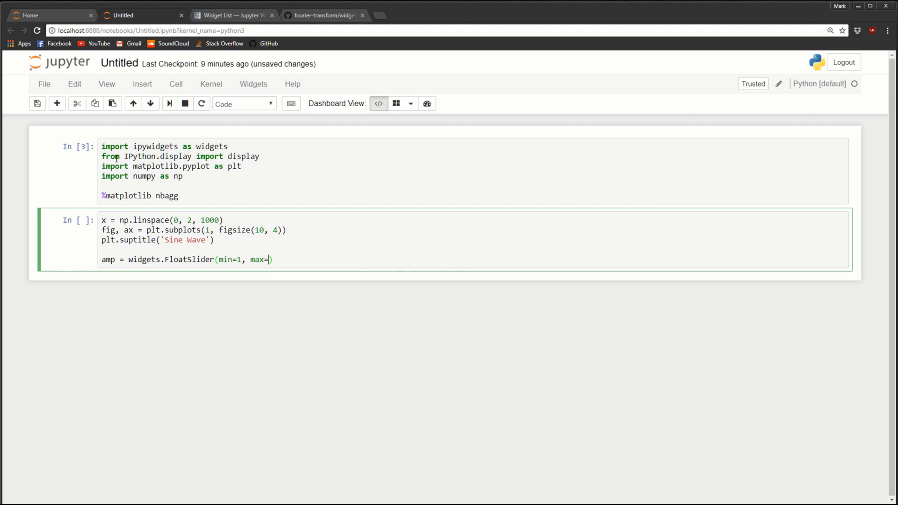
{"action": "type", "text": "10, v"}
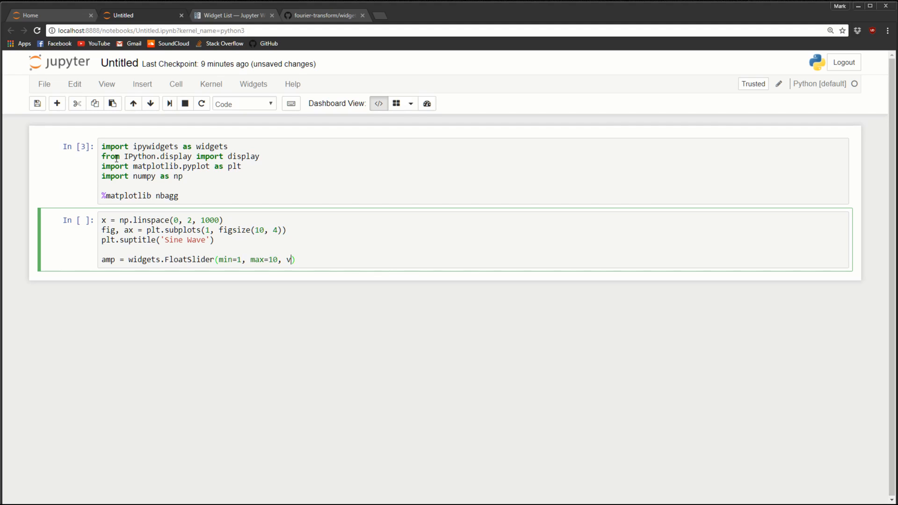
{"action": "type", "text": "alue"}
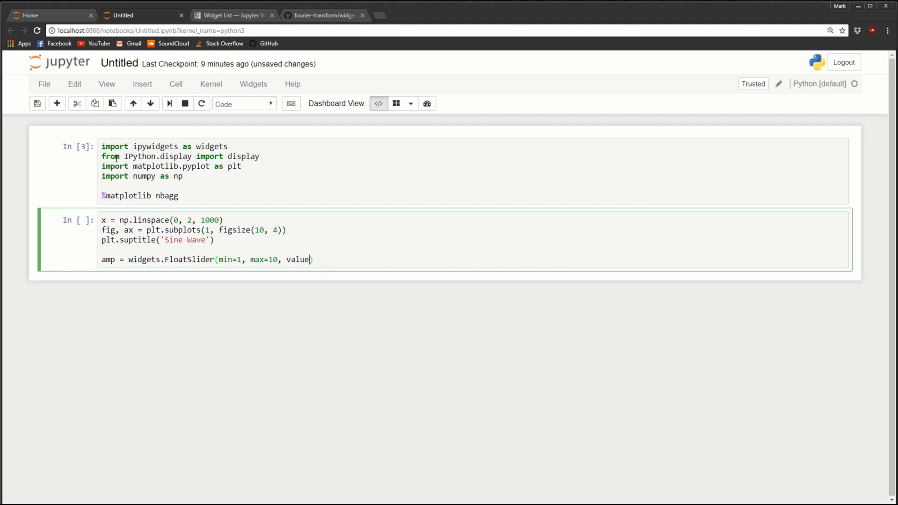
{"action": "type", "text": "=1"}
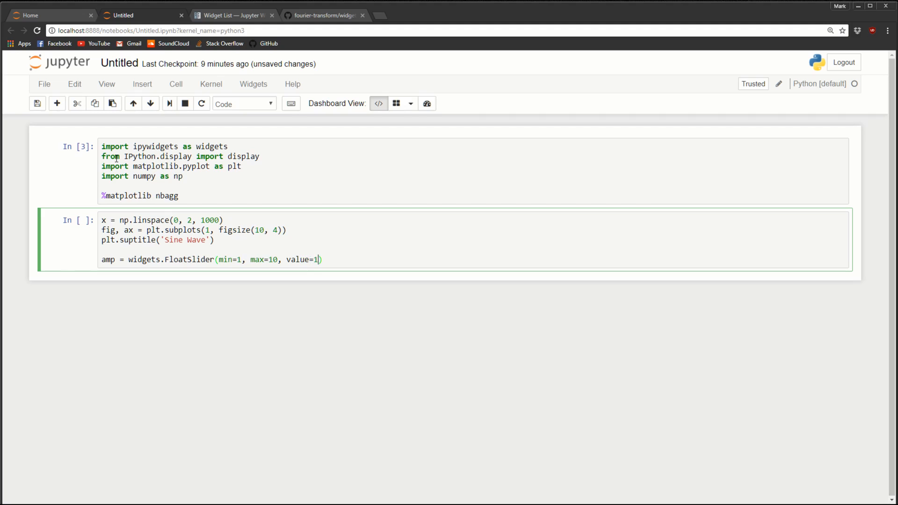
Label the slider with description 'Amp:' and begin the display call for it
{"action": "type", "text": ", de"}
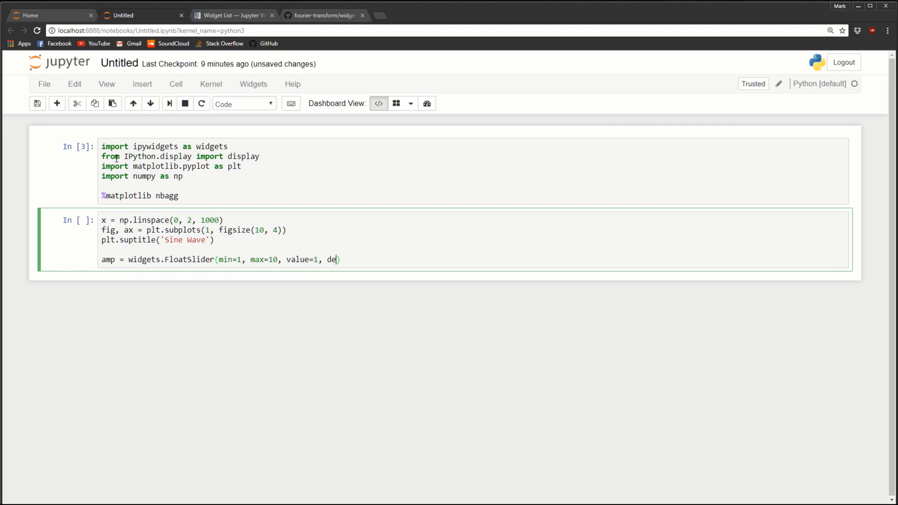
{"action": "type", "text": "scription='"}
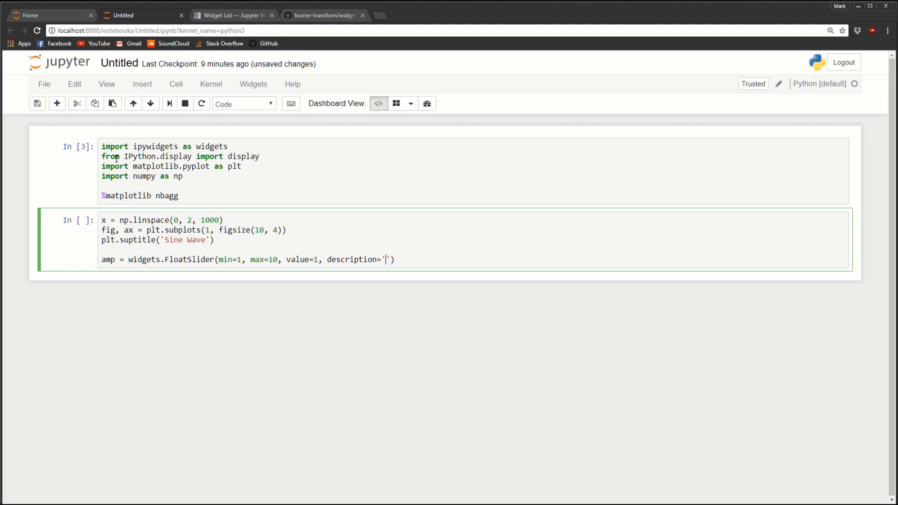
{"action": "type", "text": "Am"}
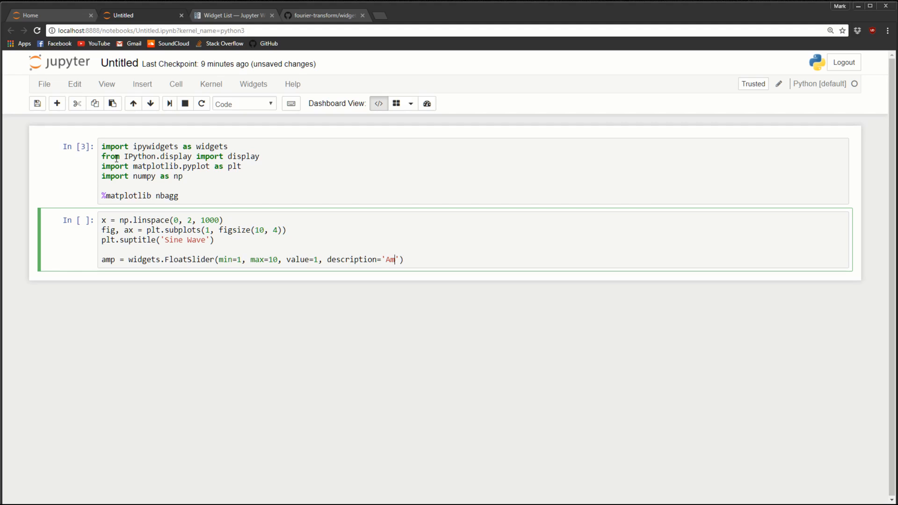
{"action": "type", "text": "p:"}
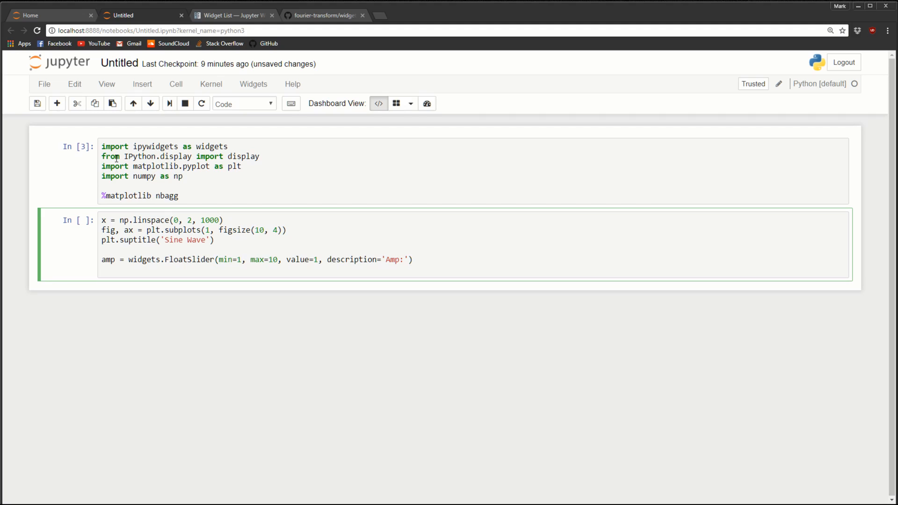
{"action": "type", "text": "displaty"}
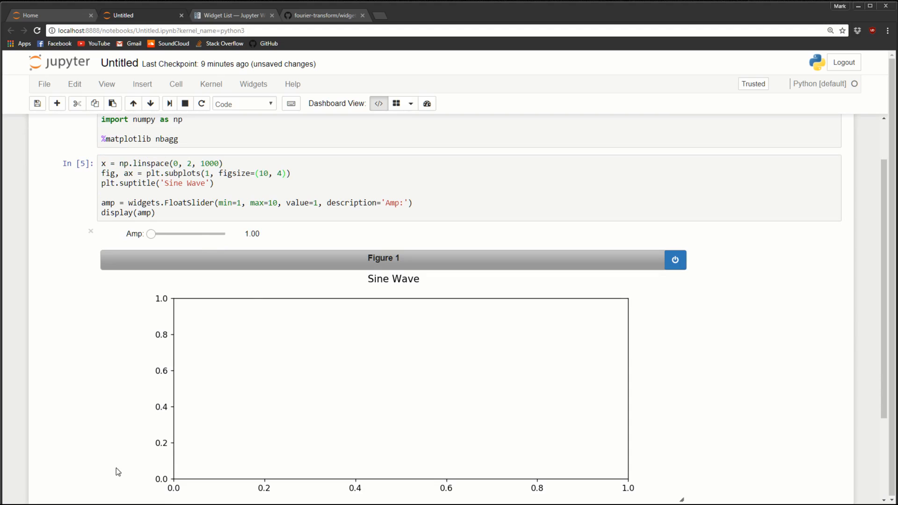
{"action": "mouse_move", "coordinate": [875, 293]}
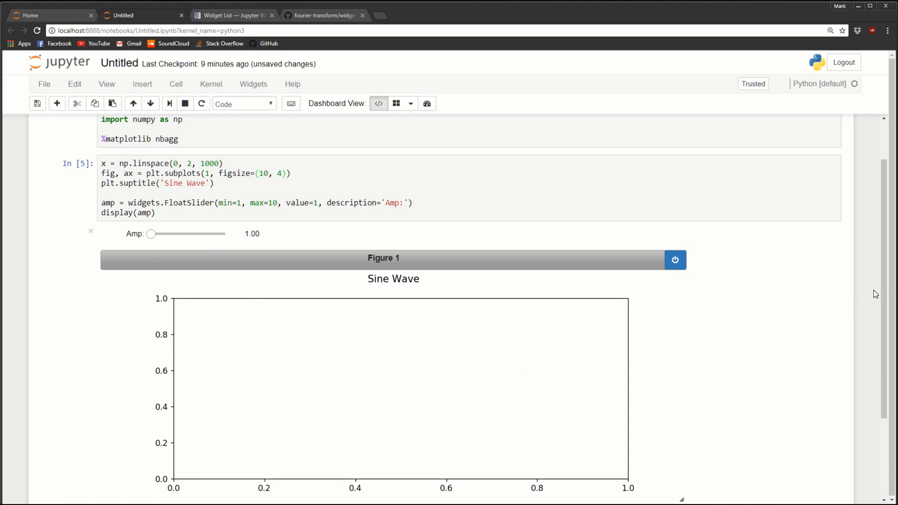
Test the Amp slider across its range, raising it to 3.90, back to 1 and up to its maximum 10
{"action": "scroll", "scroll_direction": "down", "scroll_amount": 3}
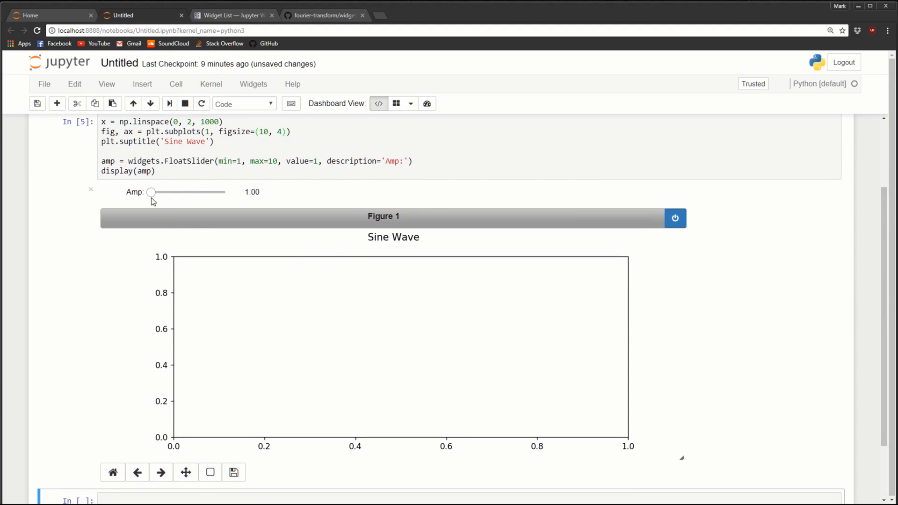
{"action": "left_click", "coordinate": [150, 192]}
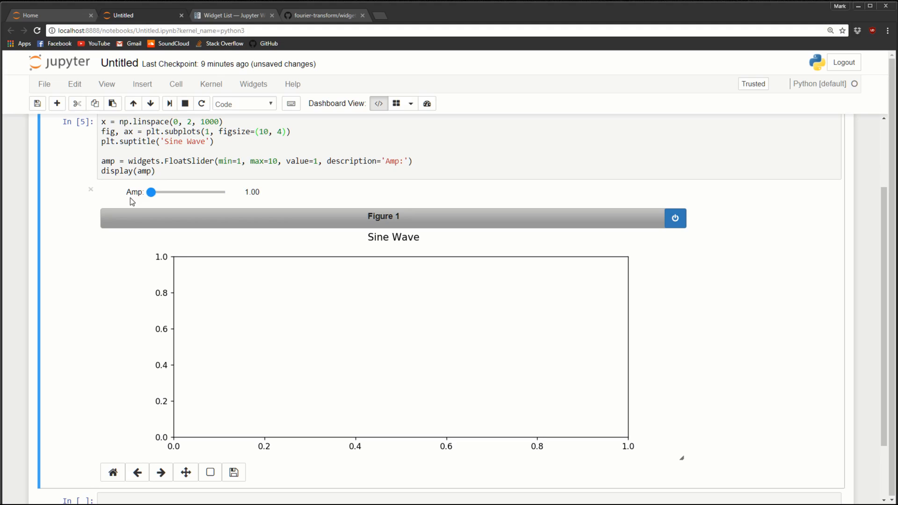
{"action": "mouse_move", "coordinate": [161, 193]}
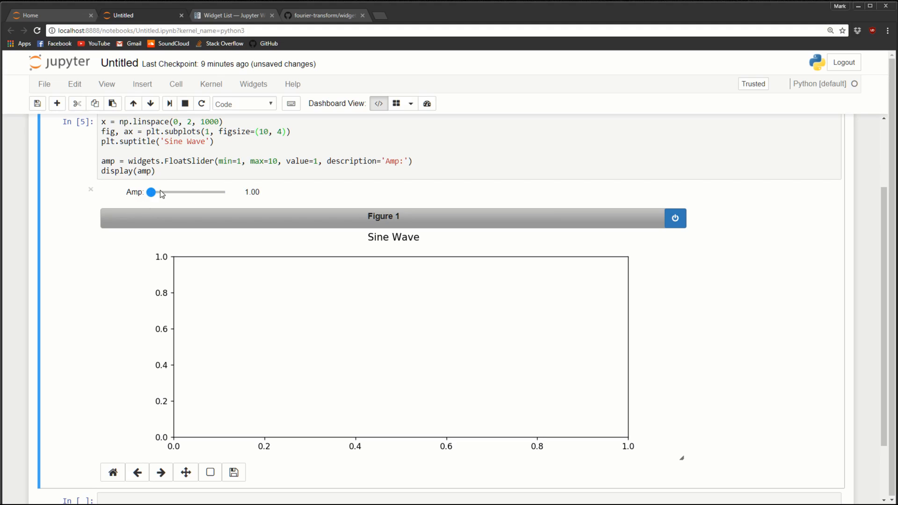
{"action": "left_click_drag", "start_coordinate": [151, 192], "coordinate": [175, 192]}
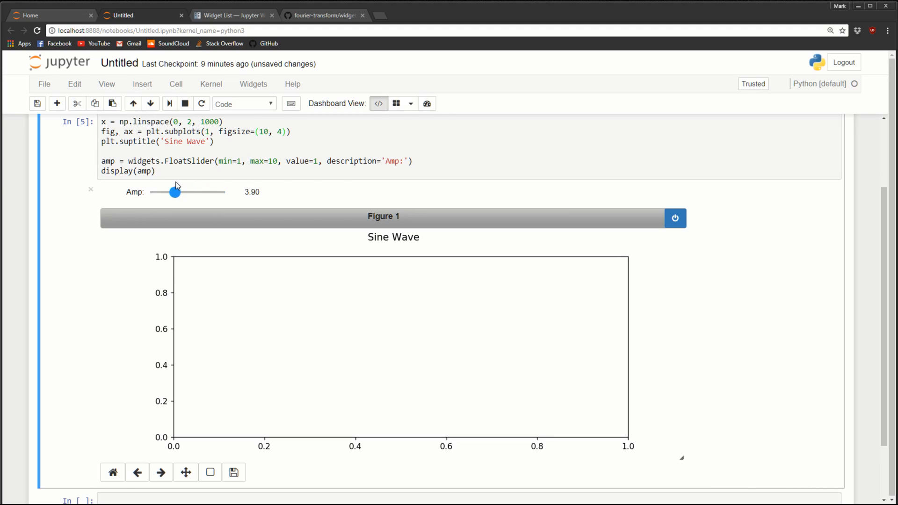
{"action": "left_click_drag", "start_coordinate": [175, 192], "coordinate": [151, 191]}
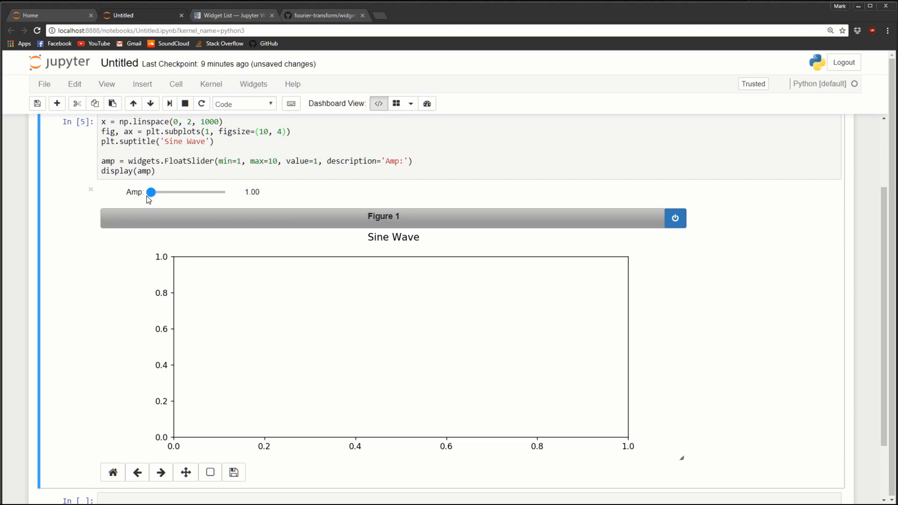
{"action": "left_click_drag", "start_coordinate": [150, 192], "coordinate": [225, 192]}
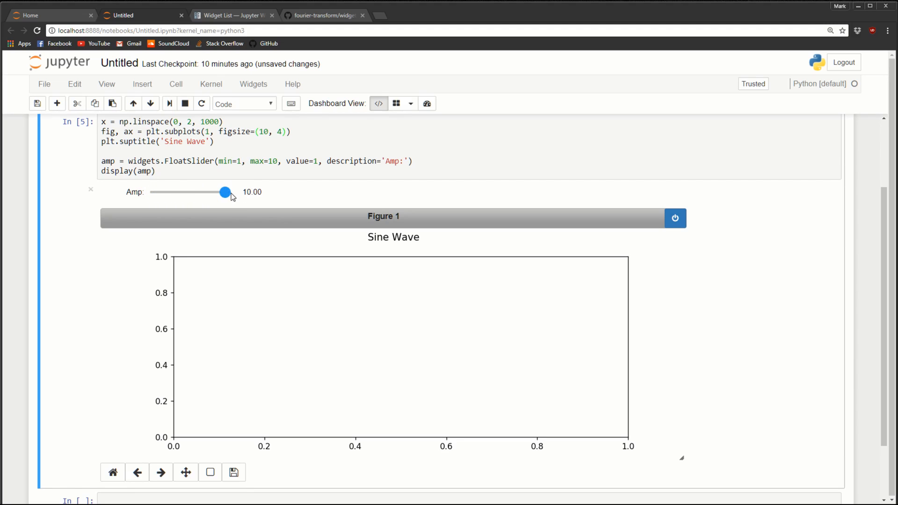
{"action": "left_click_drag", "start_coordinate": [224, 192], "coordinate": [203, 192]}
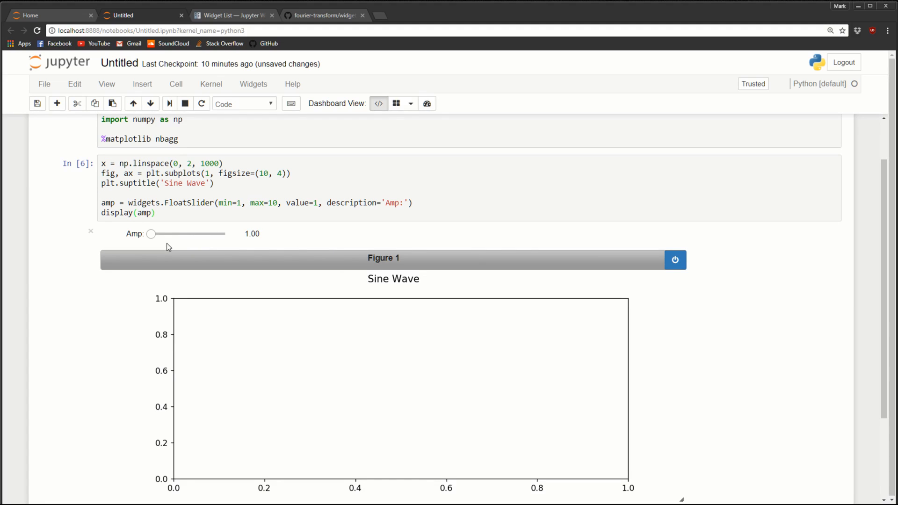
Replace the slider's starting value of 1 in the code with 4 and bring Amp back to 1.00
{"action": "left_click", "coordinate": [320, 203]}
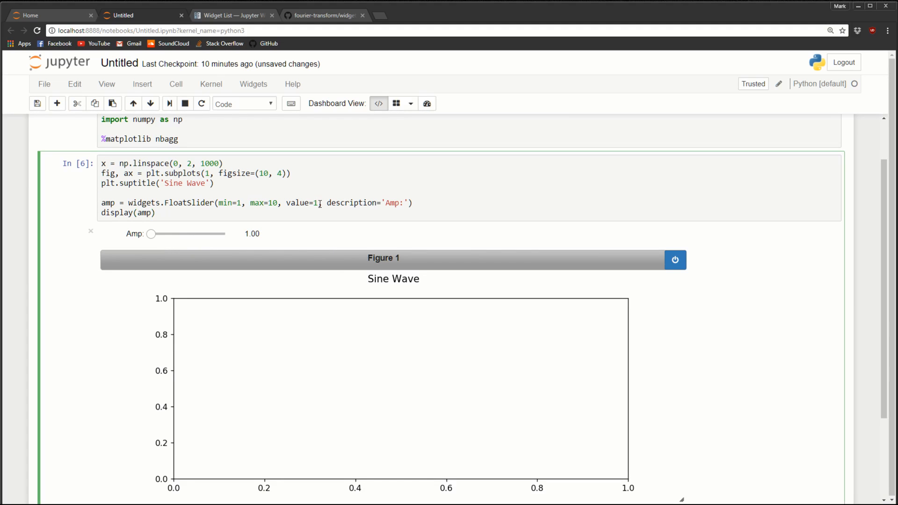
{"action": "left_click_drag", "start_coordinate": [150, 234], "coordinate": [176, 234]}
{"action": "type", "text": "4"}
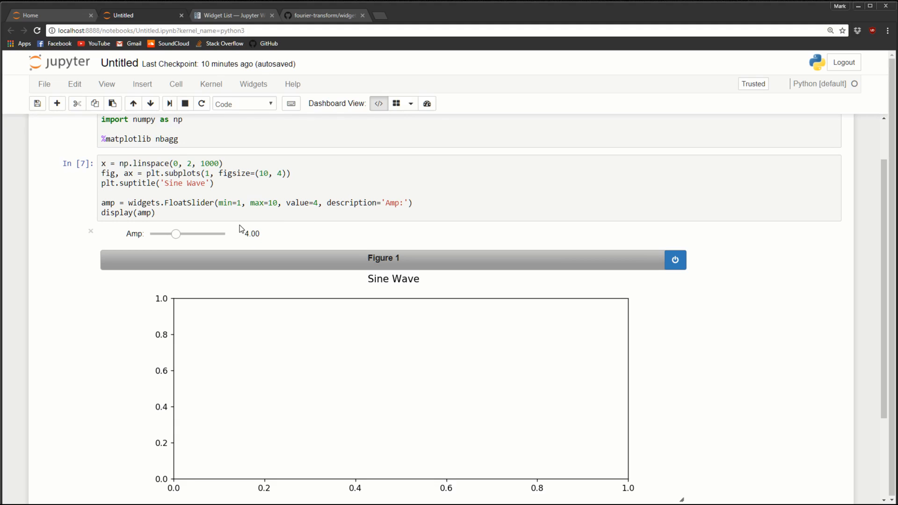
{"action": "mouse_move", "coordinate": [224, 264]}
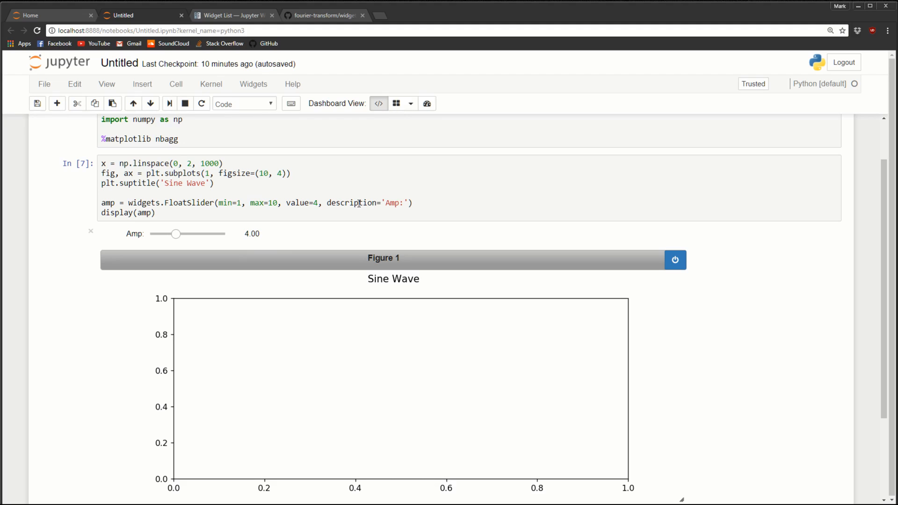
{"action": "mouse_move", "coordinate": [313, 154]}
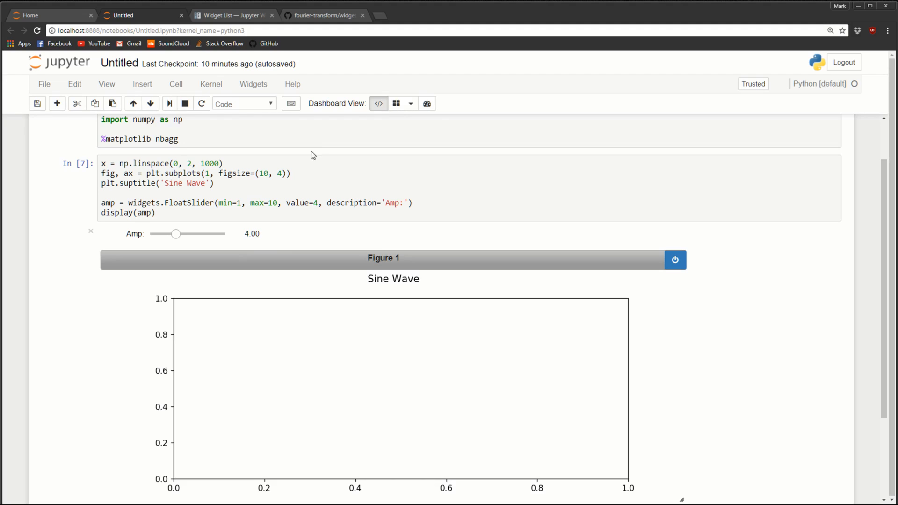
{"action": "mouse_move", "coordinate": [173, 312]}
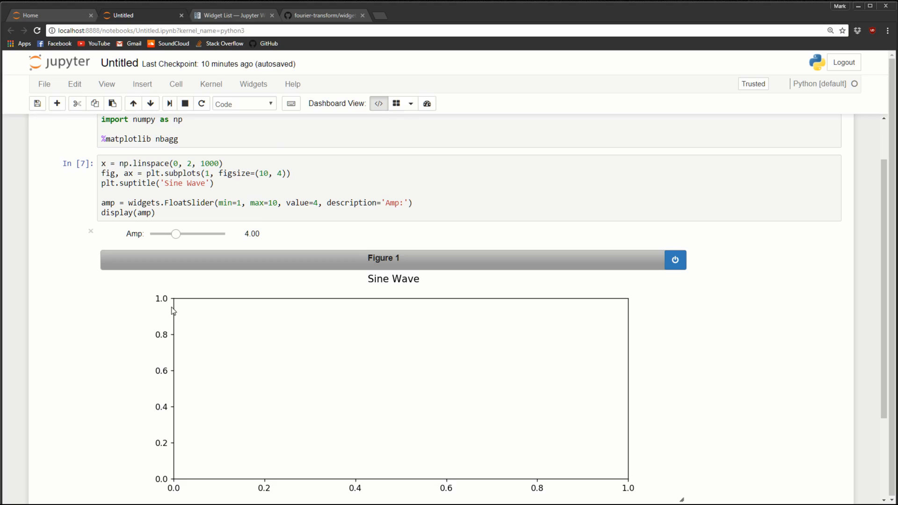
{"action": "mouse_move", "coordinate": [90, 209]}
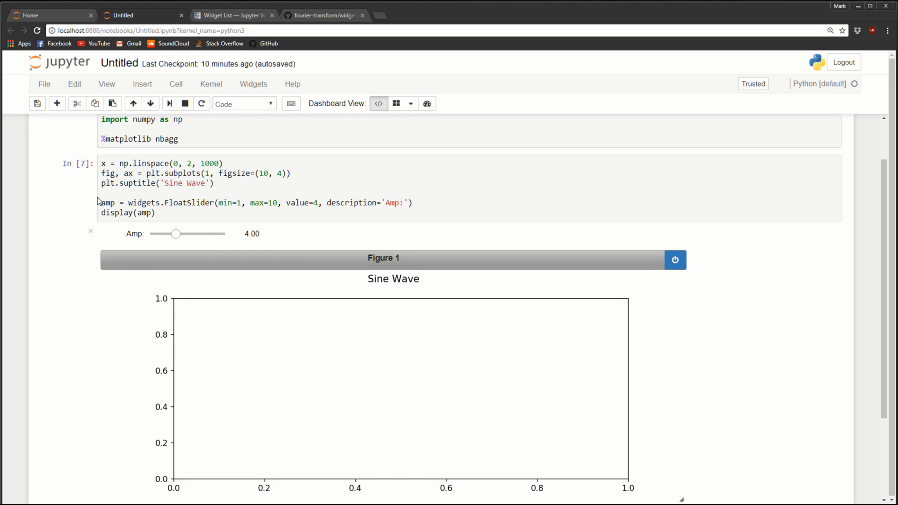
{"action": "left_click_drag", "start_coordinate": [175, 233], "coordinate": [150, 233]}
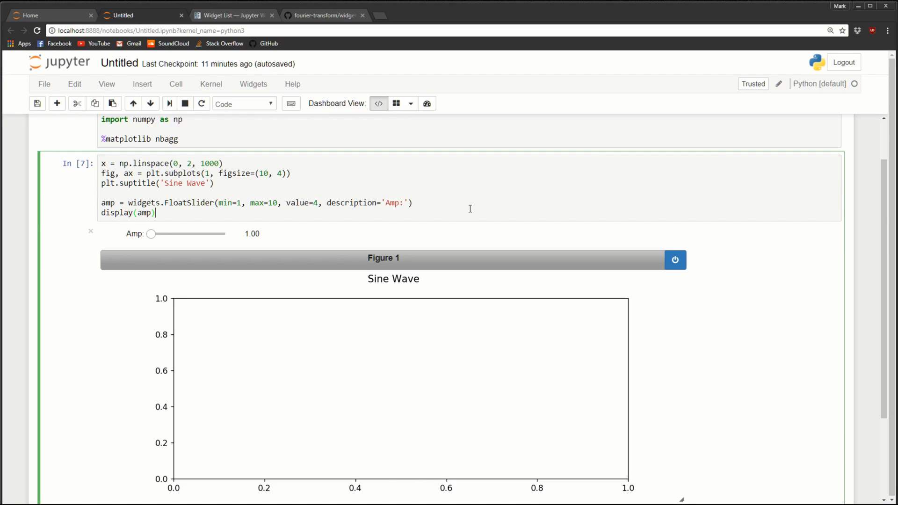
Add phase (0-5, start 0) and freq (1-10, start 1) FloatSliders alongside amp and rerun the cell
{"action": "type", "text": "amp = widgets.FloatSlider(min=1, max=10, value=4, description='Amp:')"}
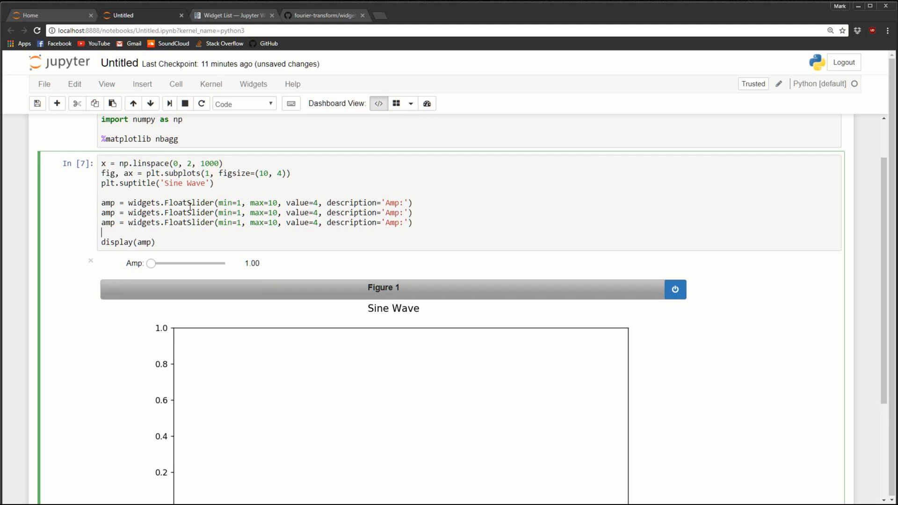
{"action": "double_click", "coordinate": [108, 213]}
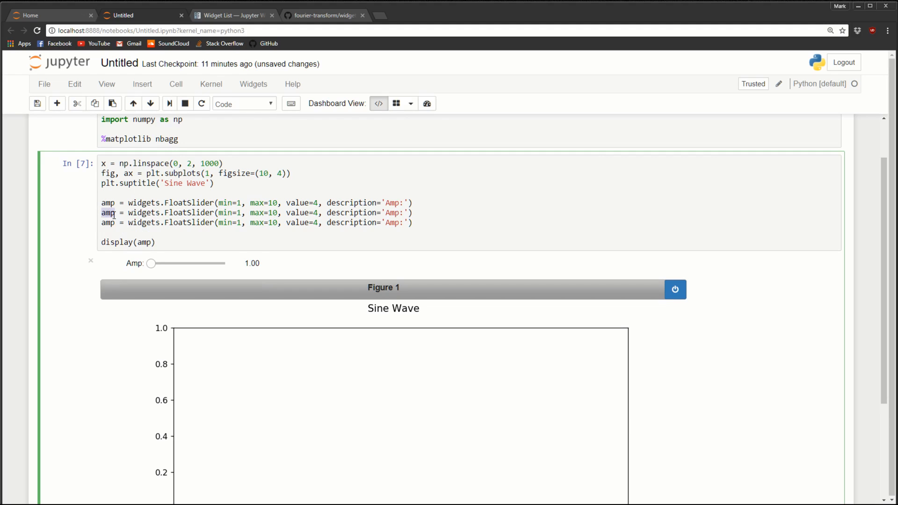
{"action": "type", "text": "phase"}
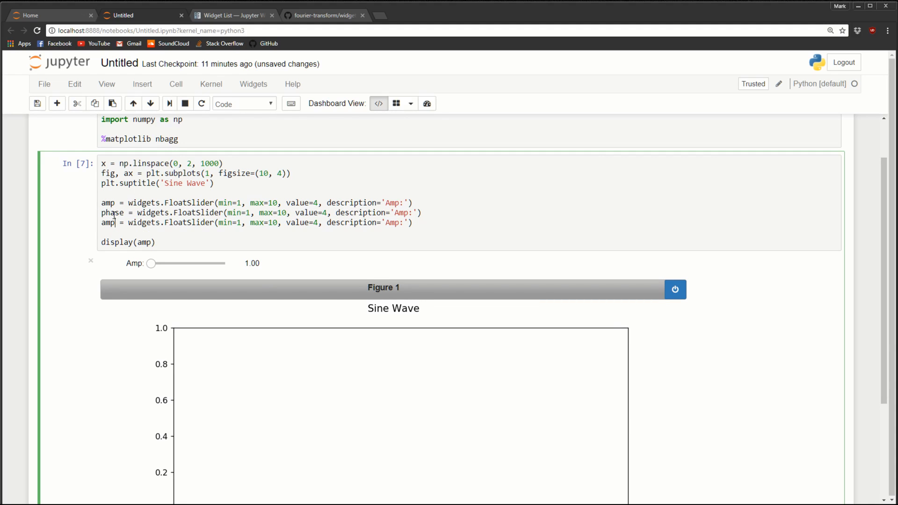
{"action": "type", "text": "freq"}
{"action": "left_click", "coordinate": [261, 213]}
{"action": "type", "text": "0"}
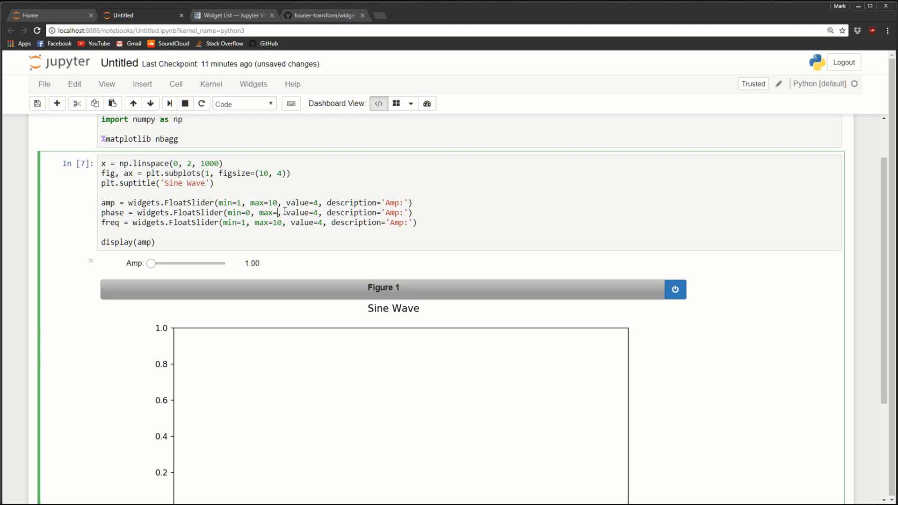
{"action": "type", "text": "5"}
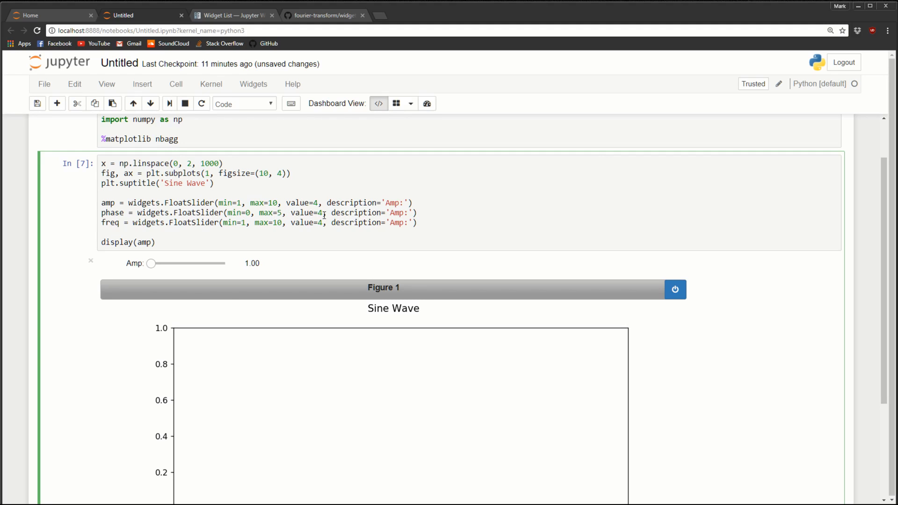
{"action": "type", "text": "0"}
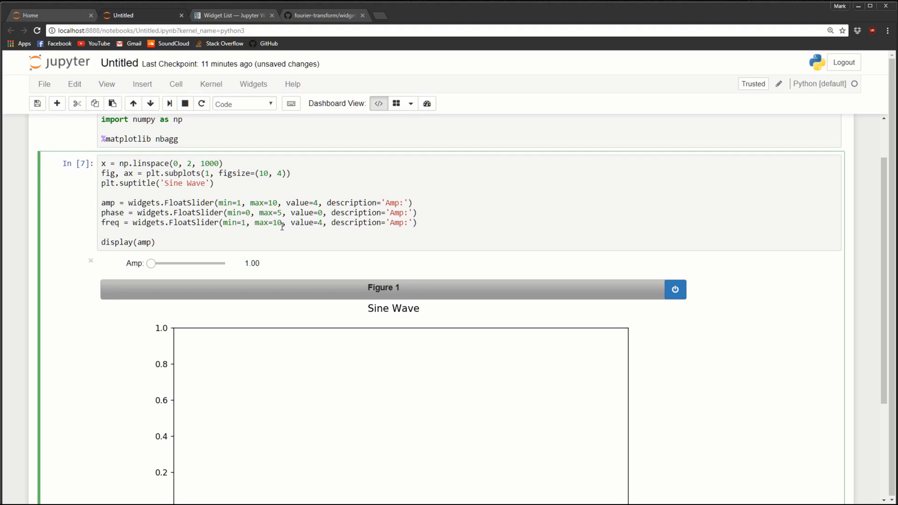
{"action": "mouse_move", "coordinate": [329, 232]}
{"action": "type", "text": "1"}
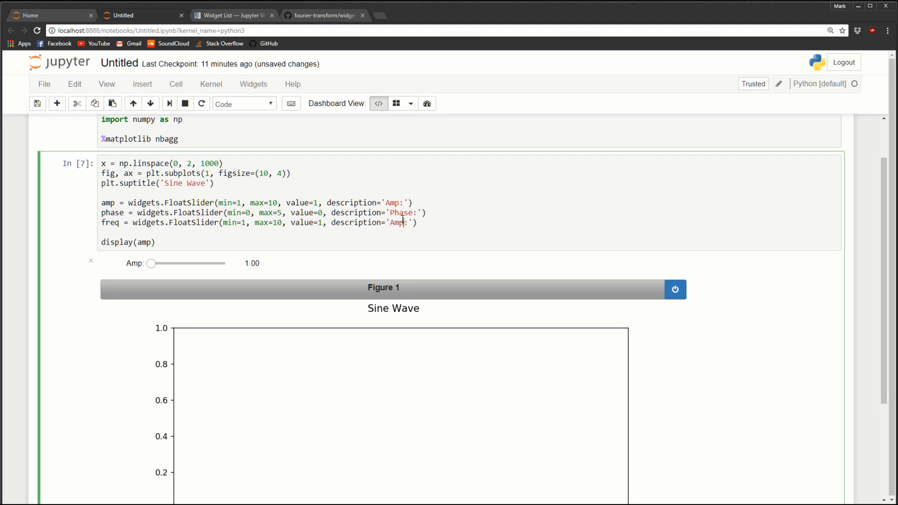
{"action": "type", "text": "Freq"}
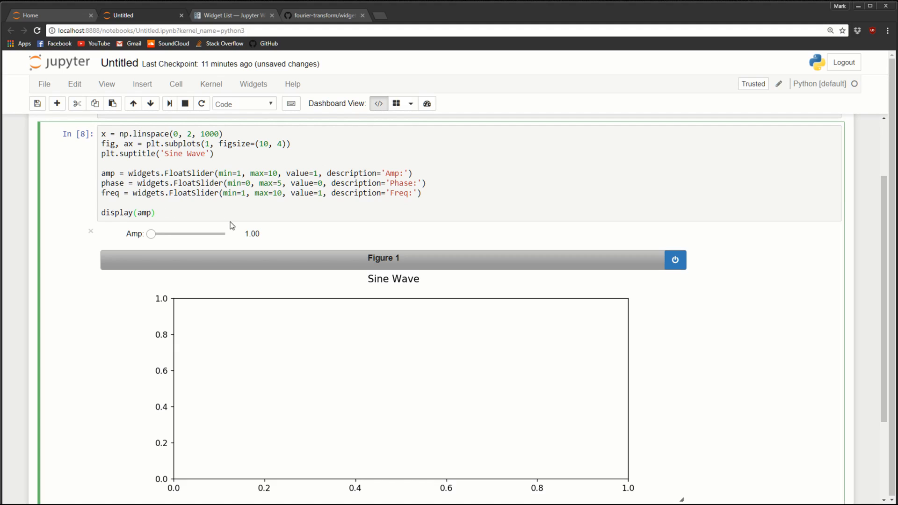
Display amp, phase and freq together and drag the sliders to 7.20, 2.60 and 5.50
{"action": "type", "text": ", phase, freq"}
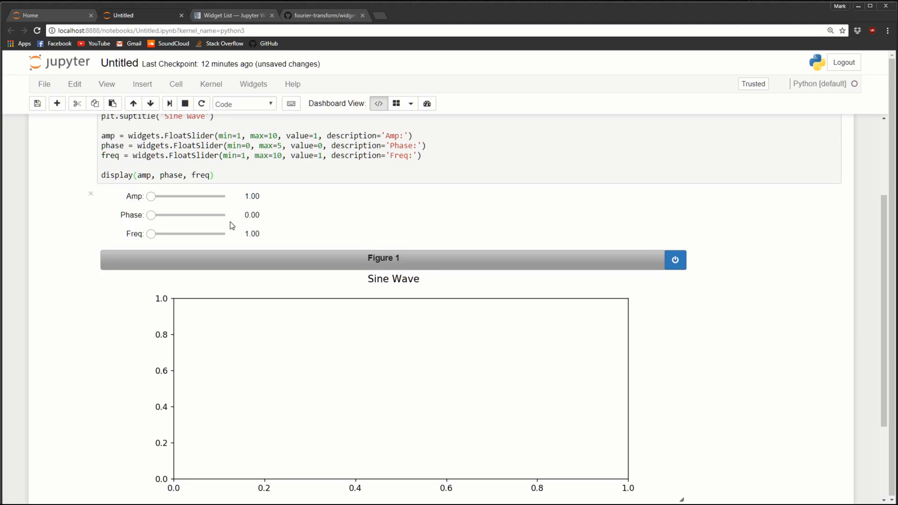
{"action": "left_click", "coordinate": [150, 196]}
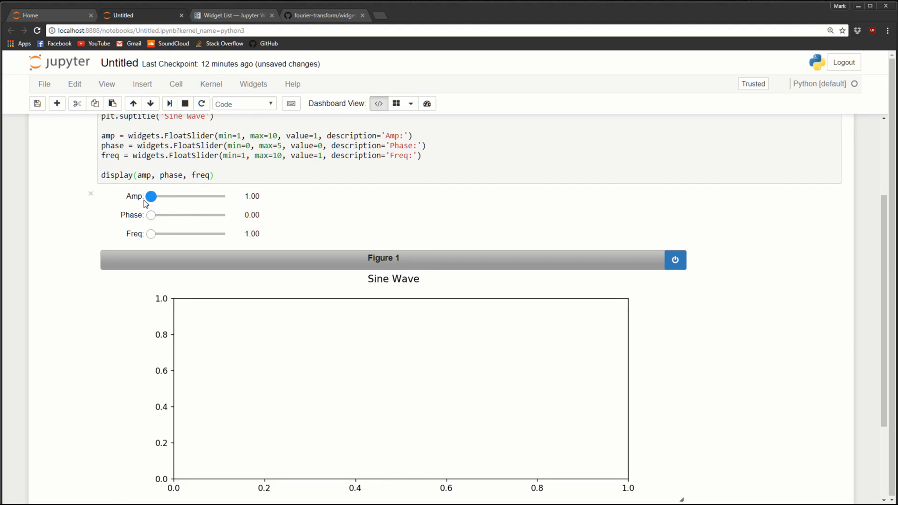
{"action": "left_click_drag", "start_coordinate": [151, 215], "coordinate": [190, 215]}
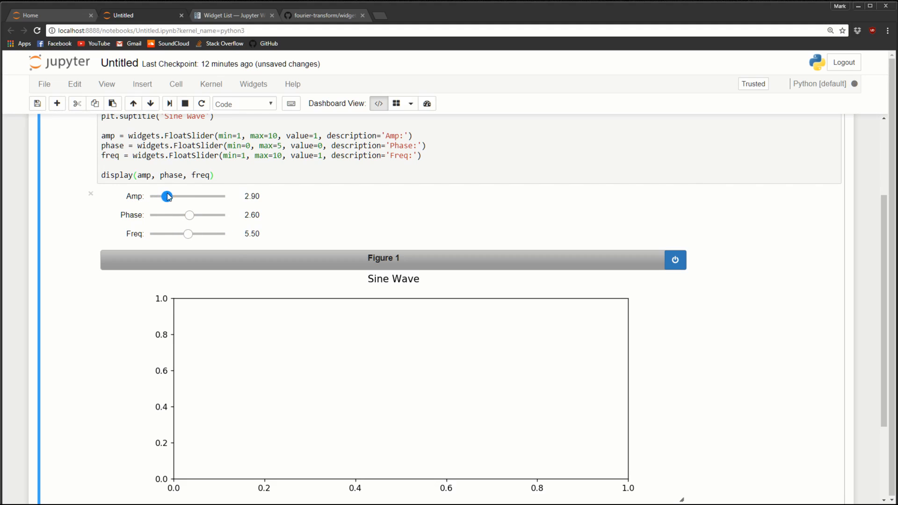
{"action": "left_click_drag", "start_coordinate": [168, 195], "coordinate": [155, 196]}
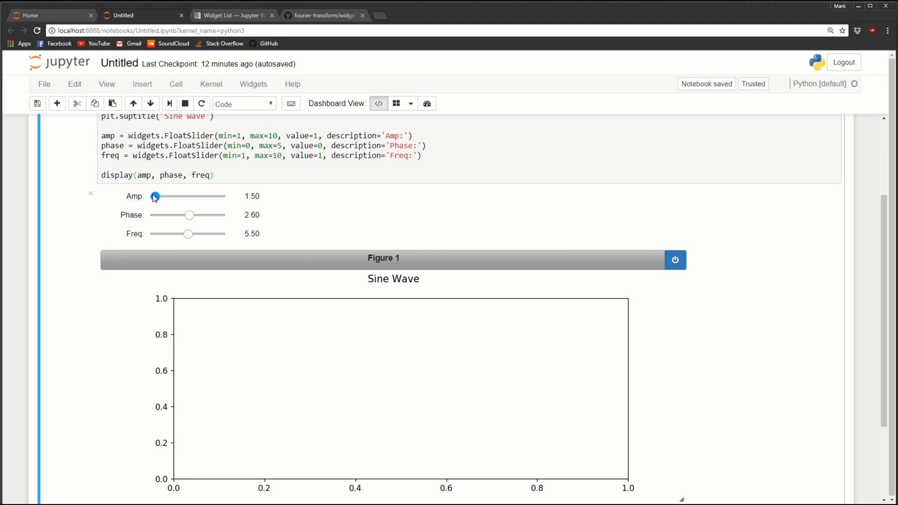
{"action": "left_click_drag", "start_coordinate": [153, 195], "coordinate": [202, 195]}
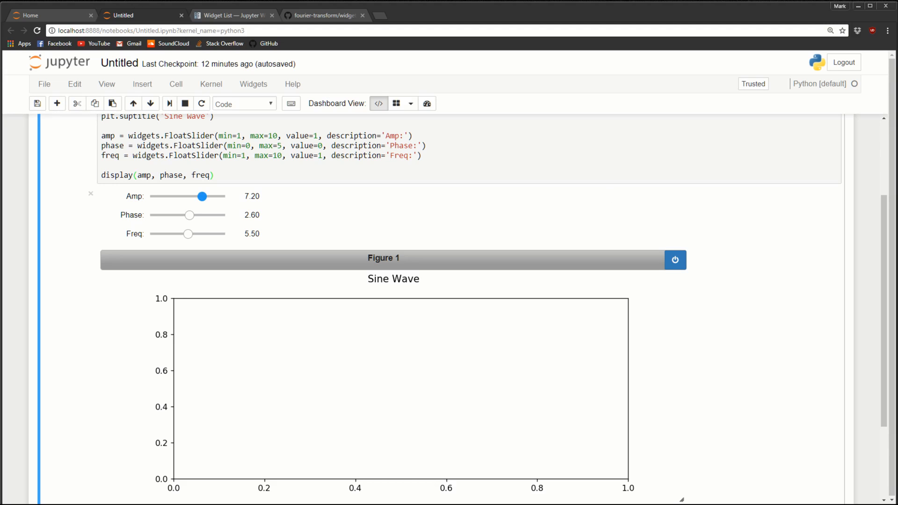
{"action": "scroll", "scroll_direction": "up", "scroll_amount": 3}
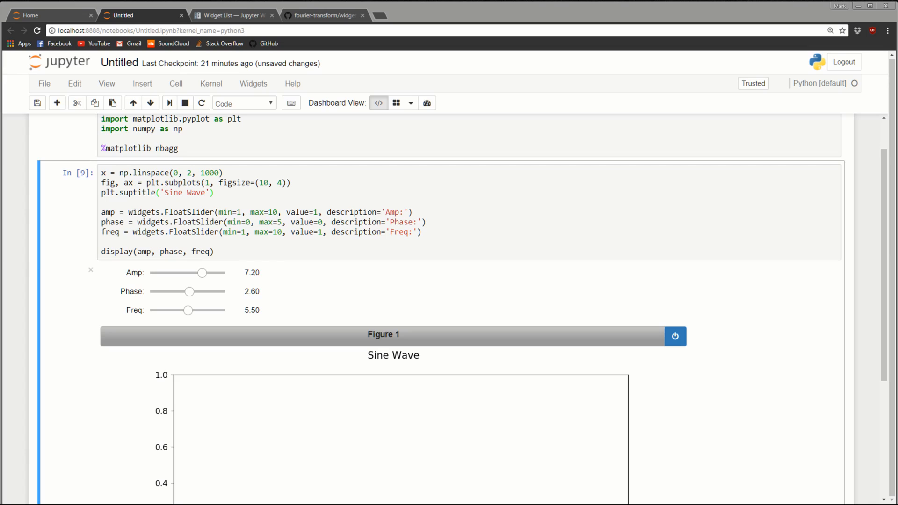
Insert a Markdown cell below the imports and write $A=$ amplitude
{"action": "left_click", "coordinate": [179, 148]}
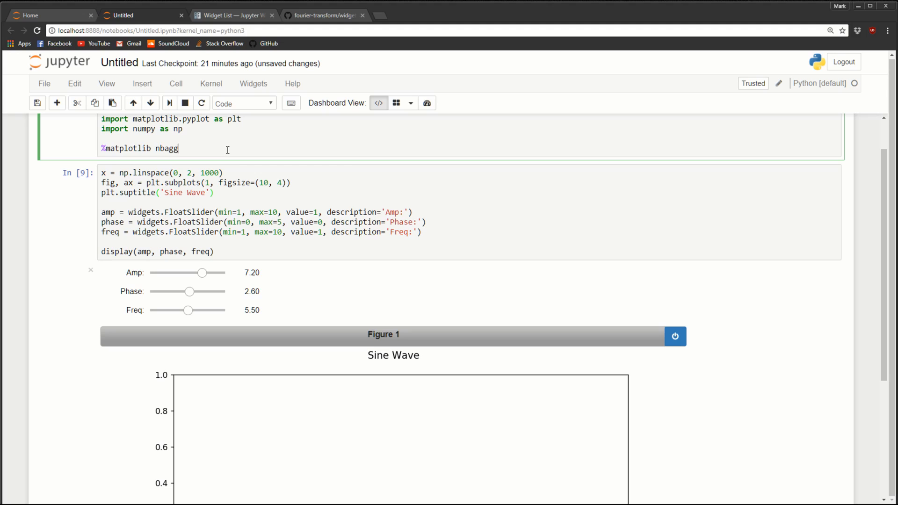
{"action": "left_click", "coordinate": [57, 103]}
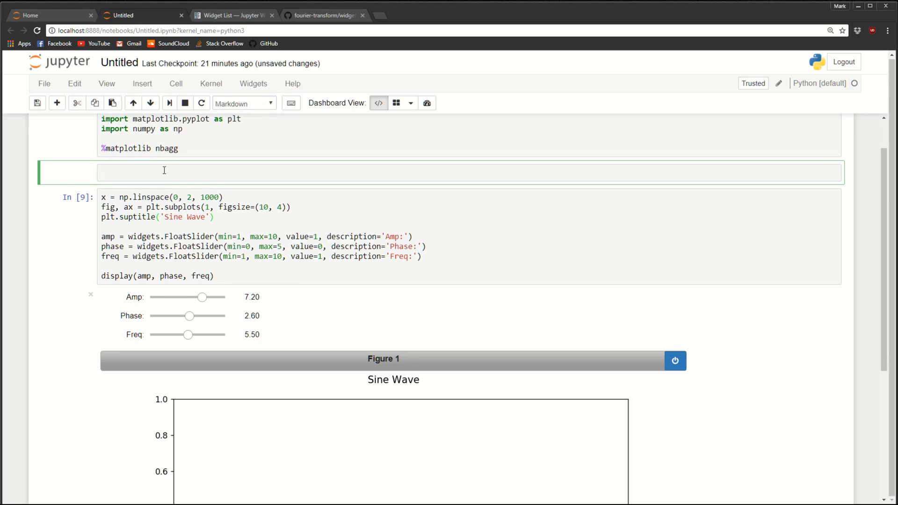
{"action": "type", "text": "$"}
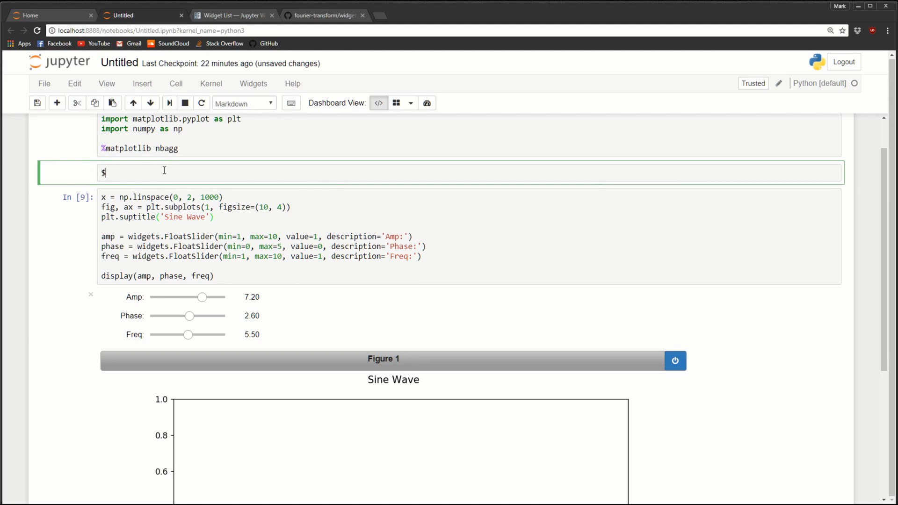
{"action": "type", "text": "A="}
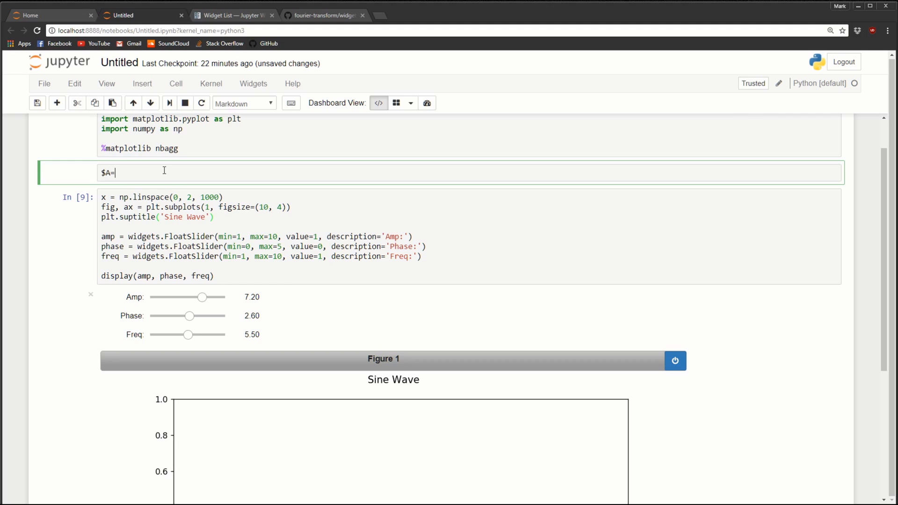
{"action": "type", "text": "$"}
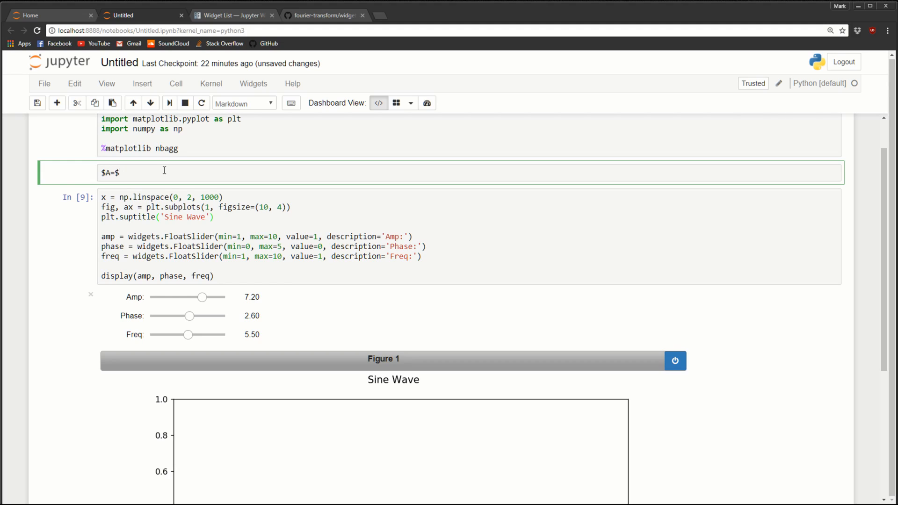
{"action": "type", "text": "amplit"}
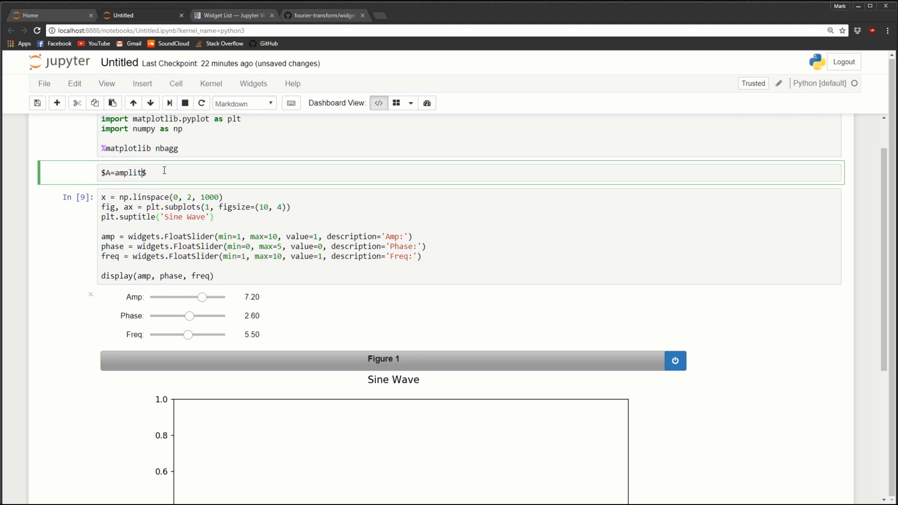
{"action": "type", "text": "ude"}
{"action": "type", "text": "$"}
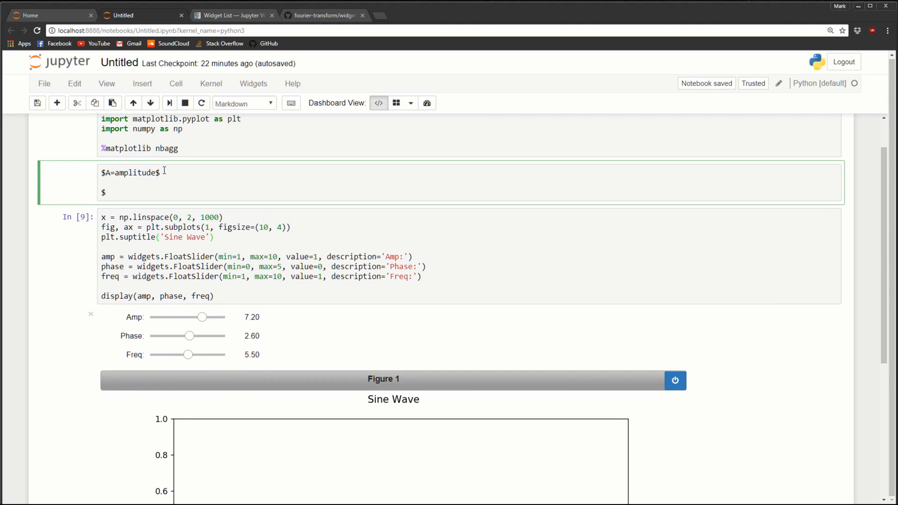
Add the LaTeX lines $\phi=$ phase and $\nu=$ frequency to the Markdown cell
{"action": "type", "text": "\\p"}
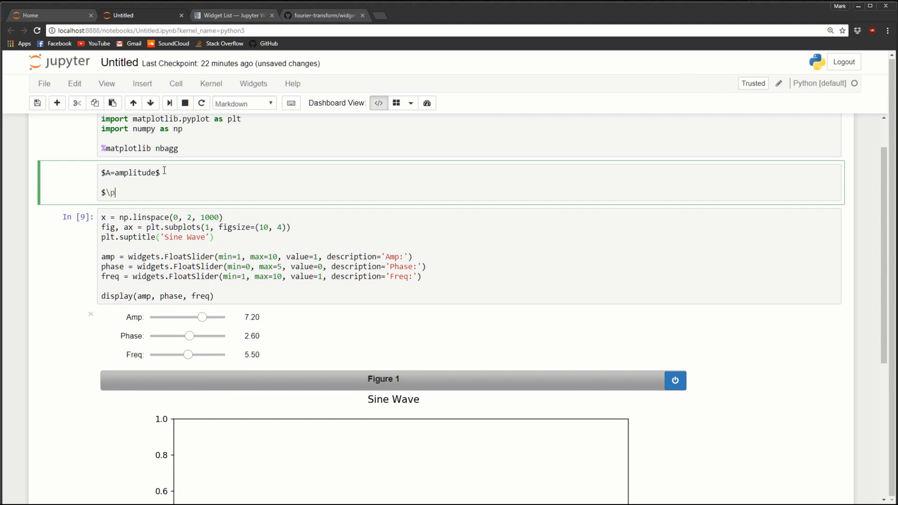
{"action": "type", "text": "hi="}
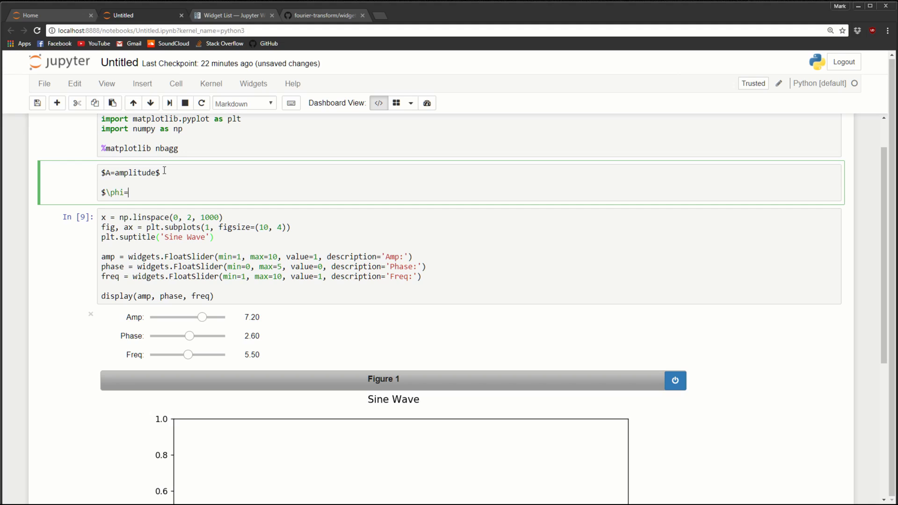
{"action": "type", "text": "p"}
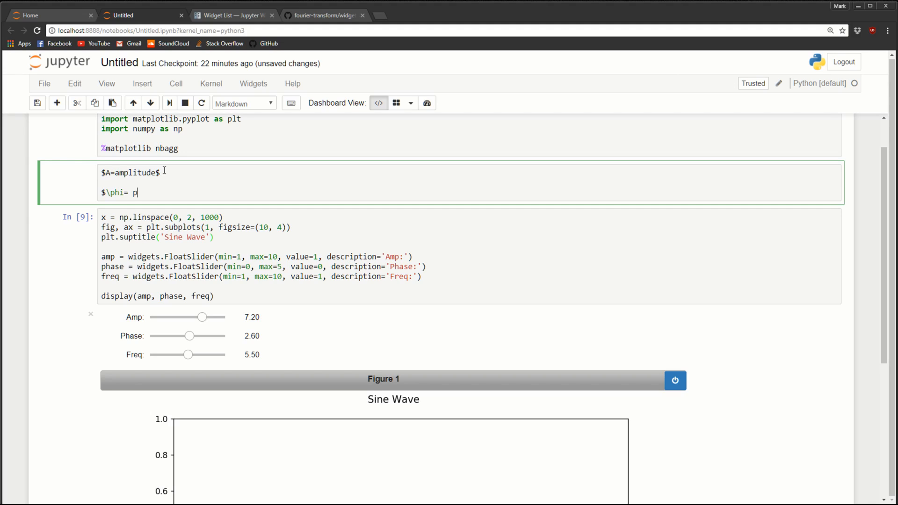
{"action": "type", "text": "hase$"}
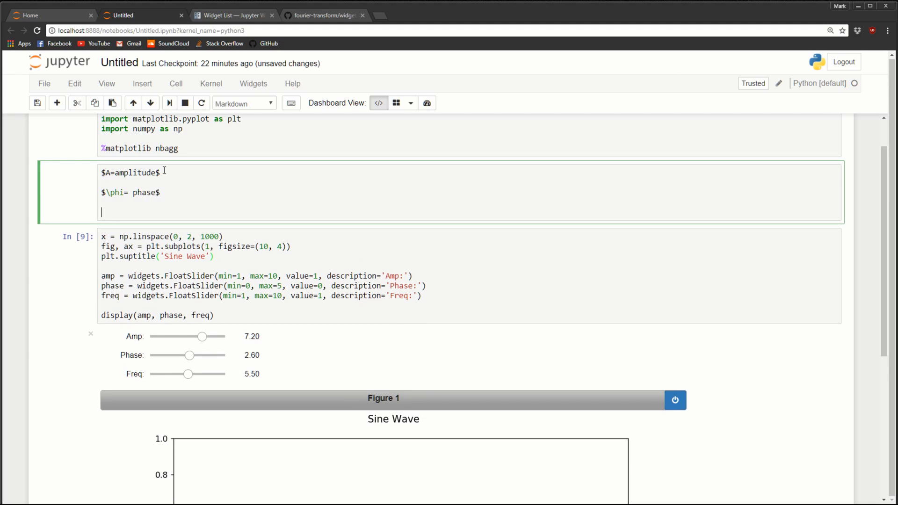
{"action": "type", "text": "$\\"}
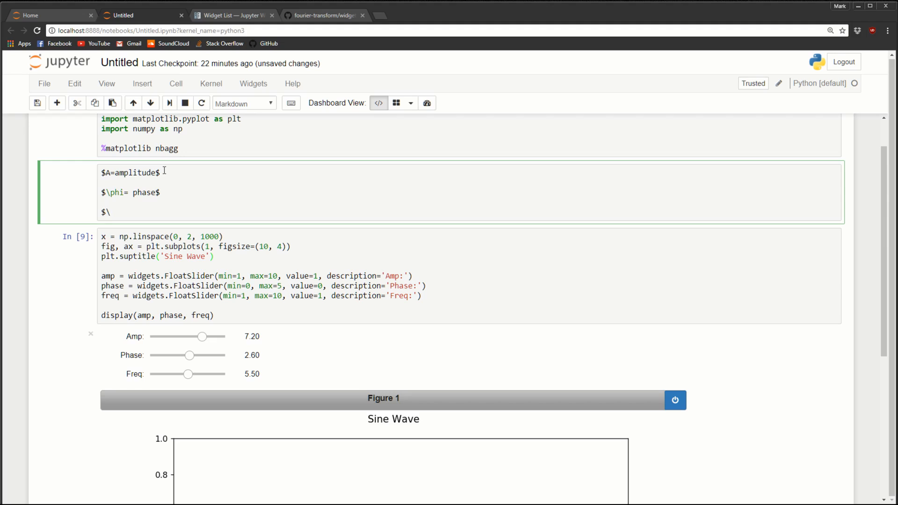
{"action": "type", "text": "nu"}
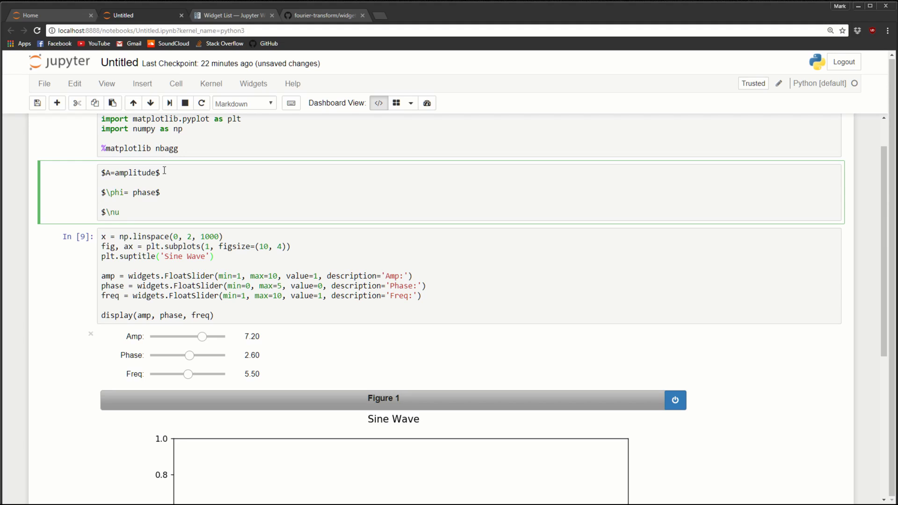
{"action": "type", "text": "= f"}
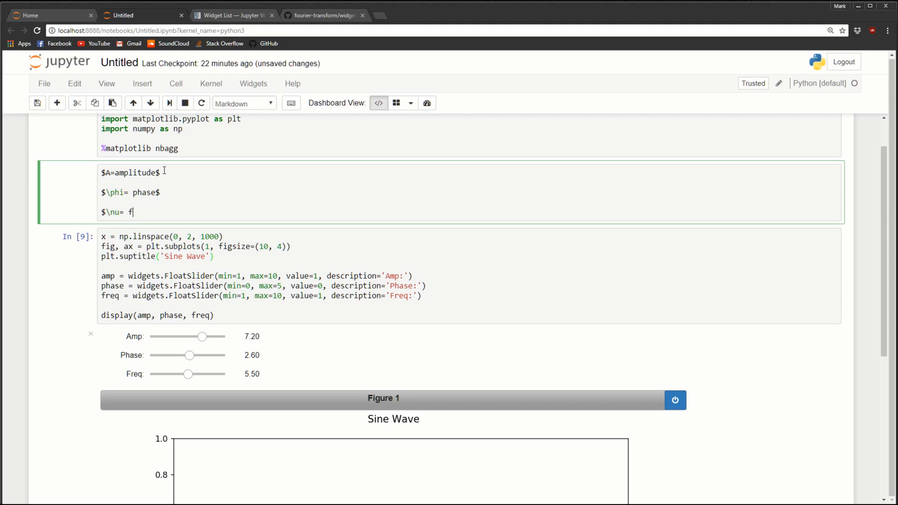
{"action": "type", "text": "requency"}
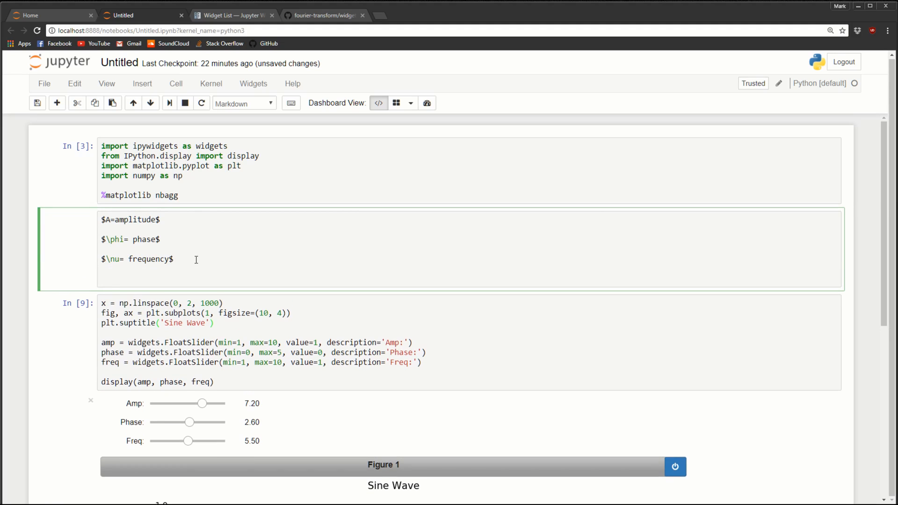
Write $A \sin(2 \pi(\nu x + \phi))$ in the Markdown cell and render it
{"action": "type", "text": "$"}
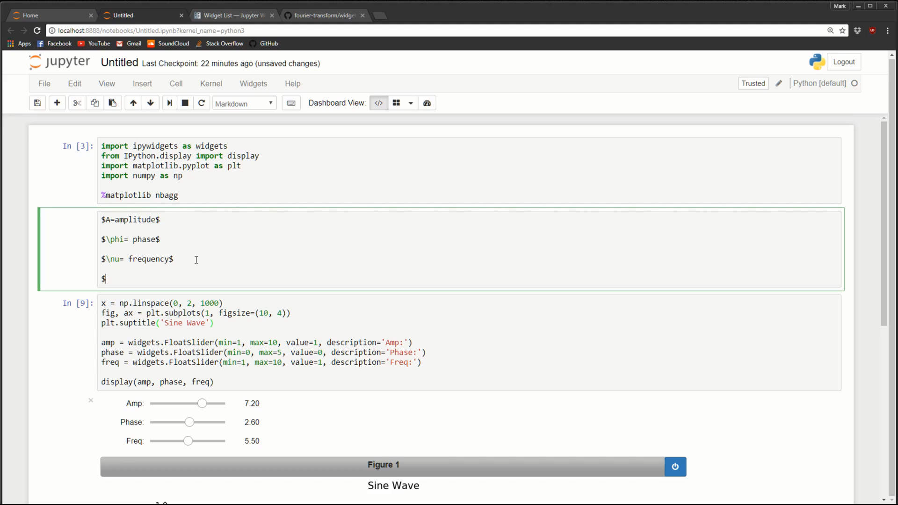
{"action": "type", "text": "A \\sin"}
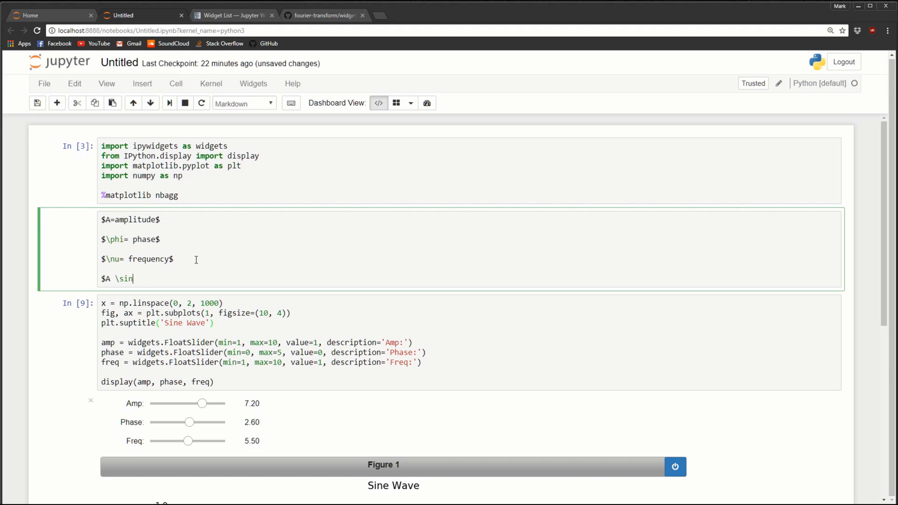
{"action": "type", "text": "("}
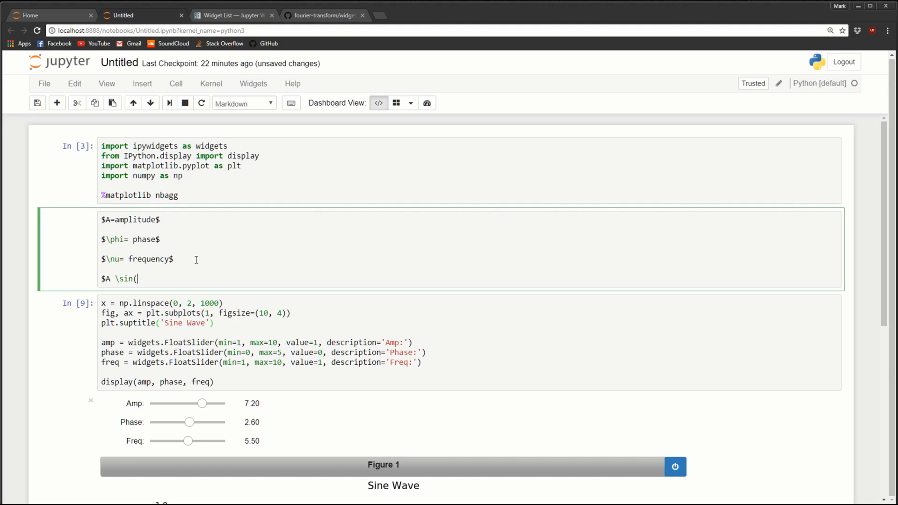
{"action": "type", "text": "2 \\pi"}
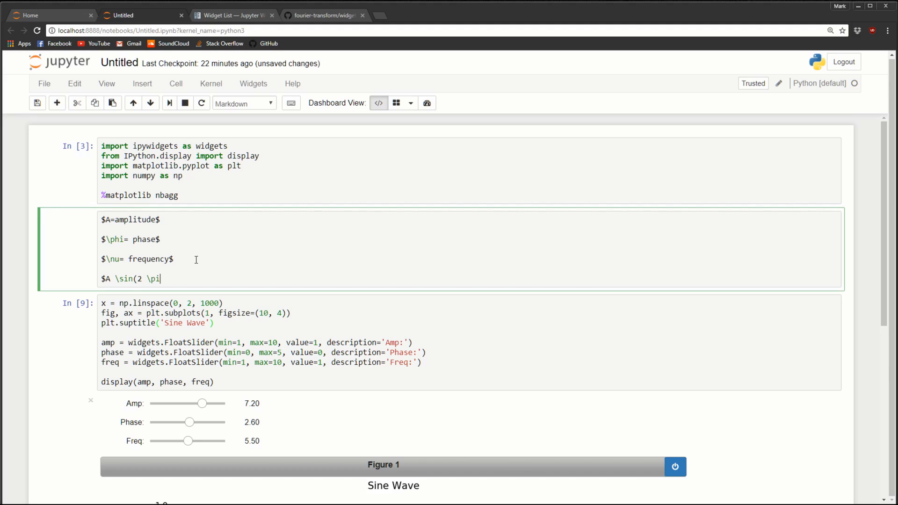
{"action": "type", "text": "("}
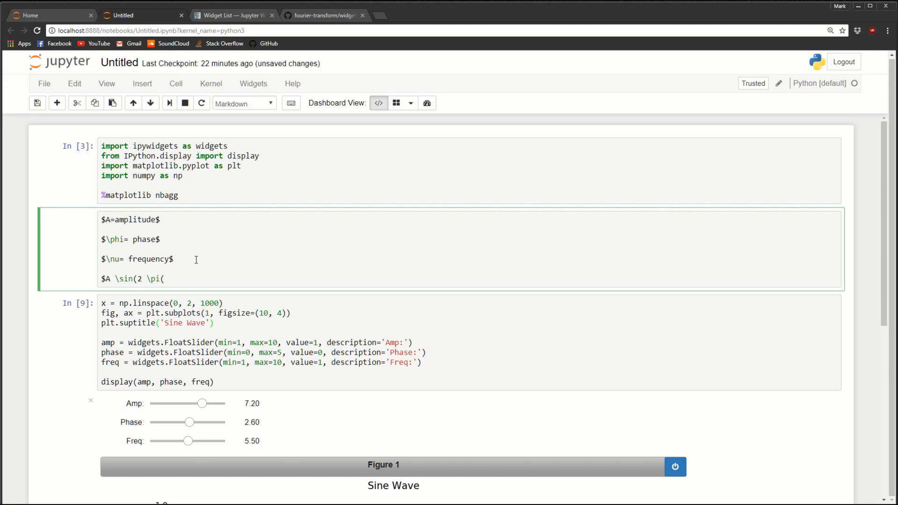
{"action": "type", "text": "\\"}
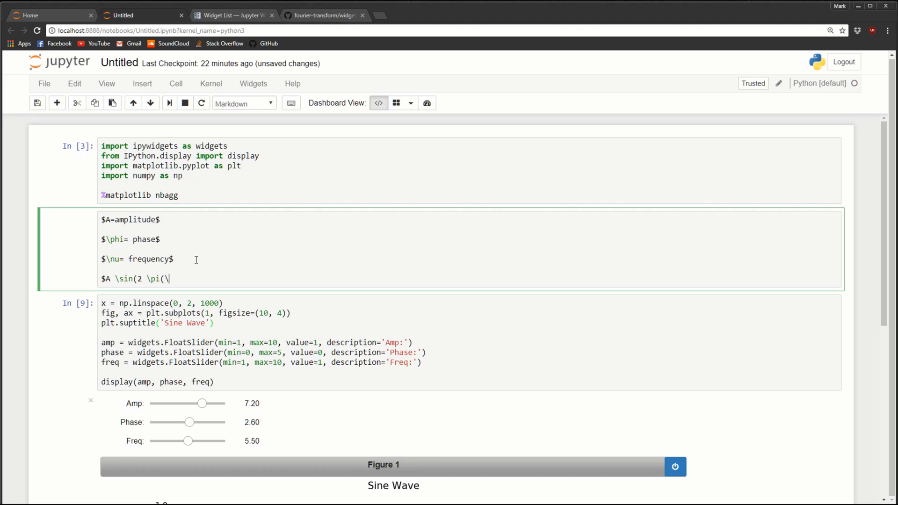
{"action": "type", "text": "\\nu x"}
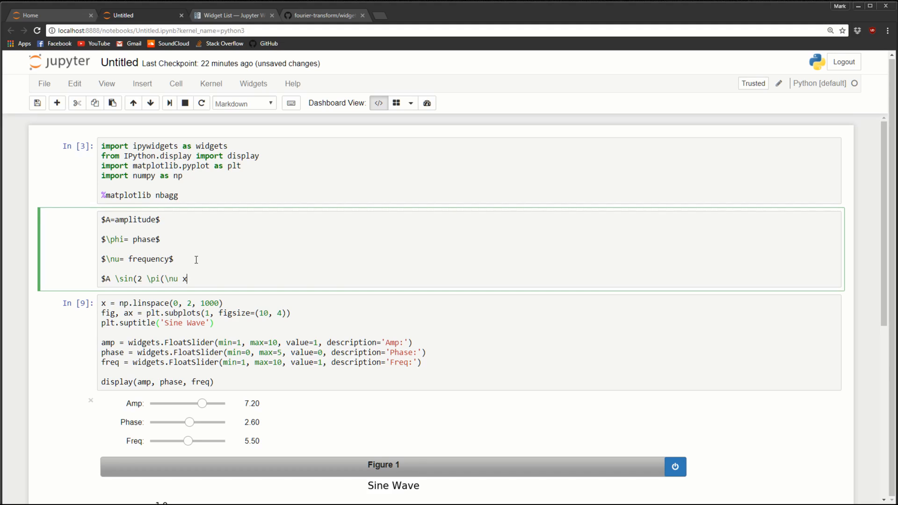
{"action": "type", "text": "+"}
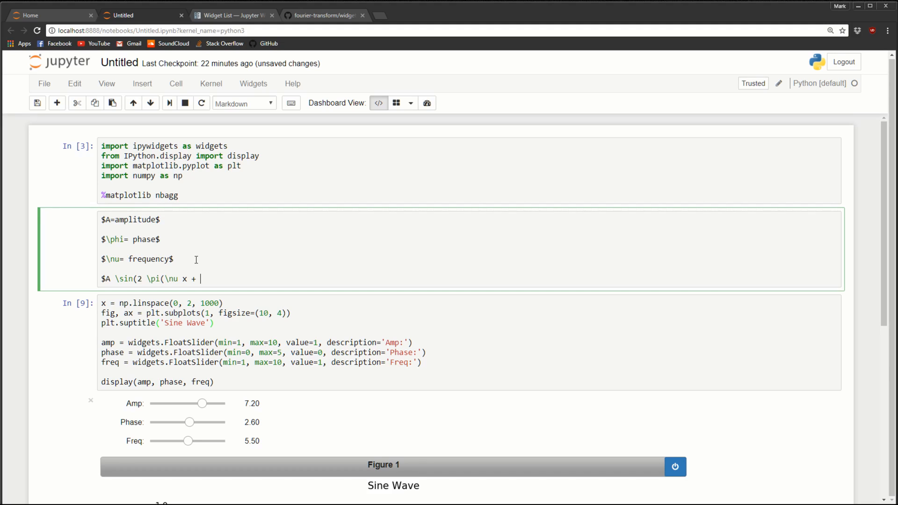
{"action": "type", "text": "\\phi"}
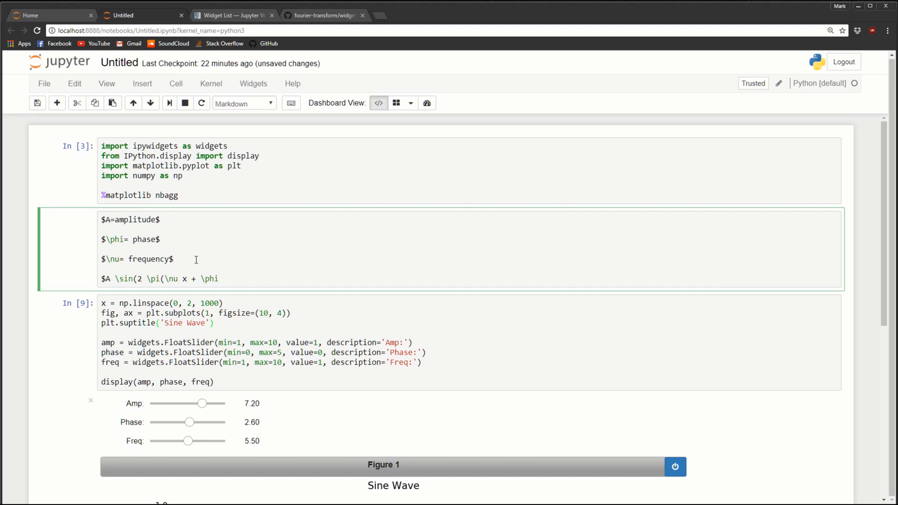
{"action": "type", "text": "))$"}
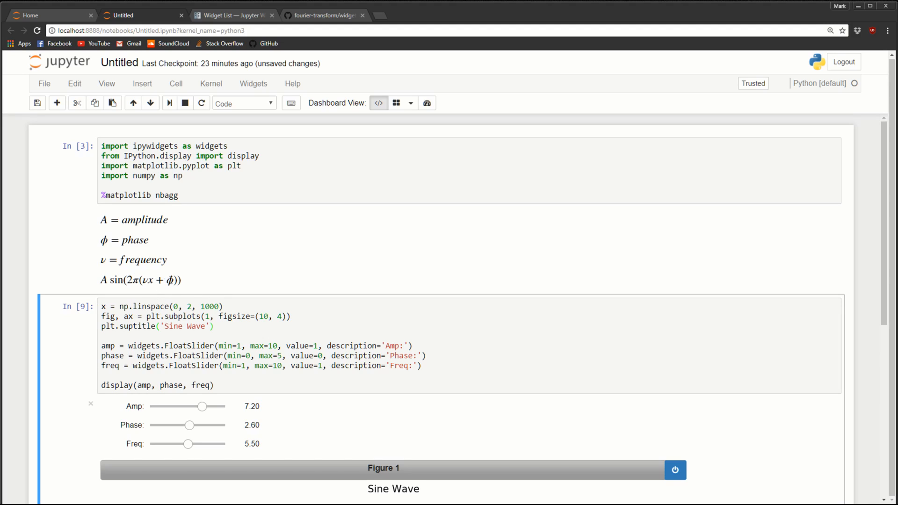
Start def update_plot(amp, phase, freq): on a new line after plt.suptitle
{"action": "left_click", "coordinate": [233, 326]}
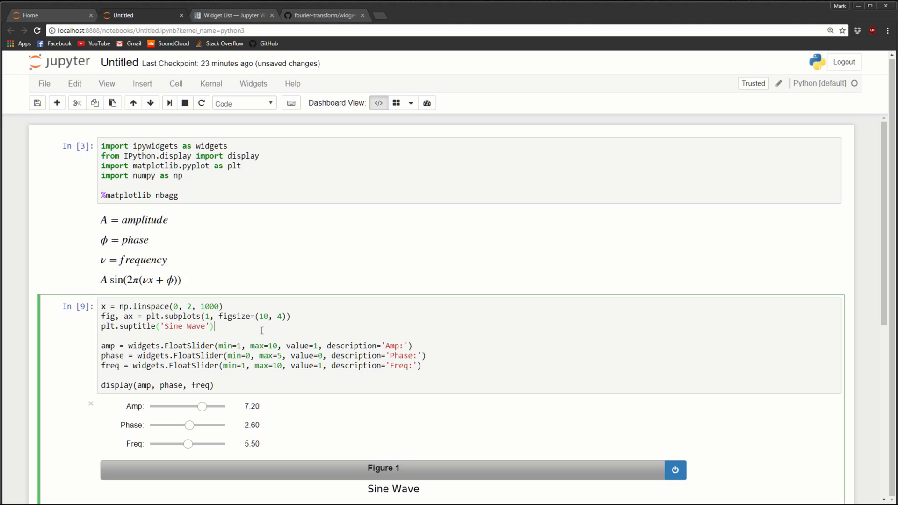
{"action": "key", "text": "Enter"}
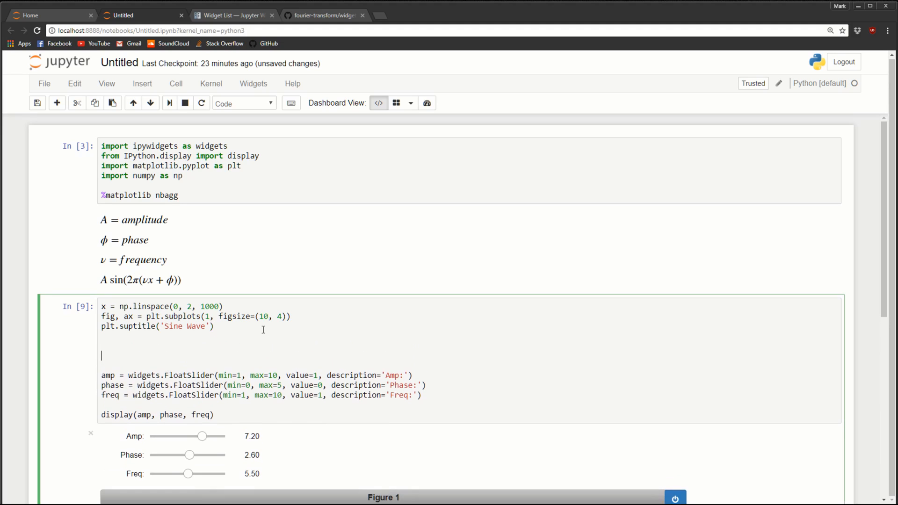
{"action": "type", "text": "def updat"}
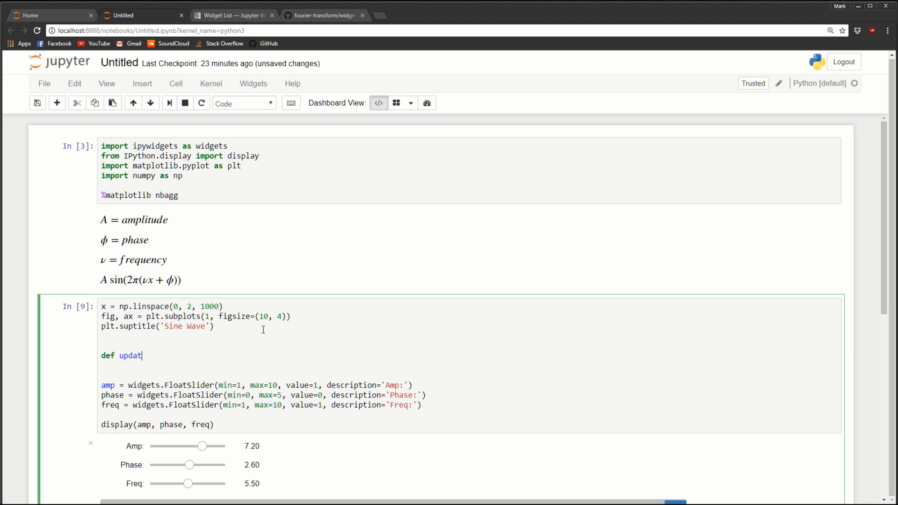
{"action": "type", "text": "e_plot()"}
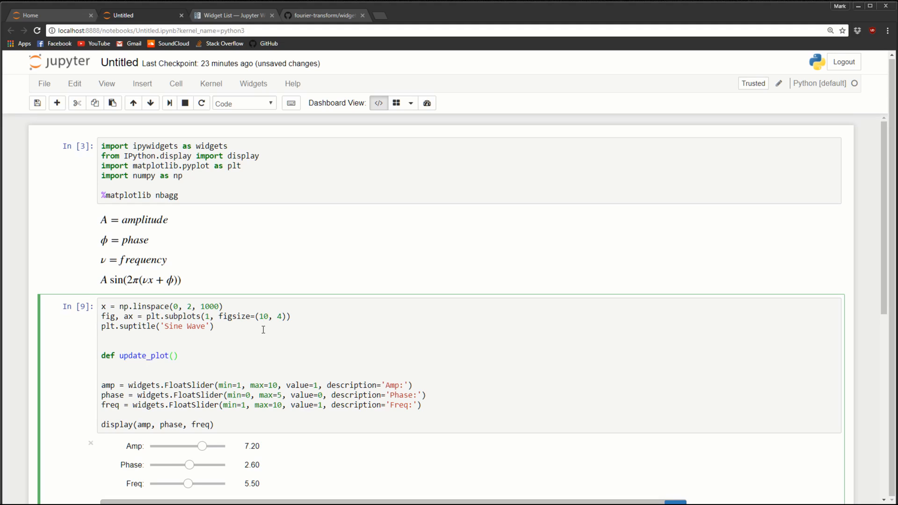
{"action": "type", "text": "amp,"}
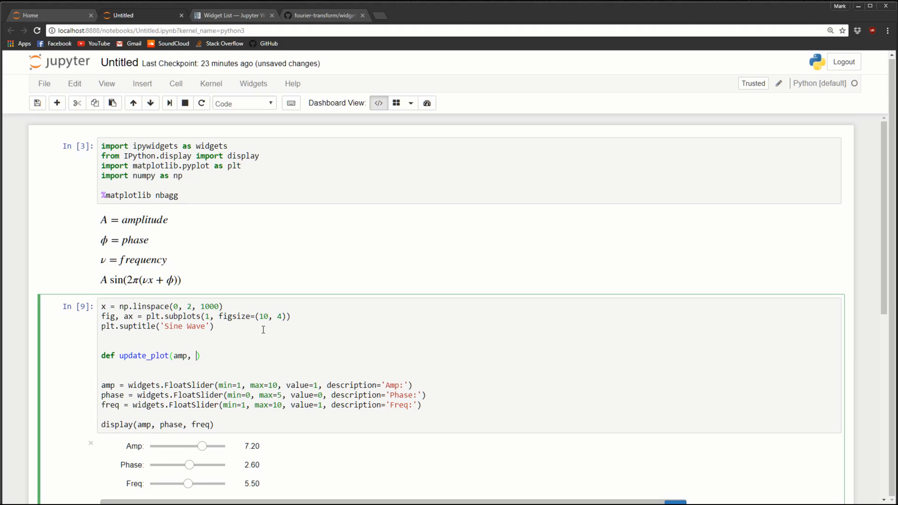
{"action": "type", "text": "phase, f"}
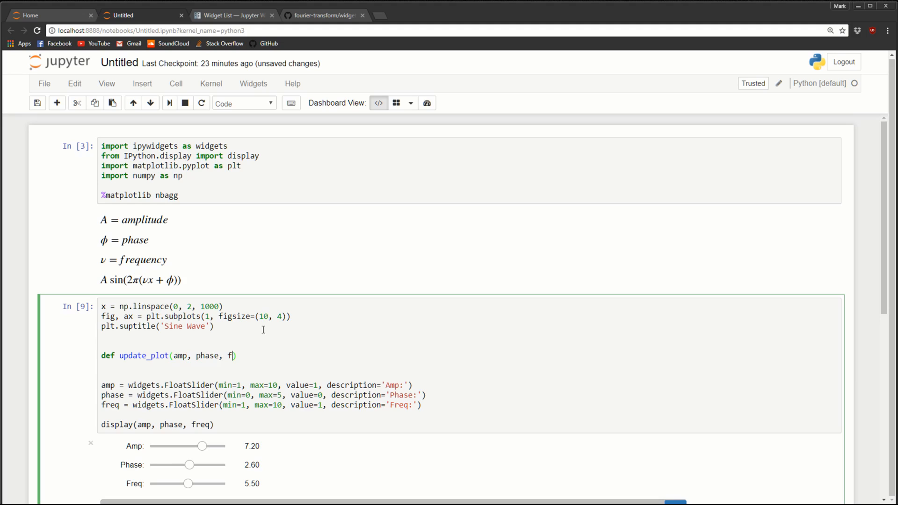
{"action": "type", "text": "req)"}
{"action": "type", "text": "\"\"\""}
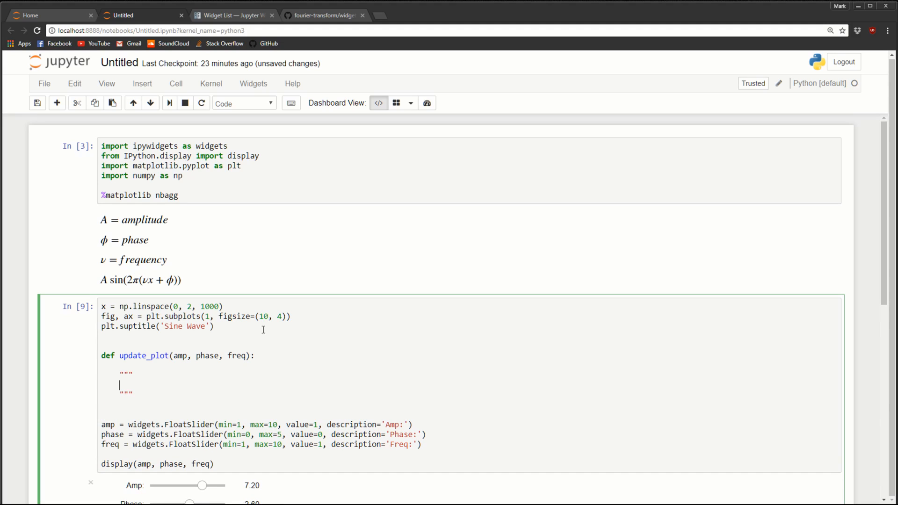
Write the docstring saying the function is linked to the sliders and replots the sine wave when they change
{"action": "type", "text": "t"}
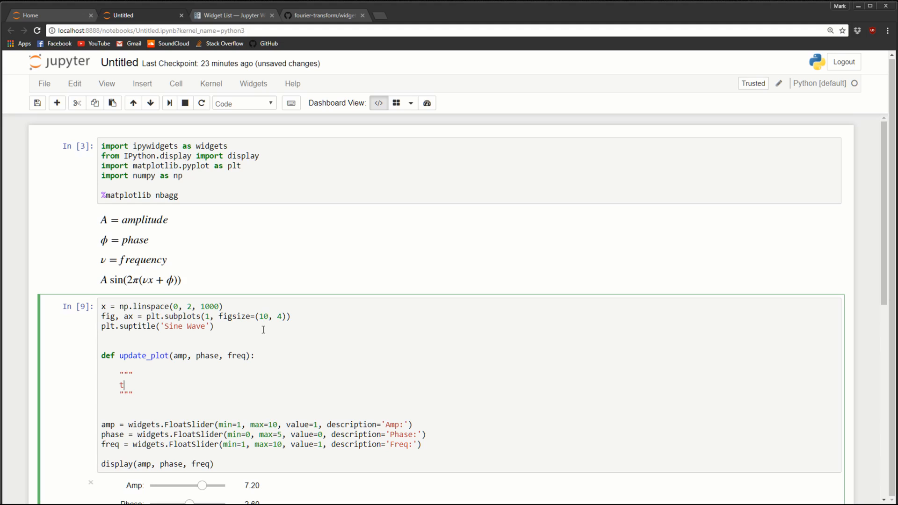
{"action": "type", "text": "his functionm"}
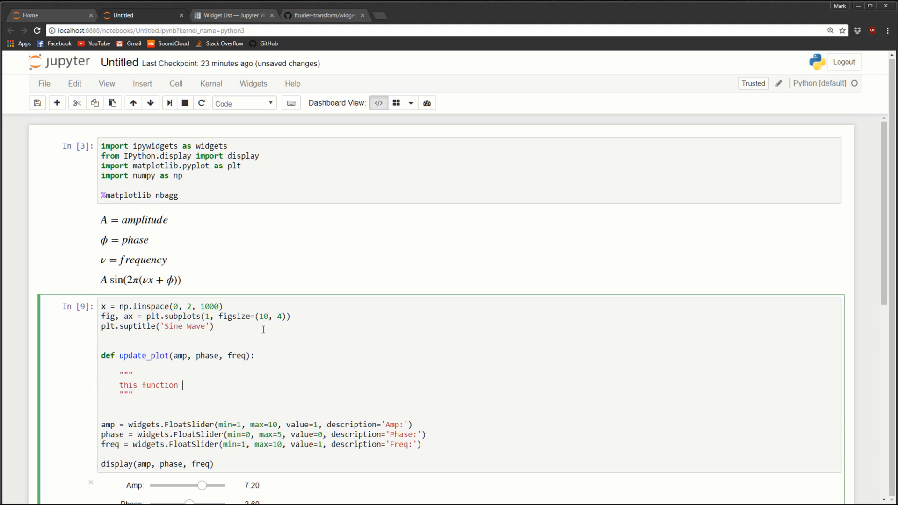
{"action": "type", "text": "is linked to the sliders and"}
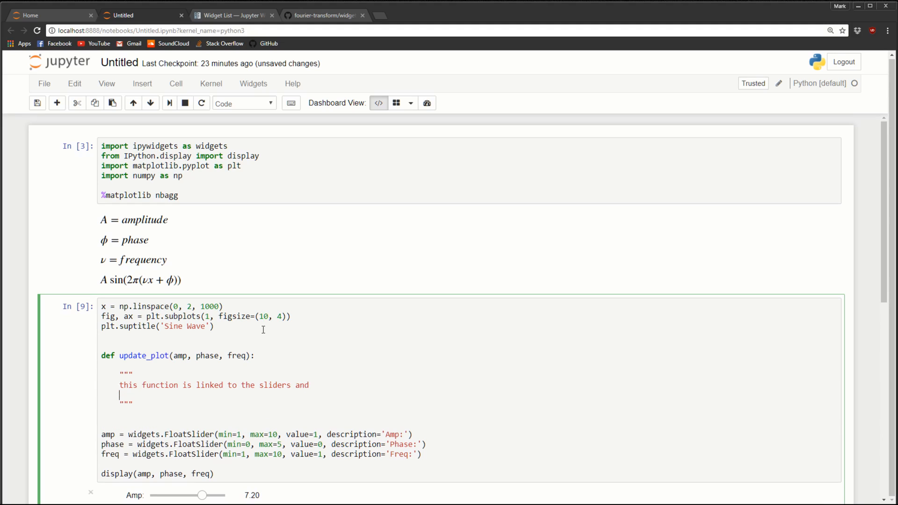
{"action": "type", "text": "it re"}
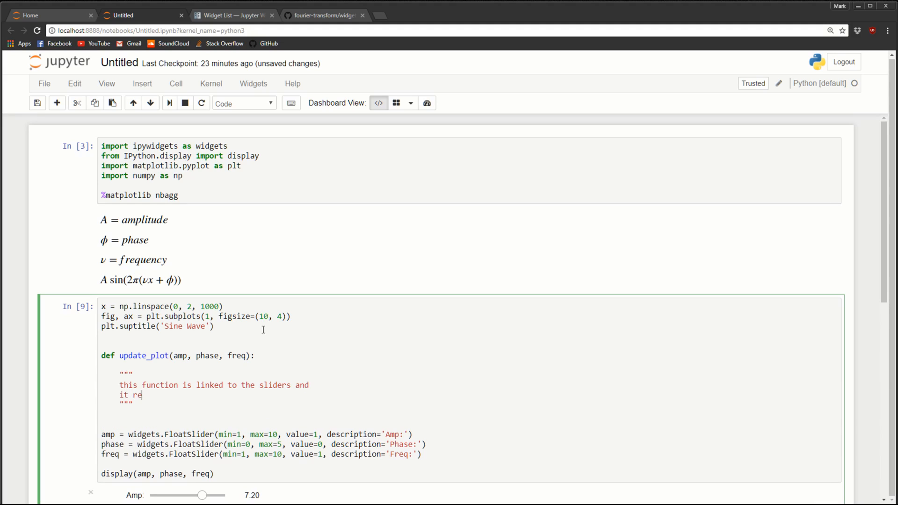
{"action": "type", "text": "plots the sing"}
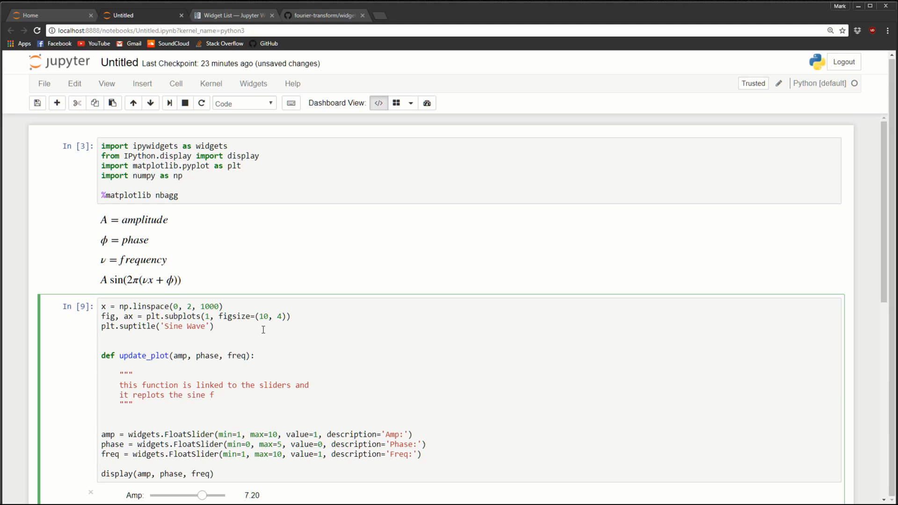
{"action": "type", "text": "ave"}
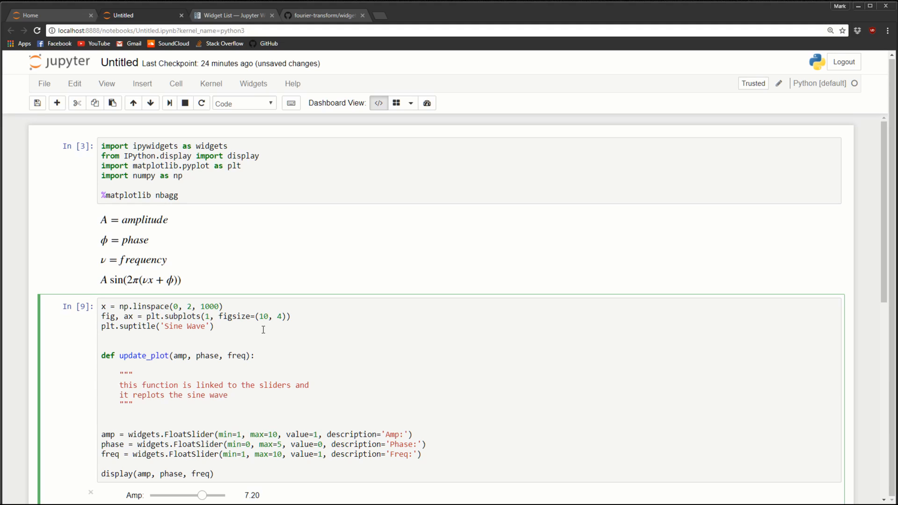
{"action": "type", "text": "when the"}
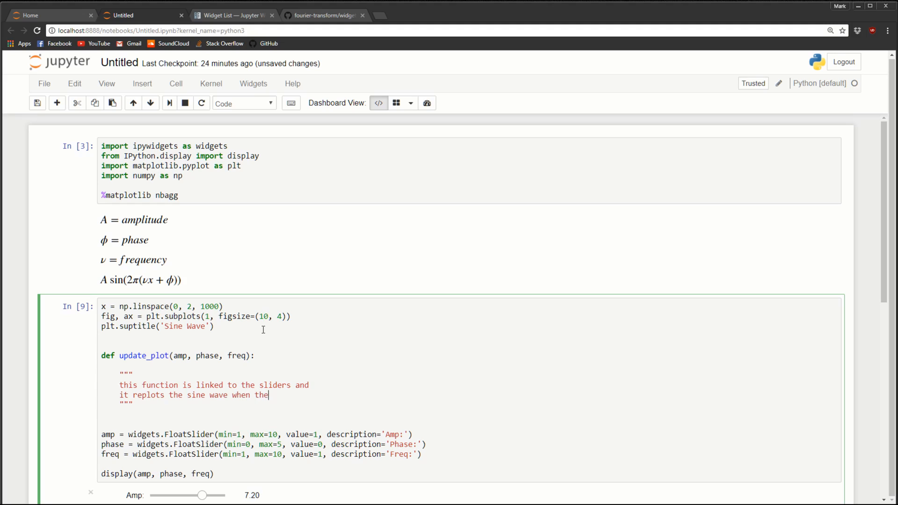
{"action": "type", "text": "sliders are"}
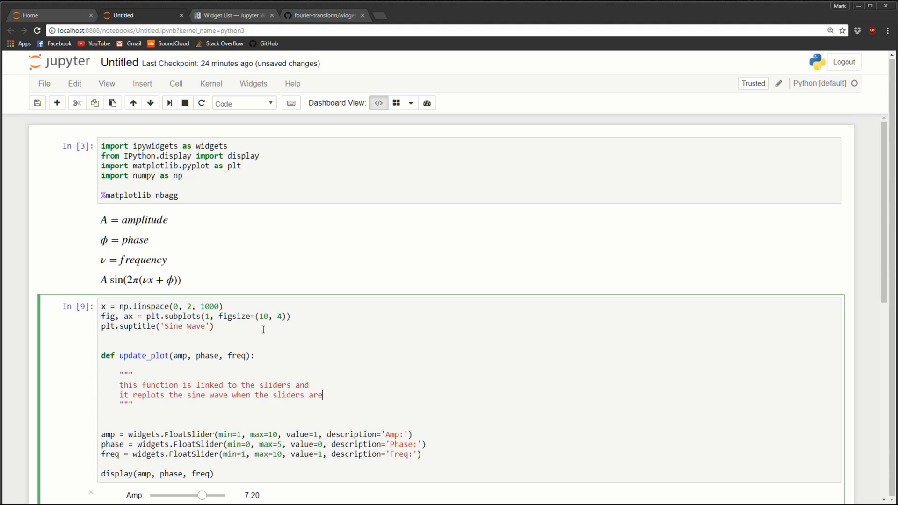
{"action": "type", "text": "changed"}
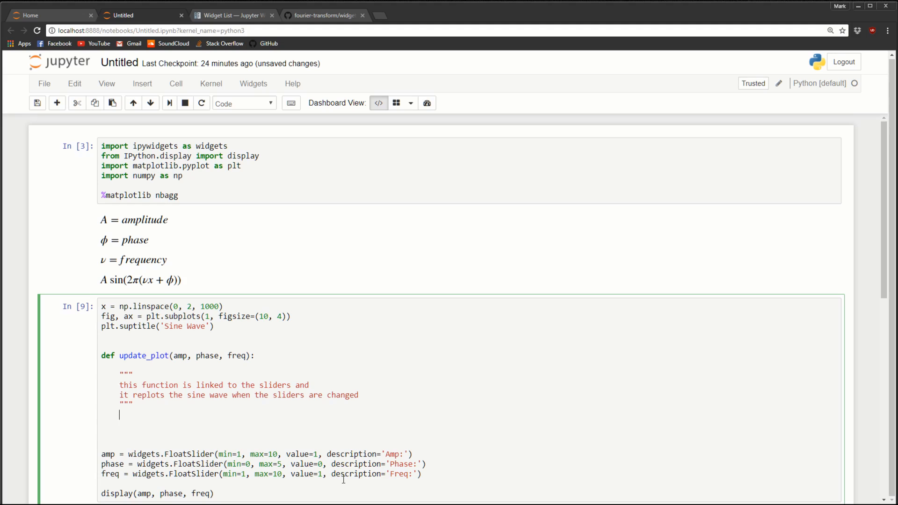
Inside update_plot, begin y = amp * np.sin(2 * np.pi below the docstring
{"action": "key", "text": "Escape"}
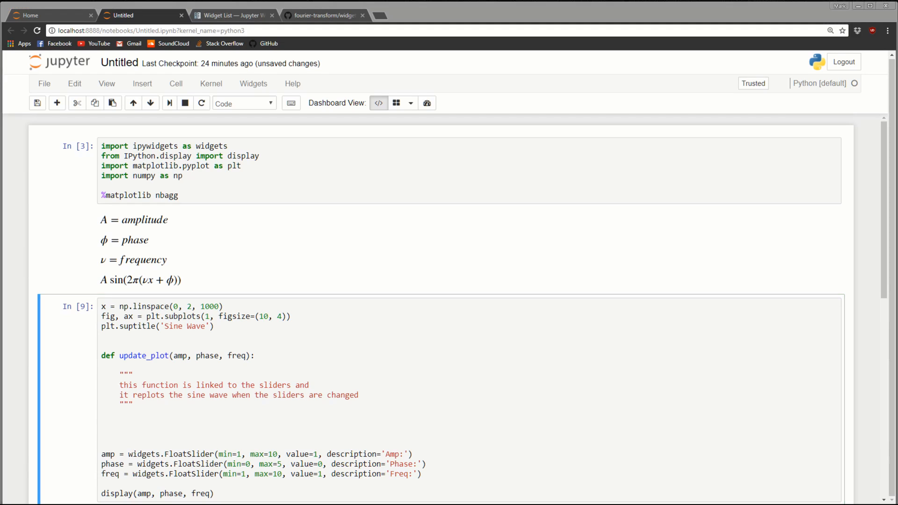
{"action": "left_click", "coordinate": [126, 417]}
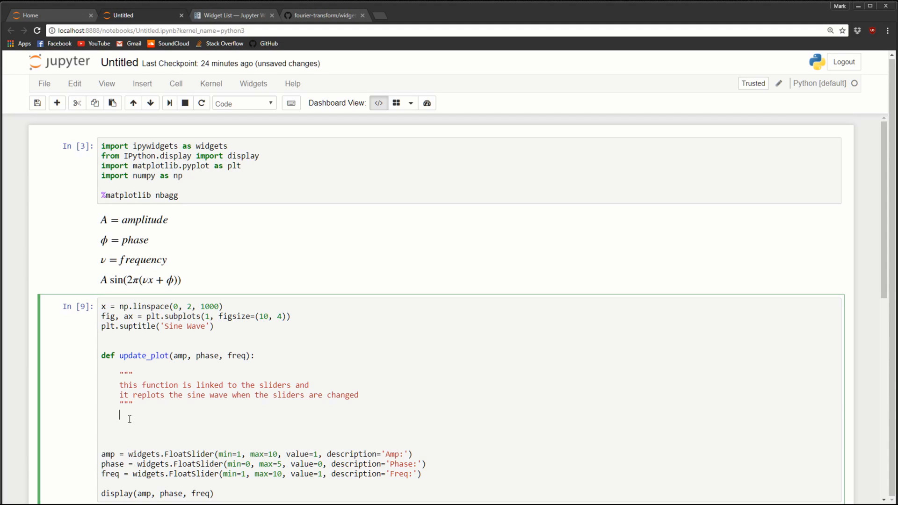
{"action": "type", "text": "y ="}
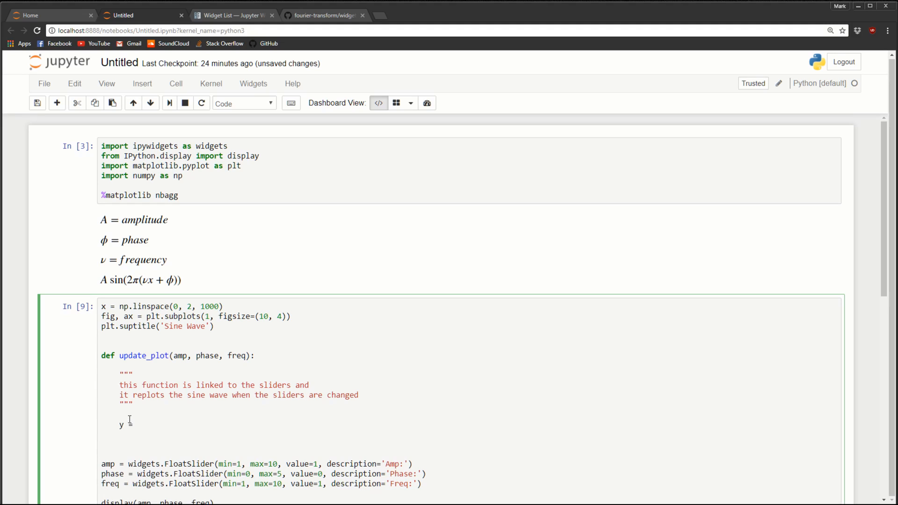
{"action": "type", "text": "amp"}
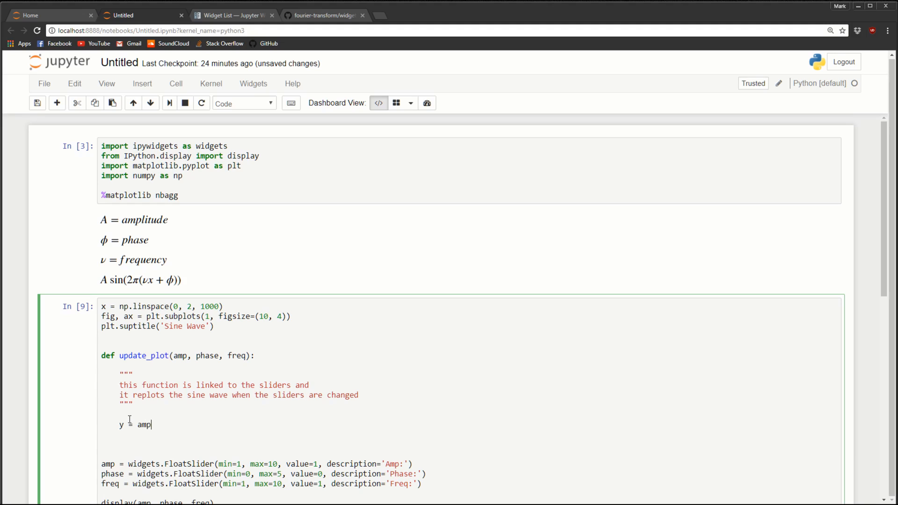
{"action": "type", "text": "*"}
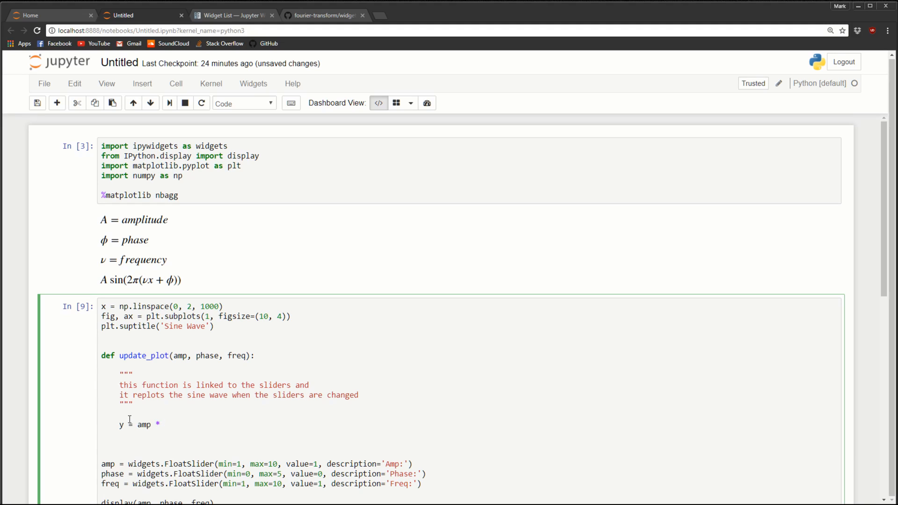
{"action": "type", "text": "np.sin"}
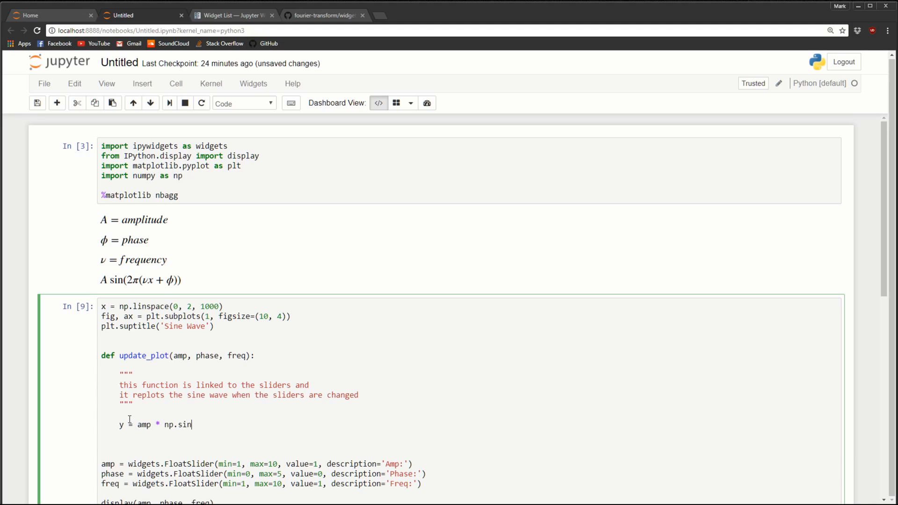
{"action": "type", "text": "(2"}
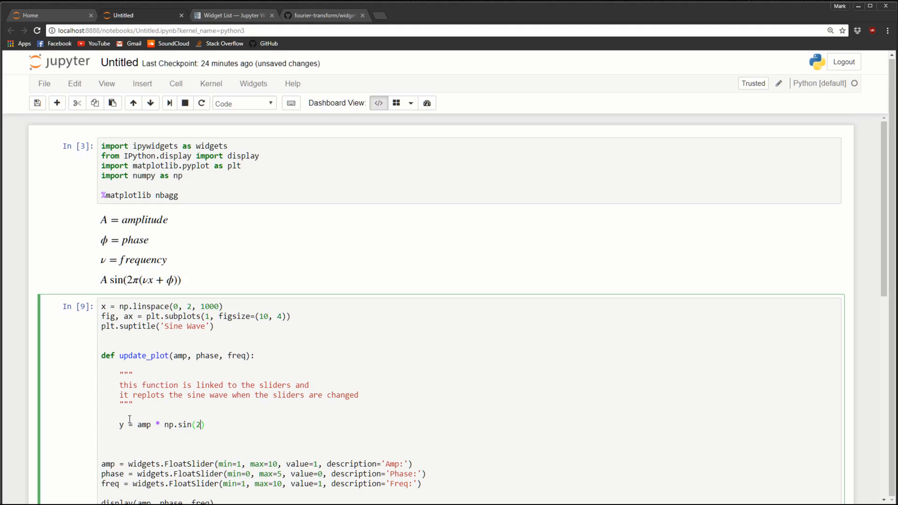
{"action": "type", "text": "\" \""}
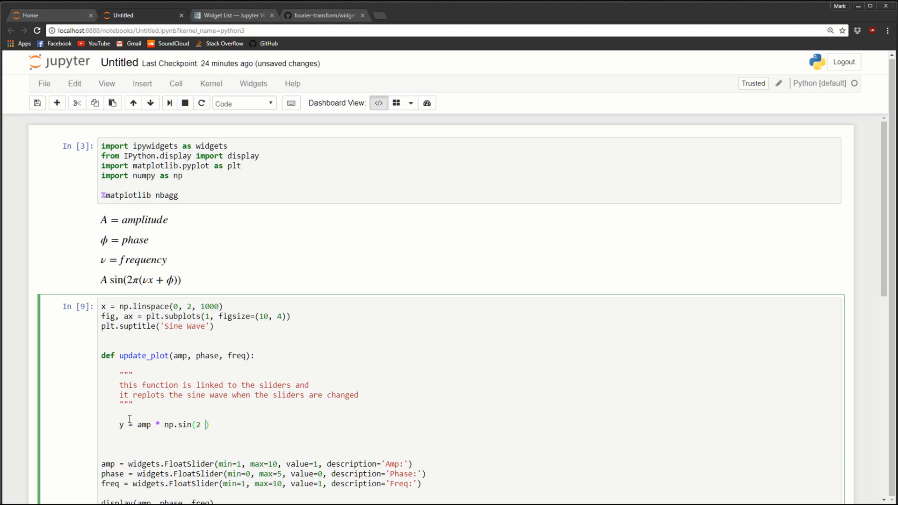
{"action": "type", "text": "* np."}
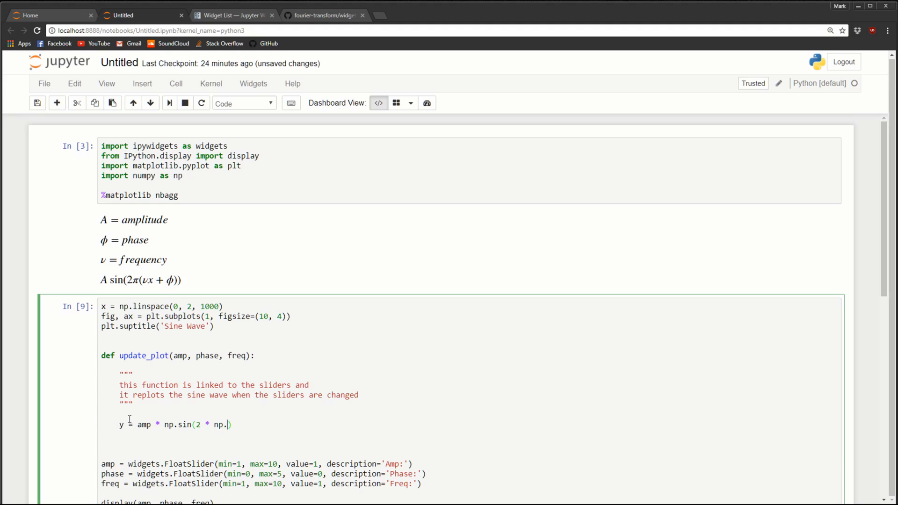
{"action": "type", "text": "pi"}
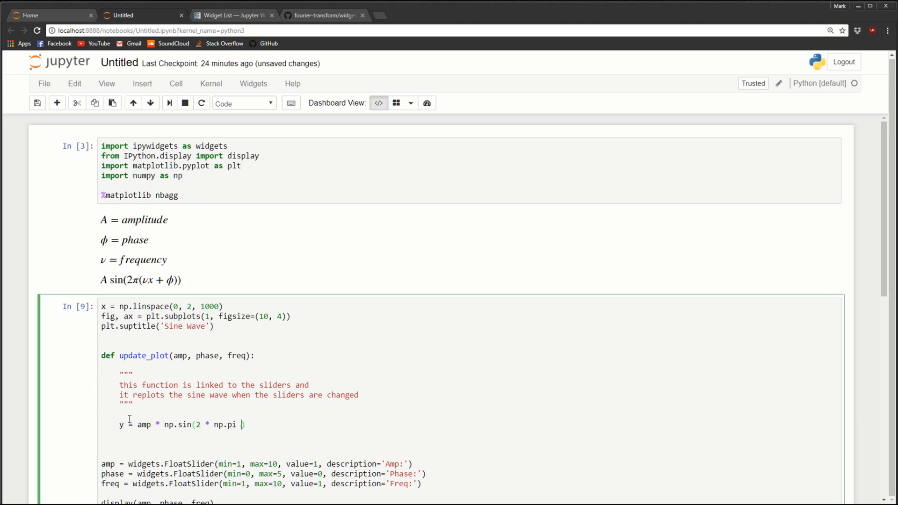
Complete the sine as * (freq * x + phase)) and begin an ax.cl line
{"action": "type", "text": "*"}
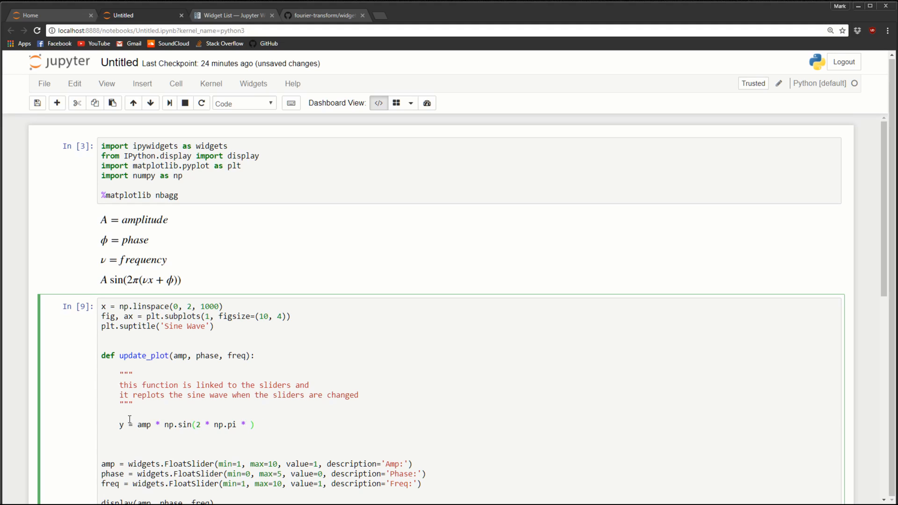
{"action": "type", "text": "("}
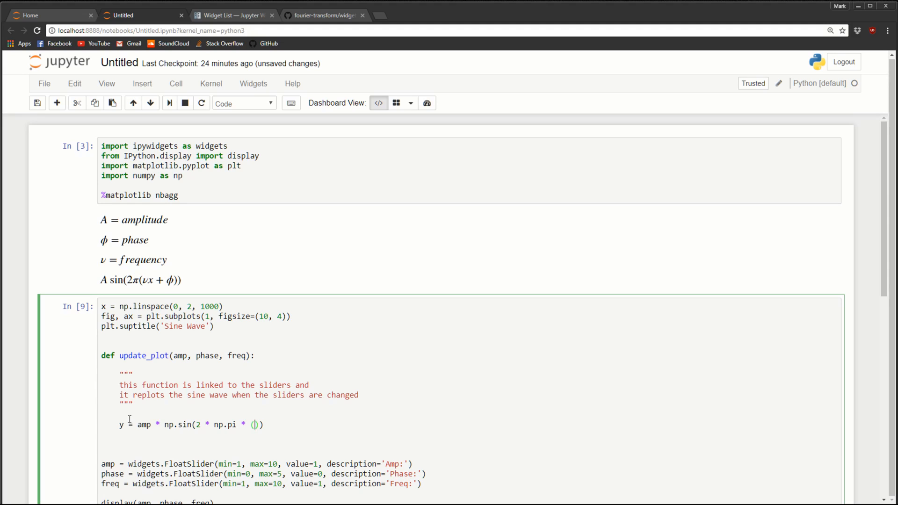
{"action": "type", "text": "freq * x +"}
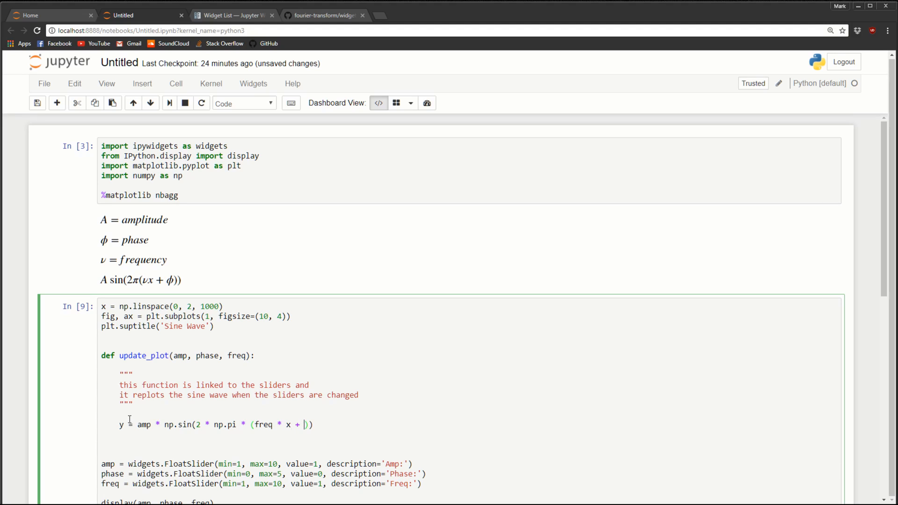
{"action": "type", "text": "phase"}
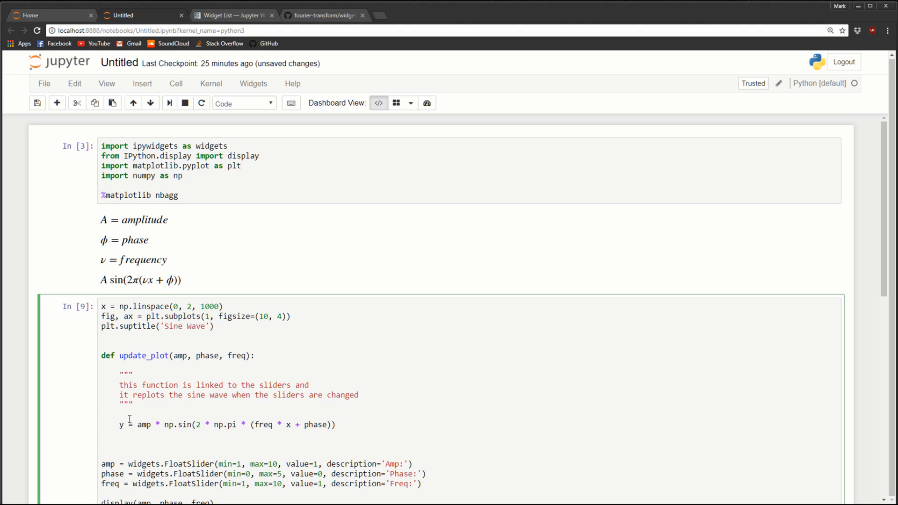
{"action": "type", "text": "ax.cl"}
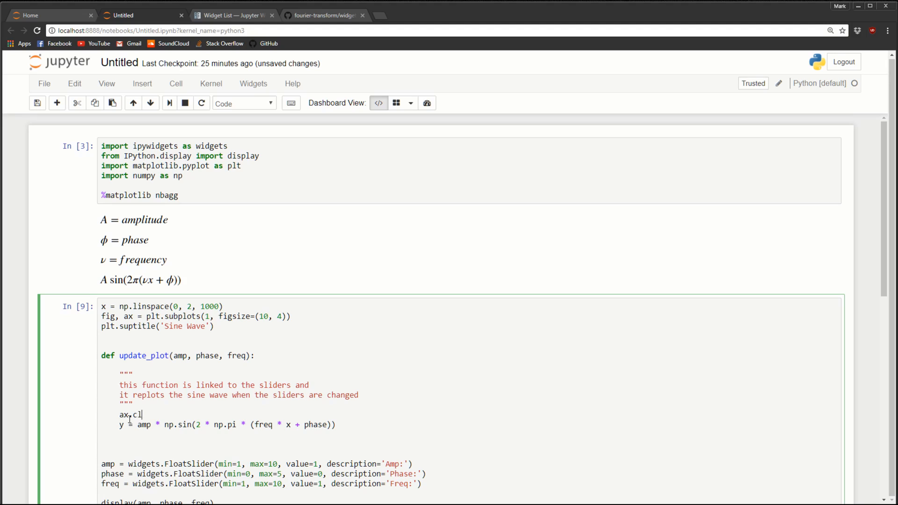
Finish ax.clear(), then add ax.plot(x, y) and plt.show() below the sine computation
{"action": "type", "text": "ear()"}
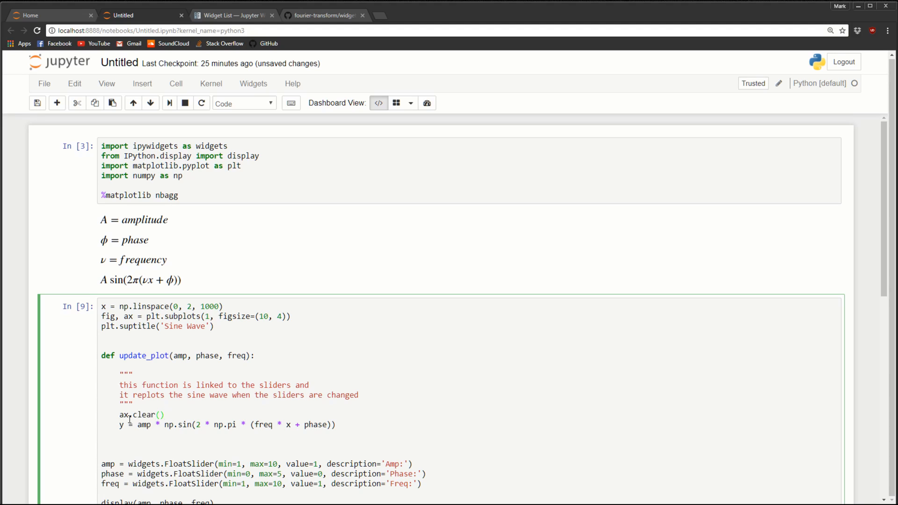
{"action": "mouse_move", "coordinate": [406, 430]}
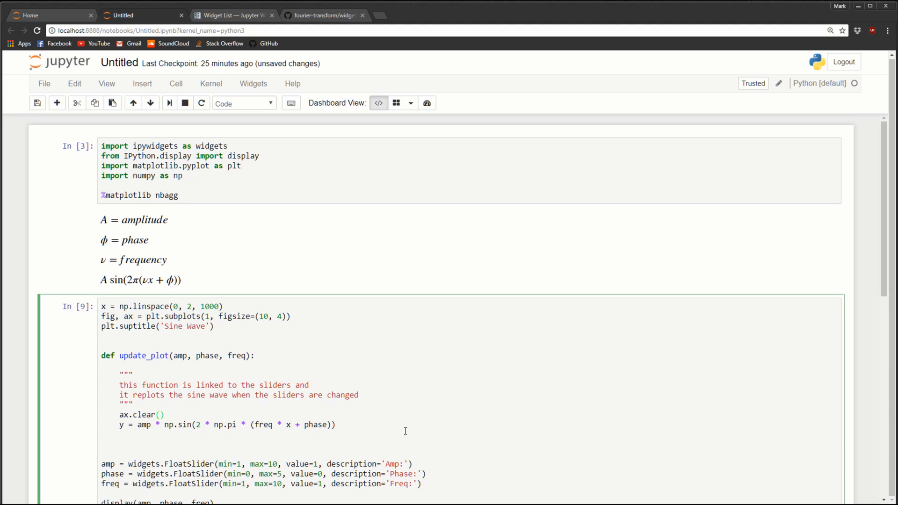
{"action": "mouse_move", "coordinate": [168, 447]}
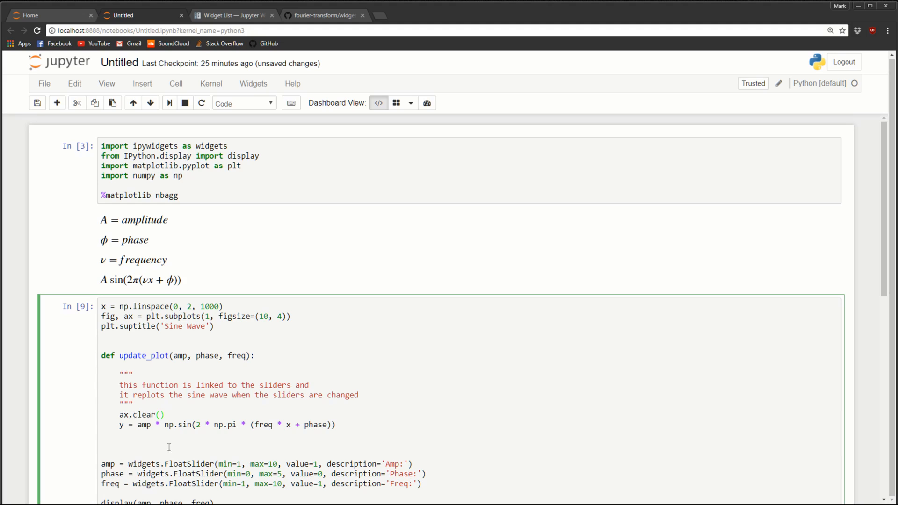
{"action": "left_click", "coordinate": [336, 424]}
{"action": "type", "text": "ax."}
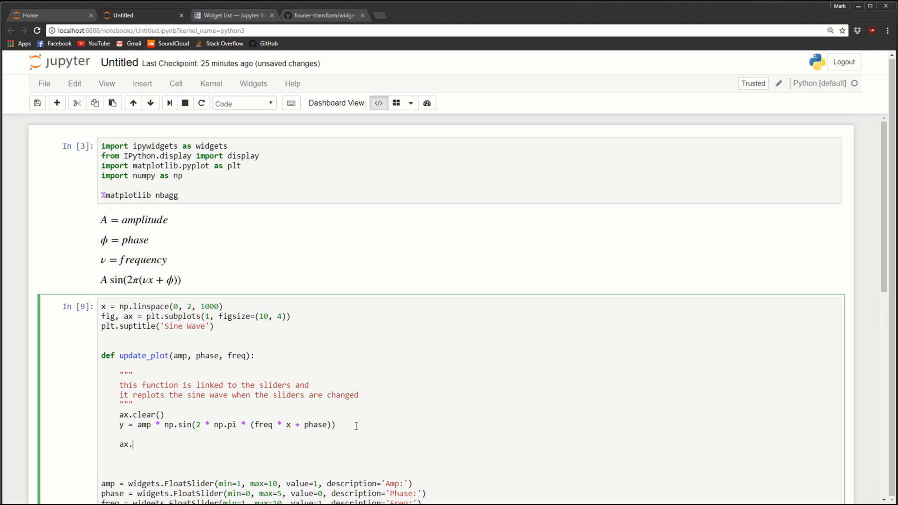
{"action": "type", "text": "plot(x)"}
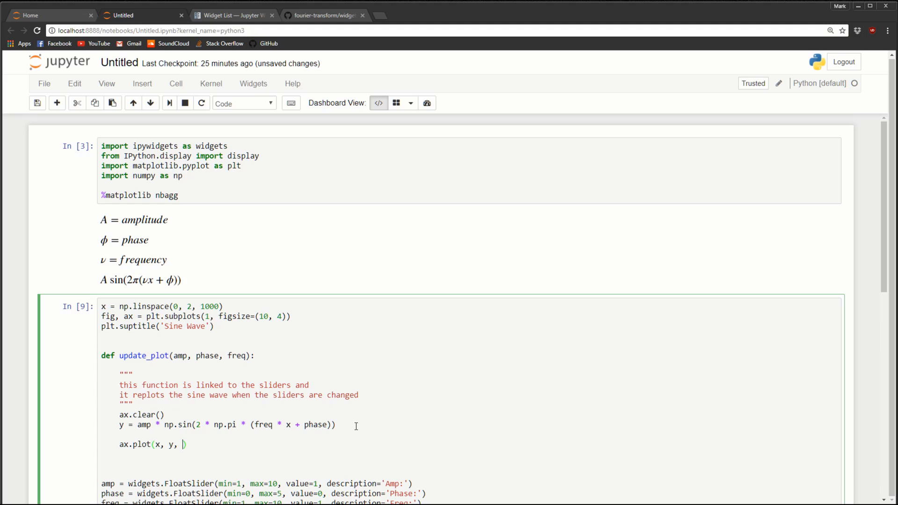
{"action": "key", "text": "BackSpace"}
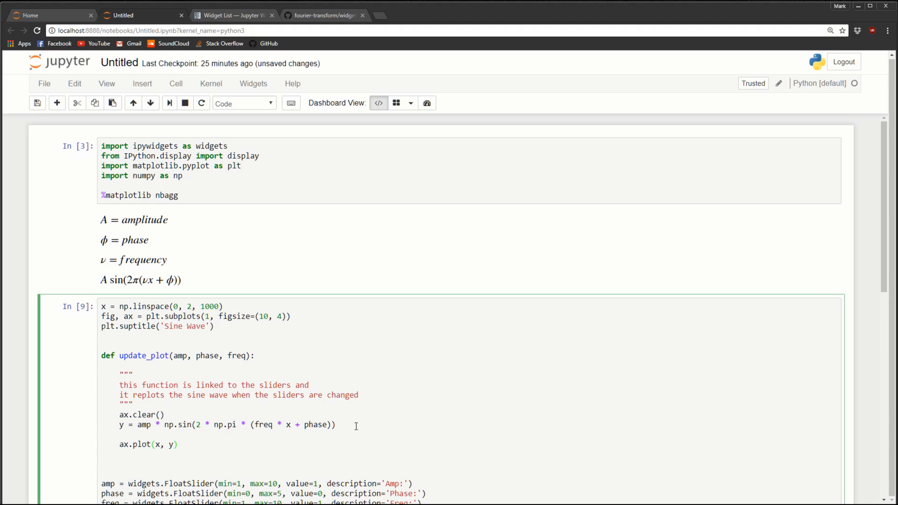
{"action": "type", "text": "plot"}
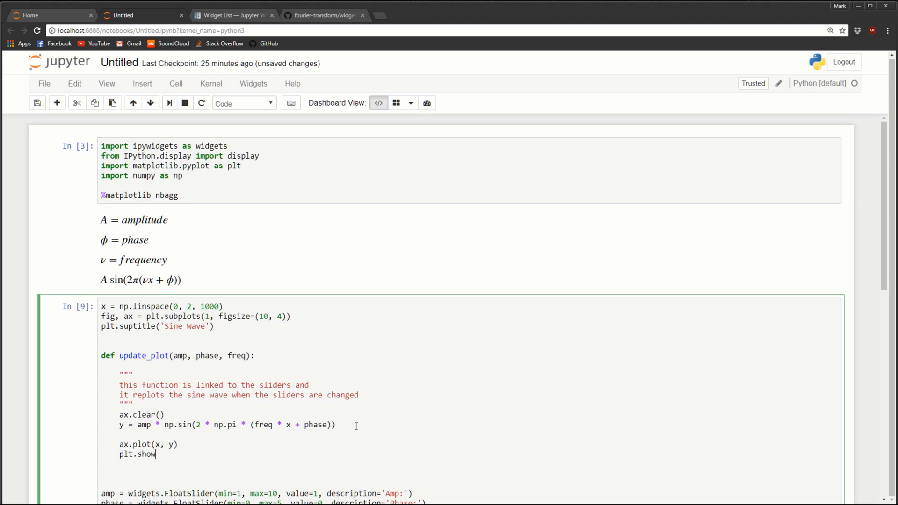
{"action": "type", "text": "()"}
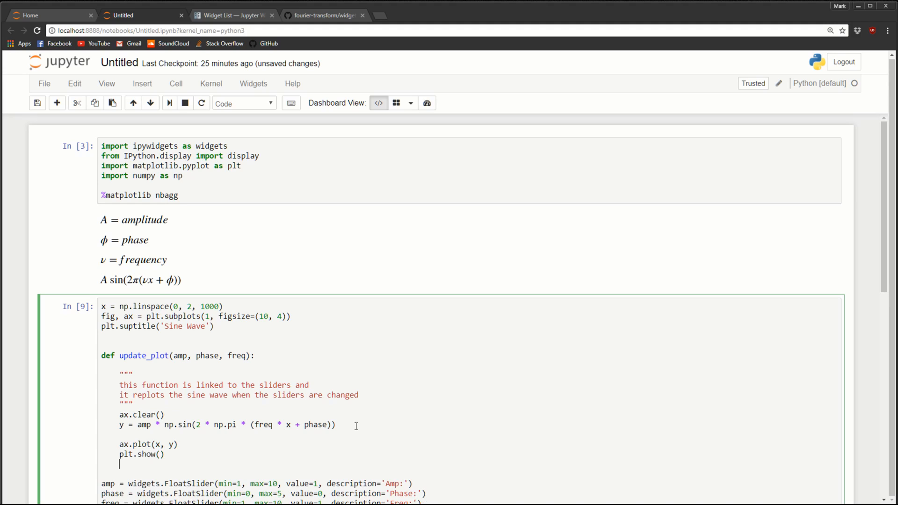
{"action": "scroll", "scroll_direction": "down", "scroll_amount": 3}
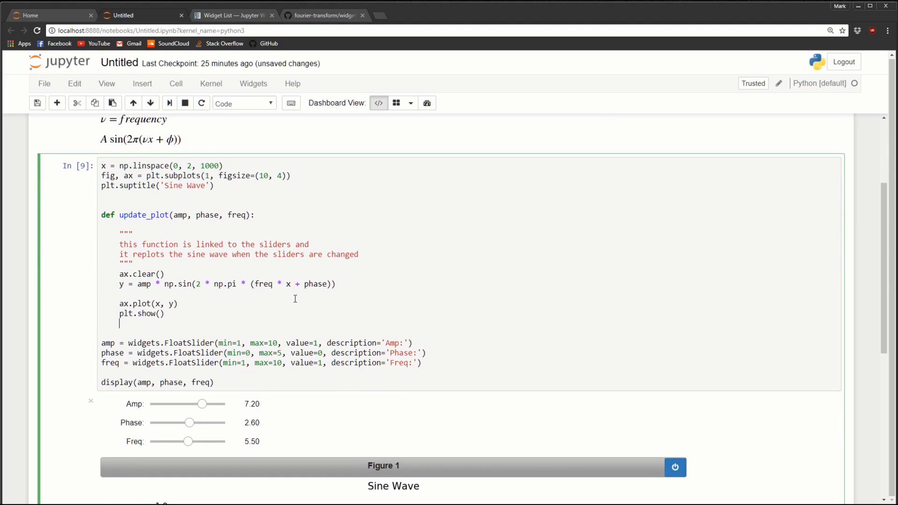
{"action": "mouse_move", "coordinate": [305, 292]}
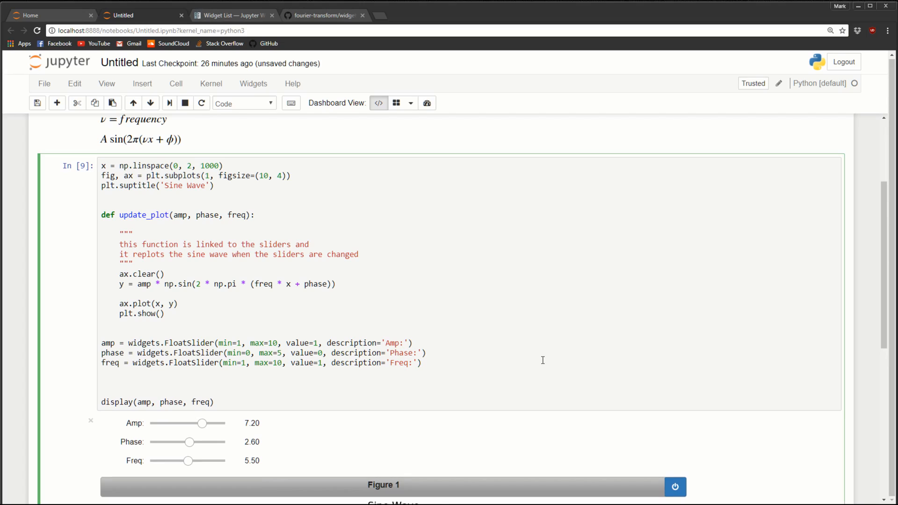
Add widgets.interactive(update_plot, amp=amp, phase=phase, freq=freq), drop the display line and rerun the cell
{"action": "type", "text": "widgets.inter"}
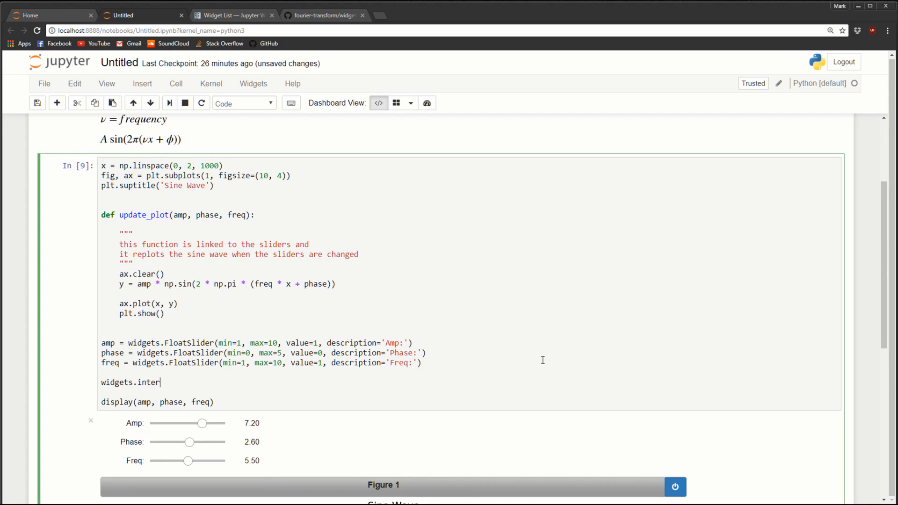
{"action": "type", "text": "acto"}
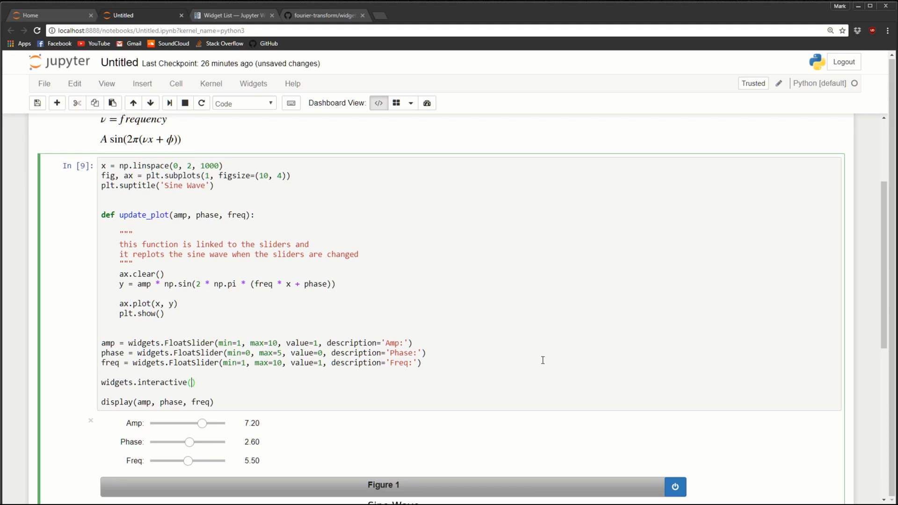
{"action": "type", "text": "update"}
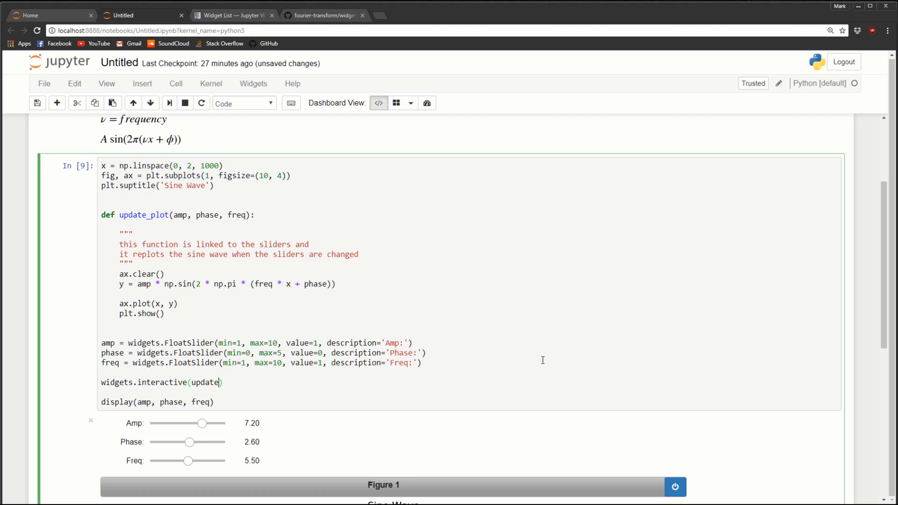
{"action": "type", "text": "_plot,"}
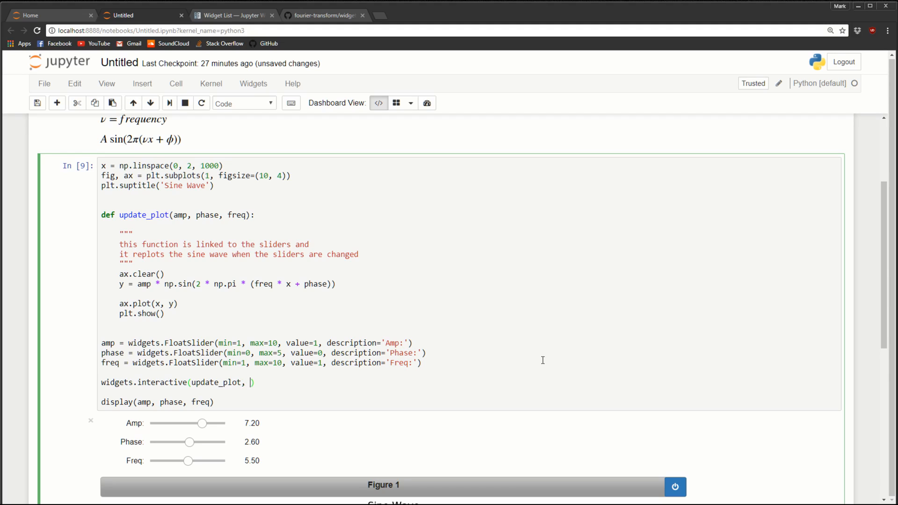
{"action": "type", "text": "am"}
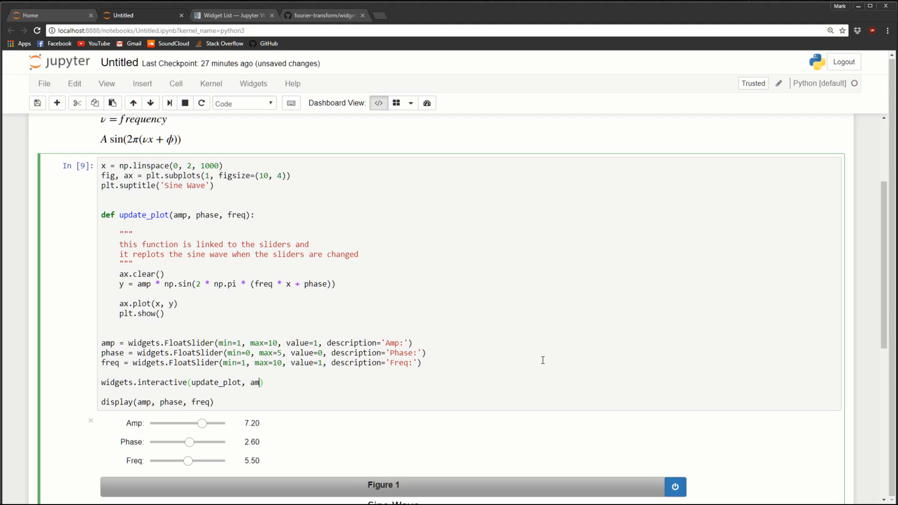
{"action": "type", "text": "p=amp"}
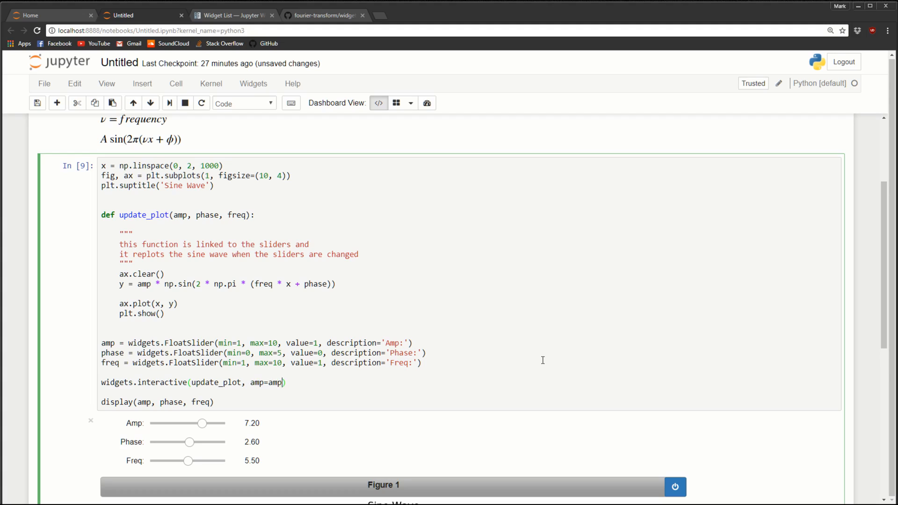
{"action": "type", "text": ", p"}
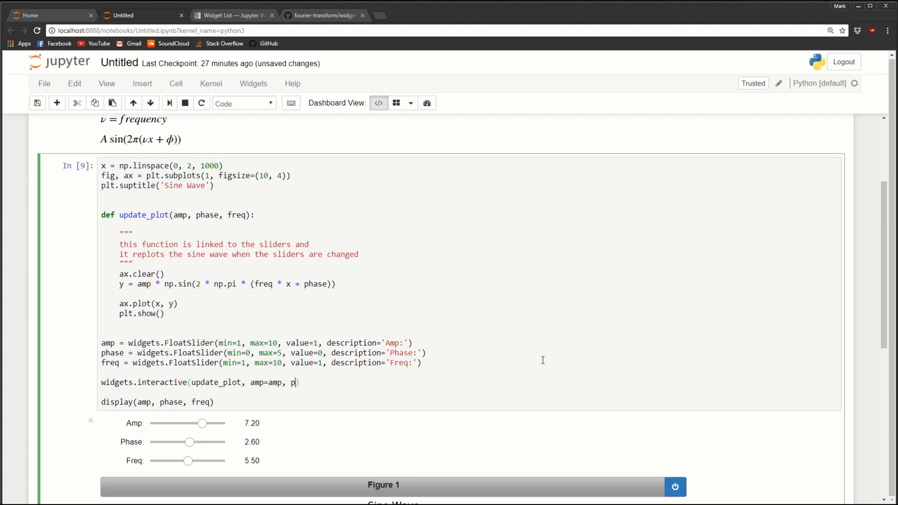
{"action": "type", "text": "hase=ph"}
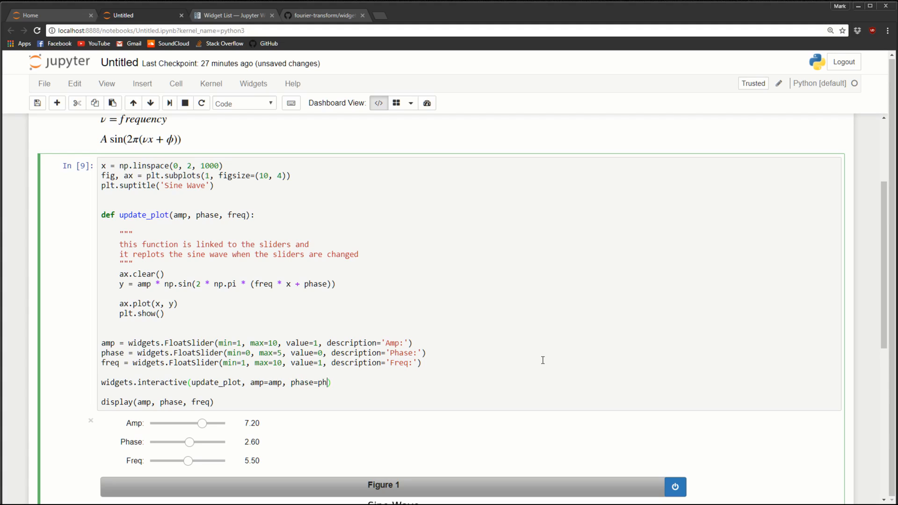
{"action": "type", "text": "ase,"}
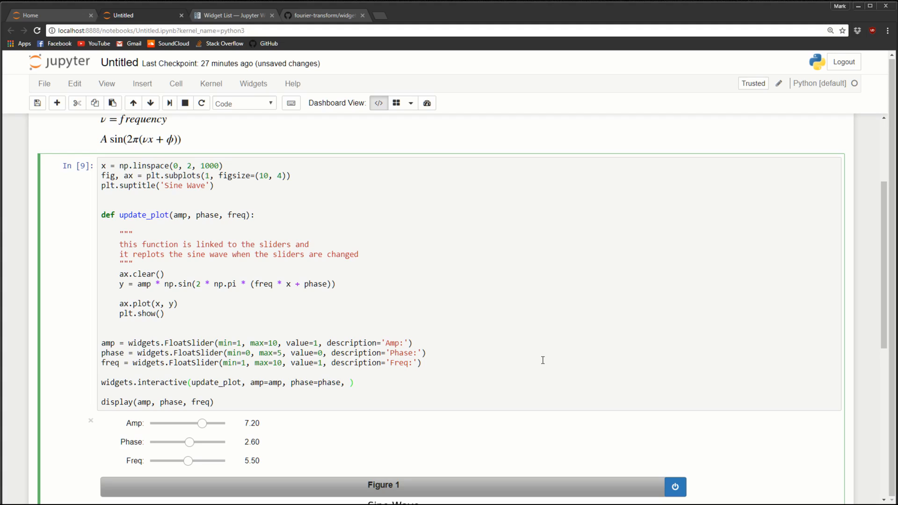
{"action": "type", "text": "freq="}
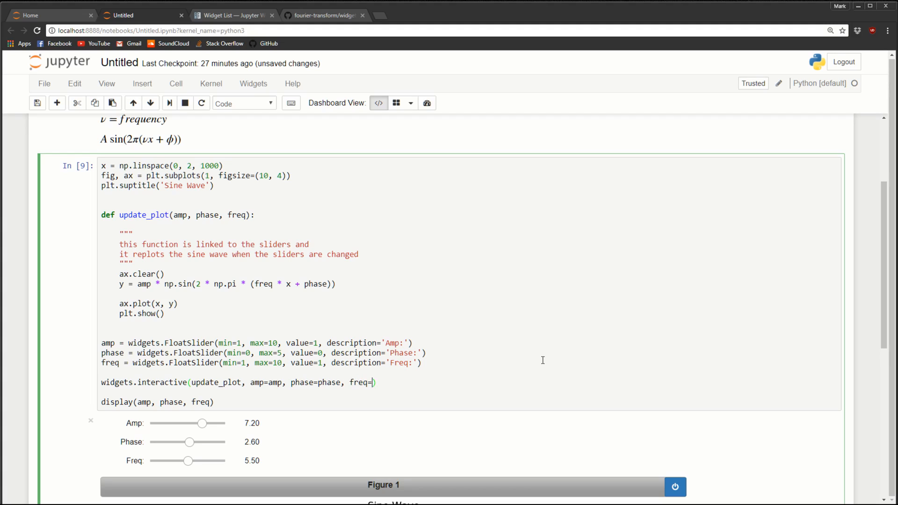
{"action": "type", "text": "freq"}
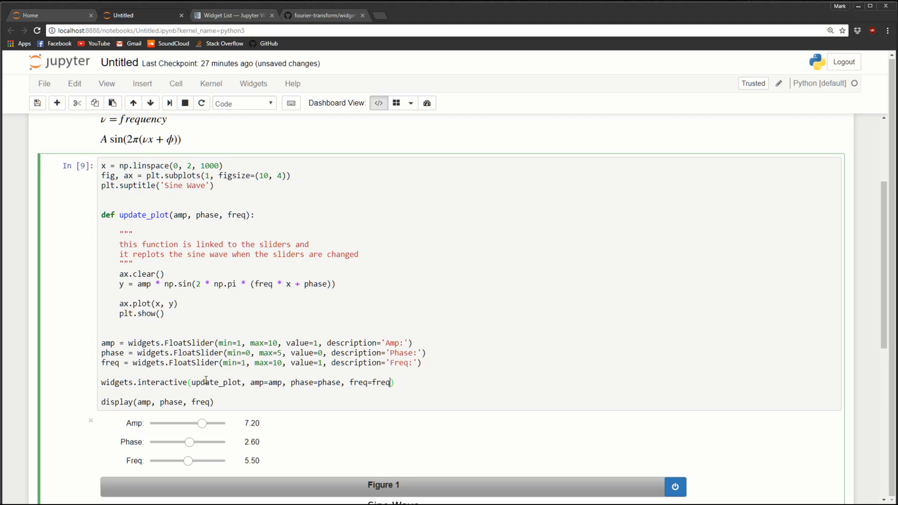
{"action": "double_click", "coordinate": [217, 383]}
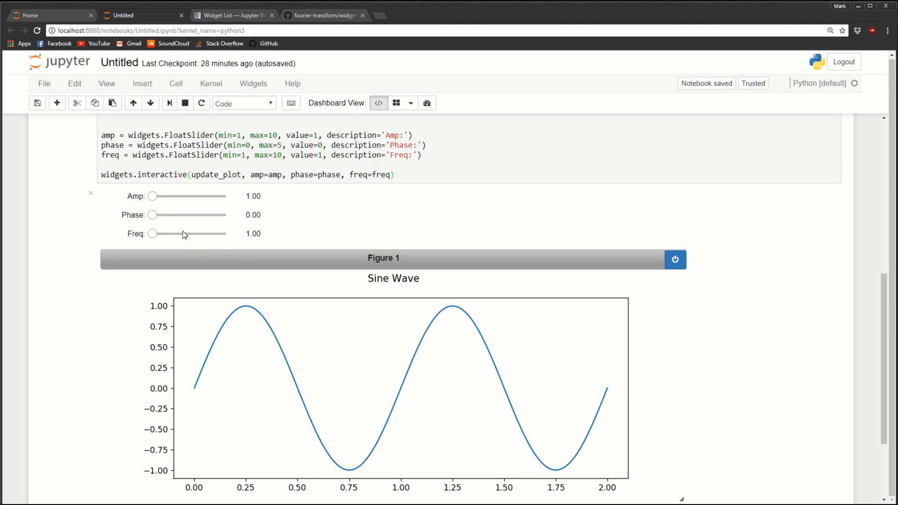
Drag the sliders to watch the wave reshape live, ending at Amp 7.70, Phase 0.00 and Freq 1.00
{"action": "left_click_drag", "start_coordinate": [153, 196], "coordinate": [204, 196]}
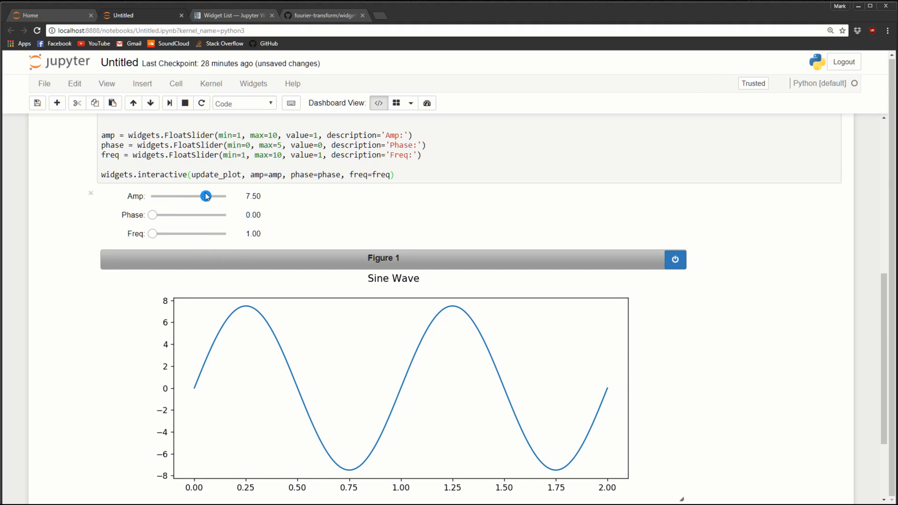
{"action": "left_click_drag", "start_coordinate": [205, 195], "coordinate": [169, 195]}
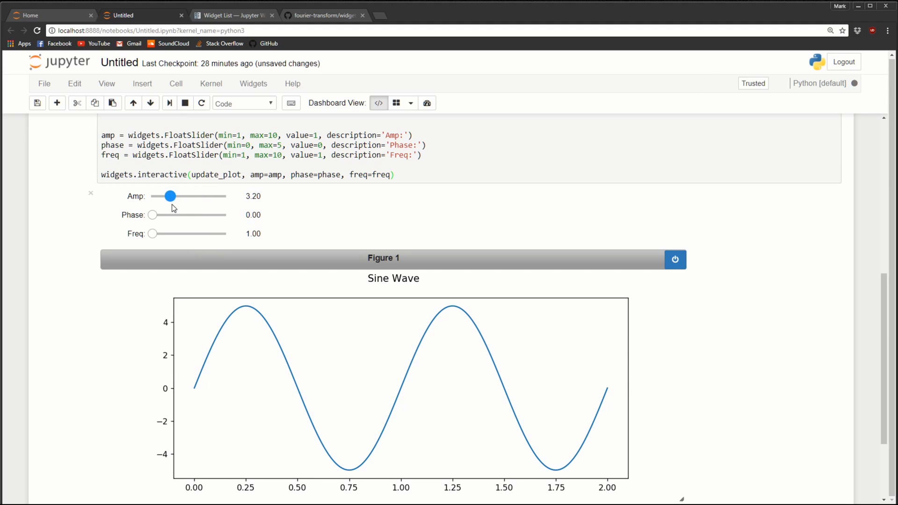
{"action": "left_click_drag", "start_coordinate": [170, 196], "coordinate": [208, 195]}
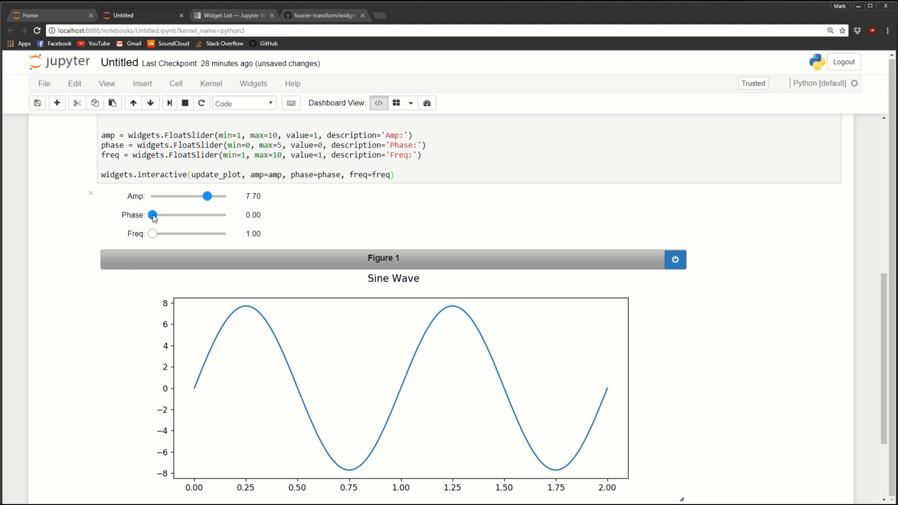
{"action": "left_click_drag", "start_coordinate": [153, 215], "coordinate": [198, 216]}
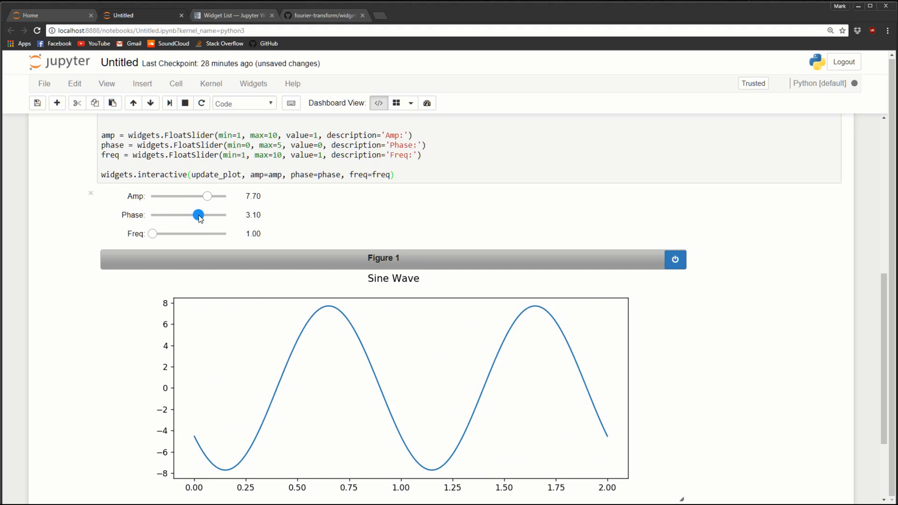
{"action": "left_click_drag", "start_coordinate": [198, 214], "coordinate": [226, 214]}
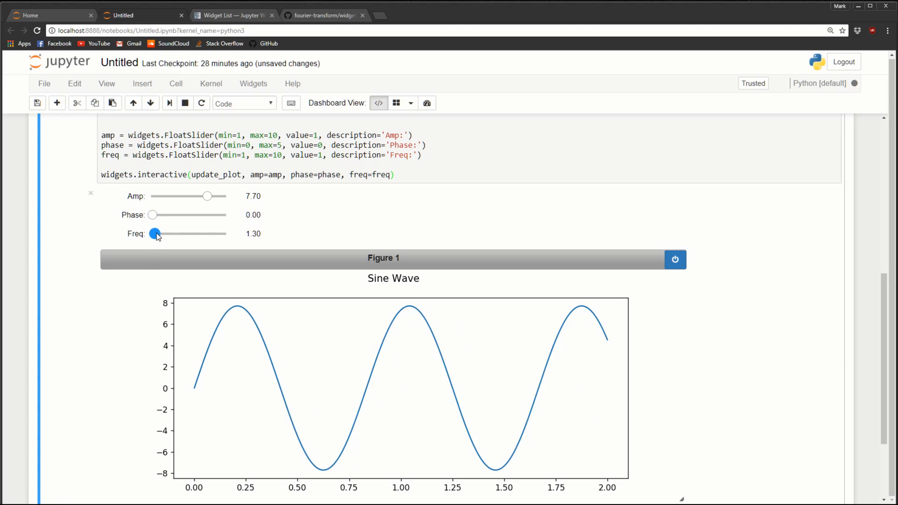
{"action": "left_click_drag", "start_coordinate": [156, 234], "coordinate": [208, 234]}
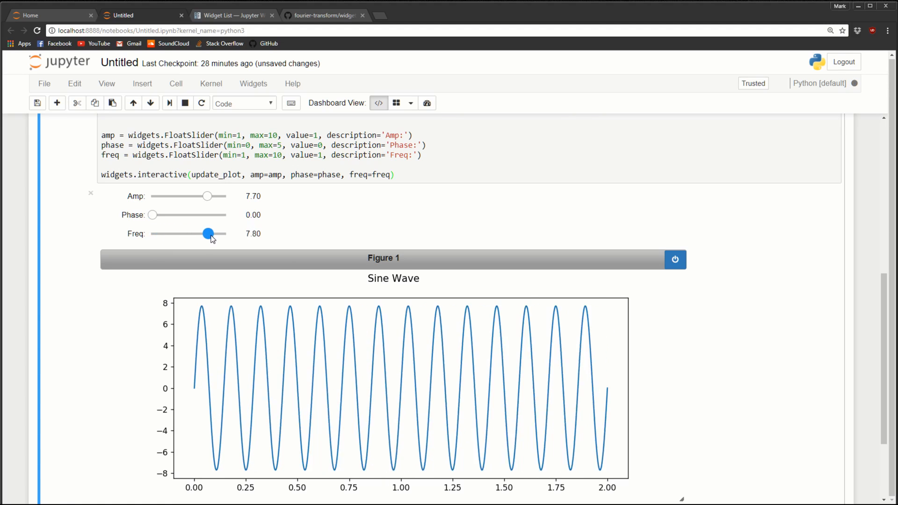
{"action": "left_click_drag", "start_coordinate": [207, 233], "coordinate": [151, 233]}
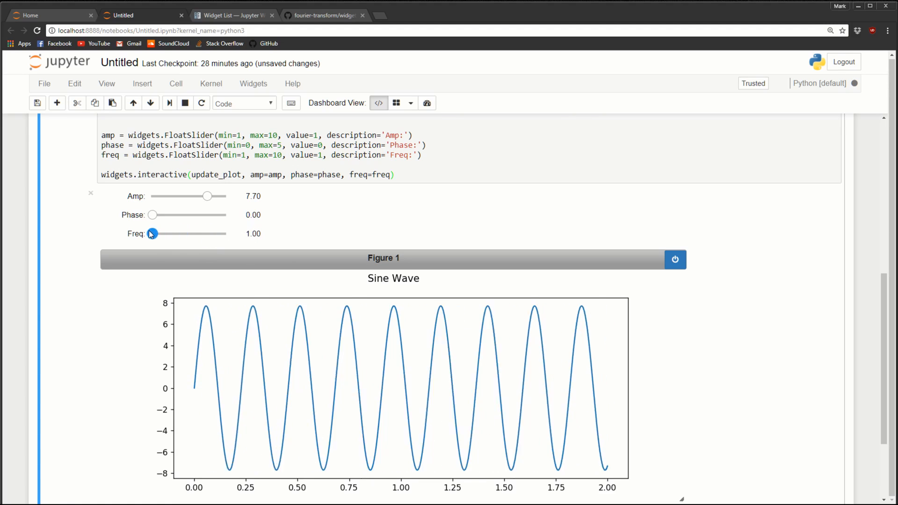
{"action": "left_click_drag", "start_coordinate": [152, 233], "coordinate": [152, 233]}
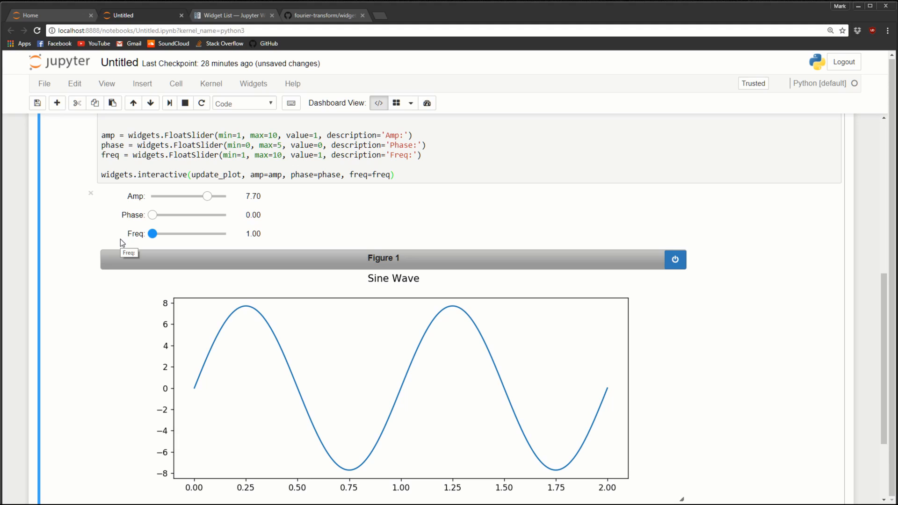
{"action": "left_click", "coordinate": [449, 175]}
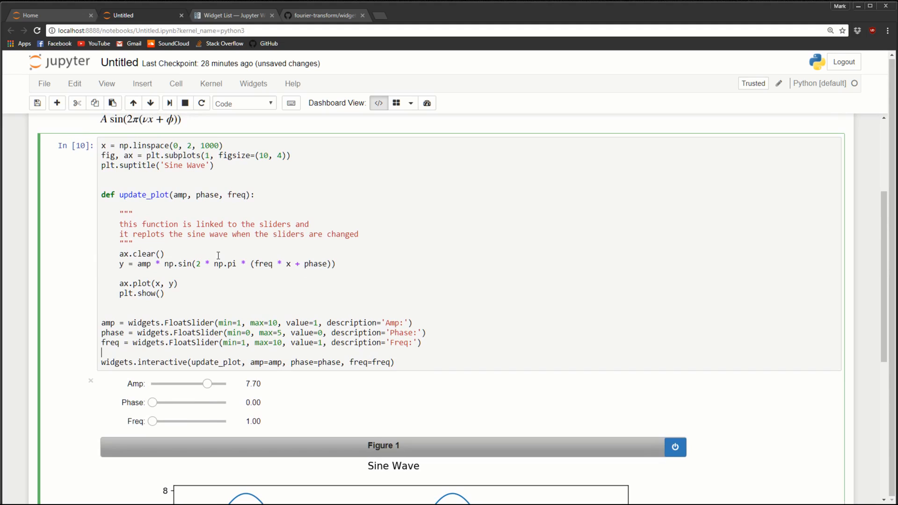
After ax.clear(), start a units format string with amp = {} $(psi)$
{"action": "key", "text": "Enter"}
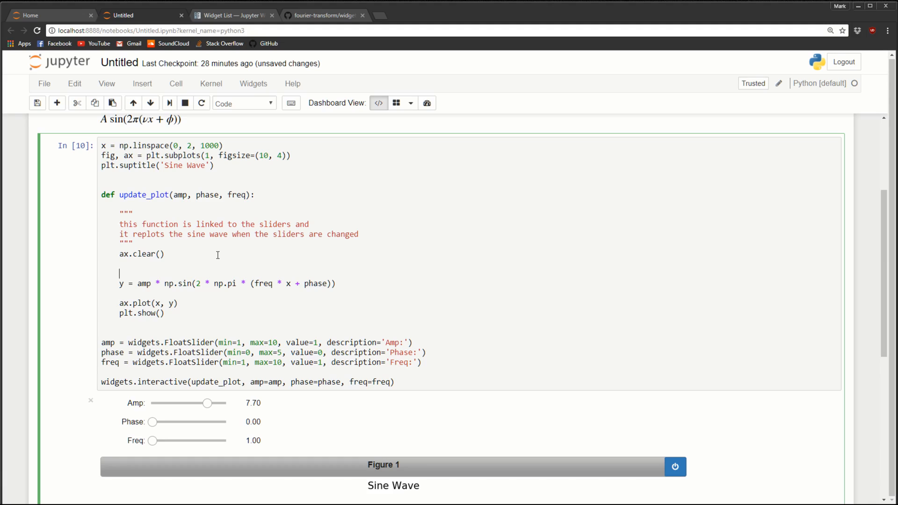
{"action": "type", "text": "unit"}
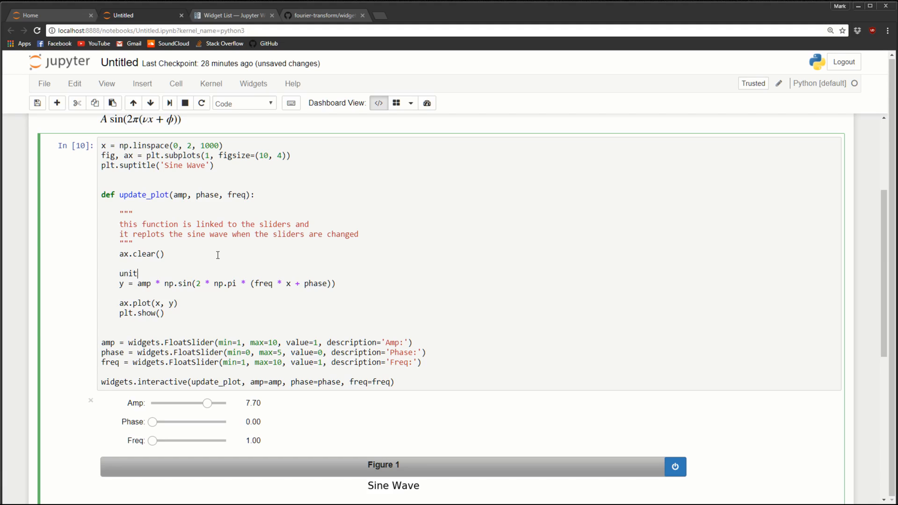
{"action": "type", "text": "s = '"}
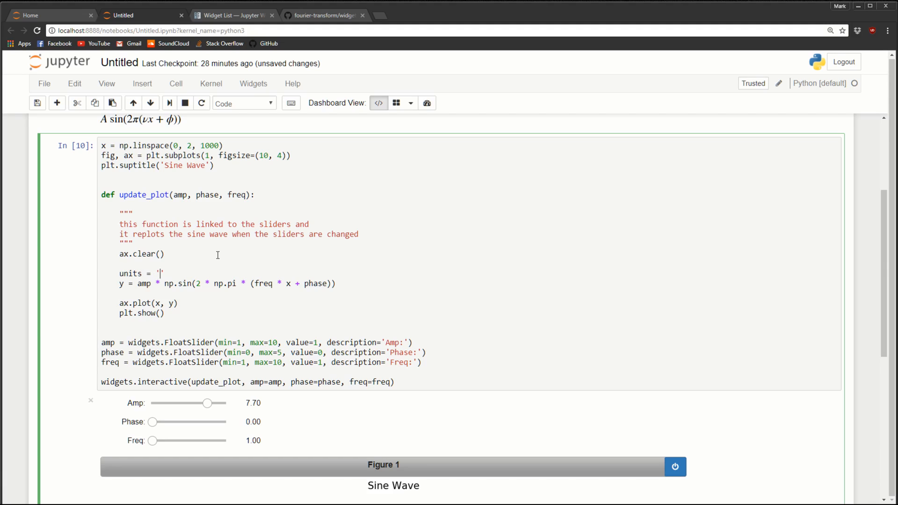
{"action": "type", "text": "amp ="}
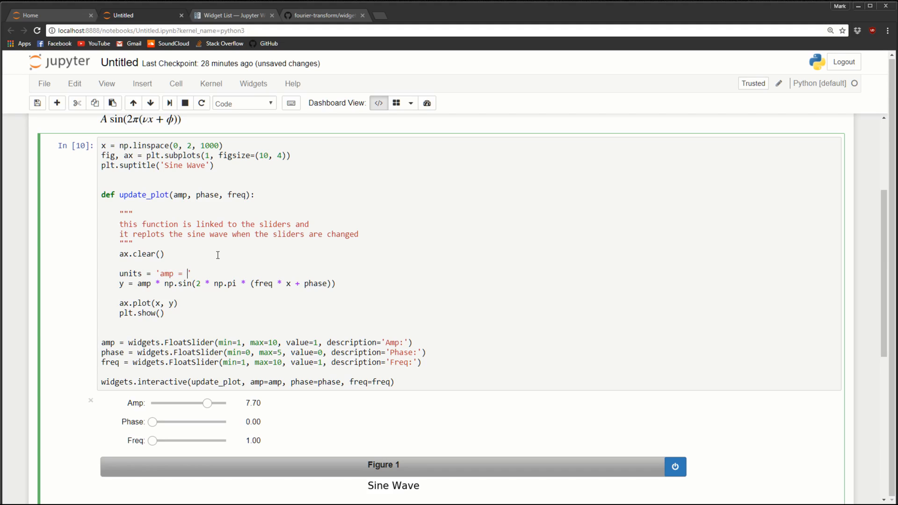
{"action": "type", "text": "{}"}
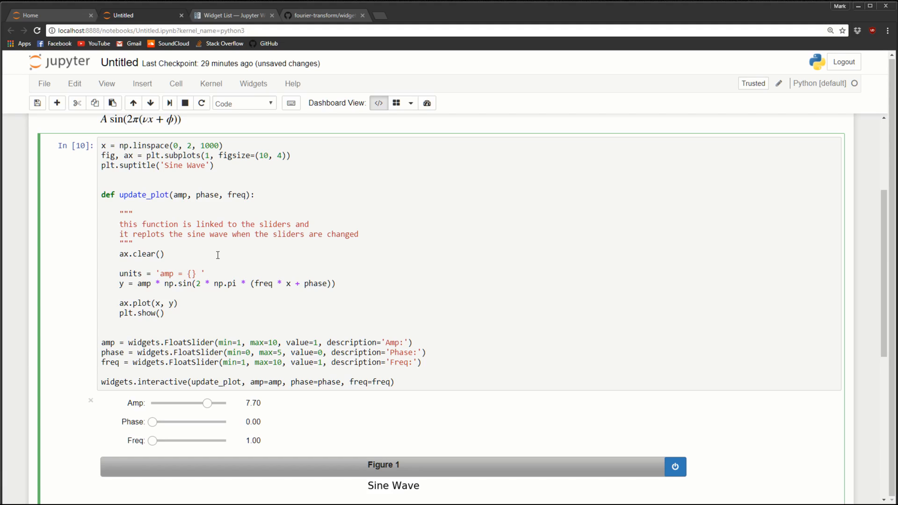
{"action": "type", "text": "$()"}
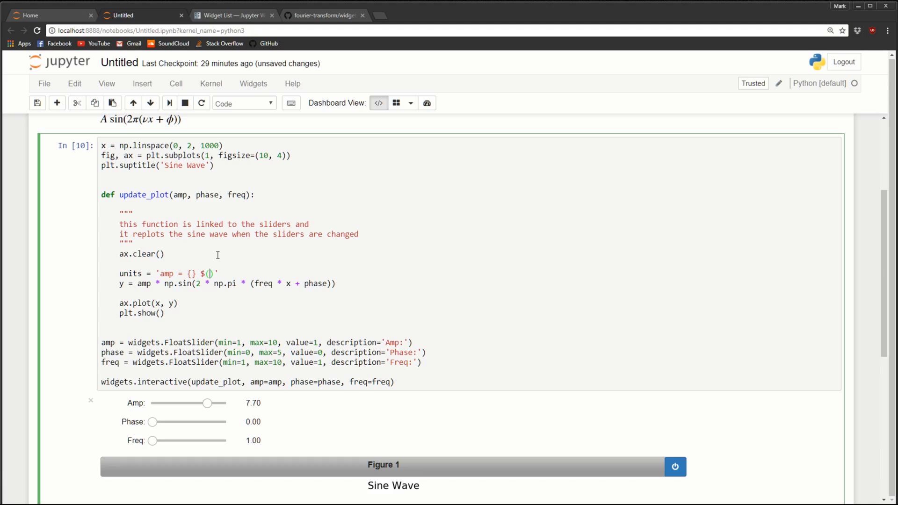
{"action": "type", "text": "psi"}
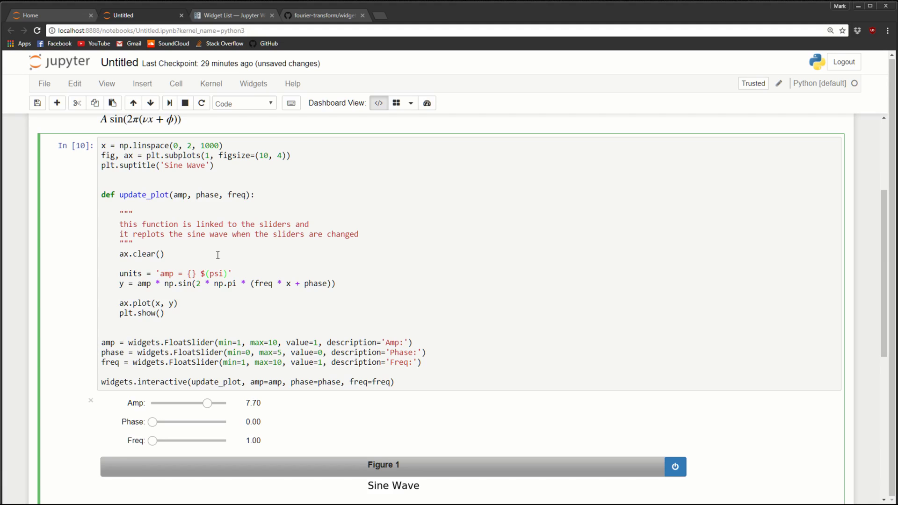
{"action": "type", "text": "$"}
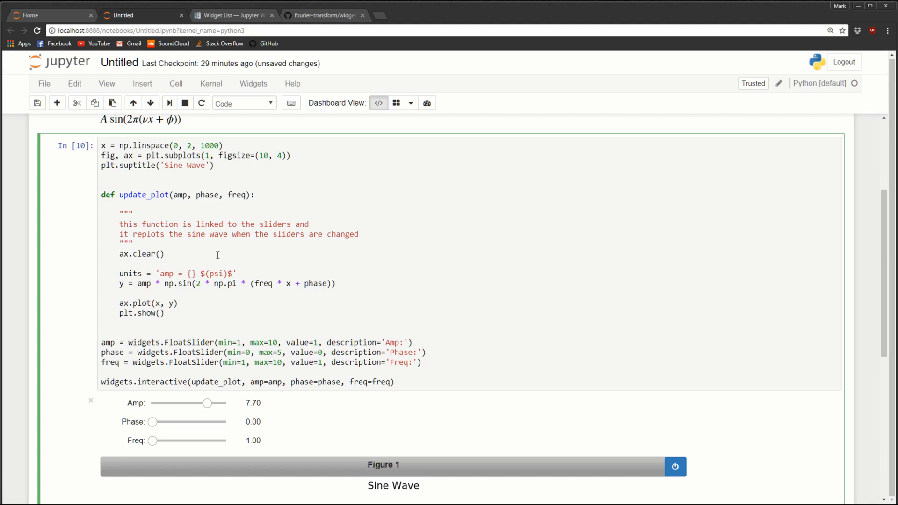
{"action": "type", "text": "\\n"}
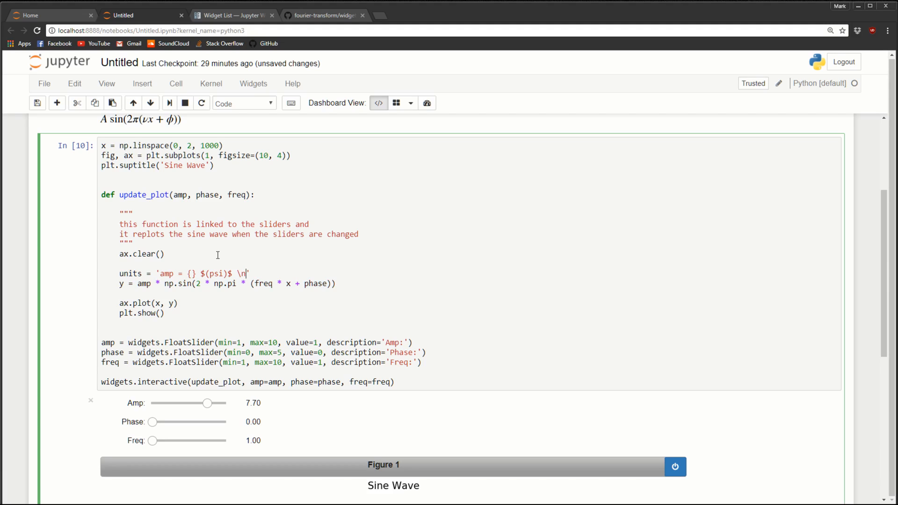
Extend the units string with phase = {} $(s)$ and freq in $(Hz)$ on new lines
{"action": "type", "text": "phase"}
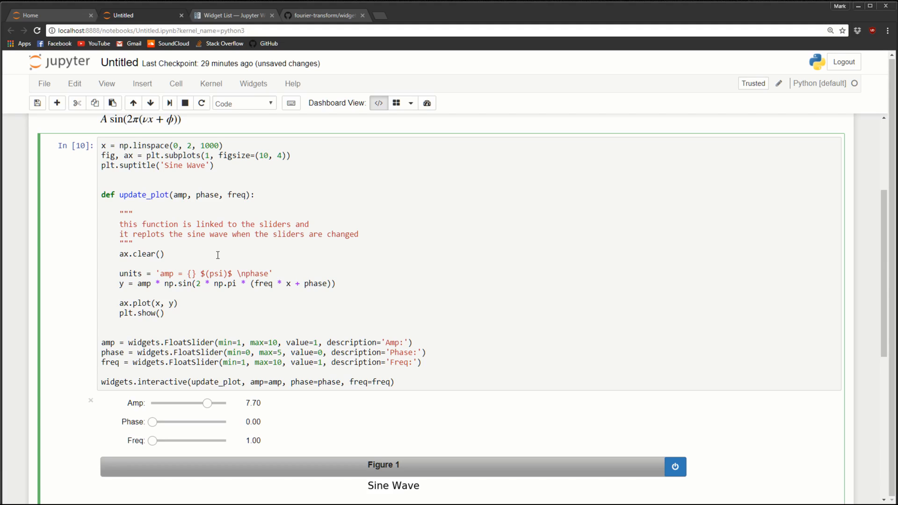
{"action": "type", "text": "= {}"}
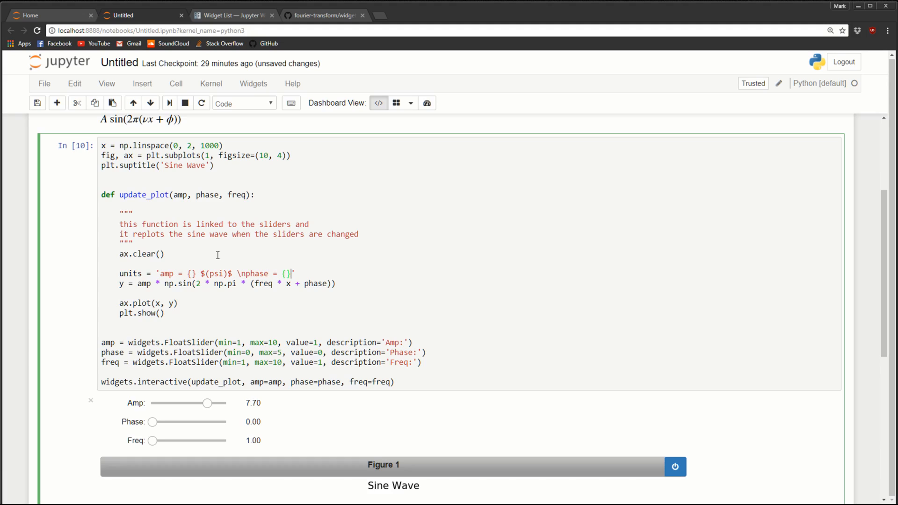
{"action": "type", "text": "$"}
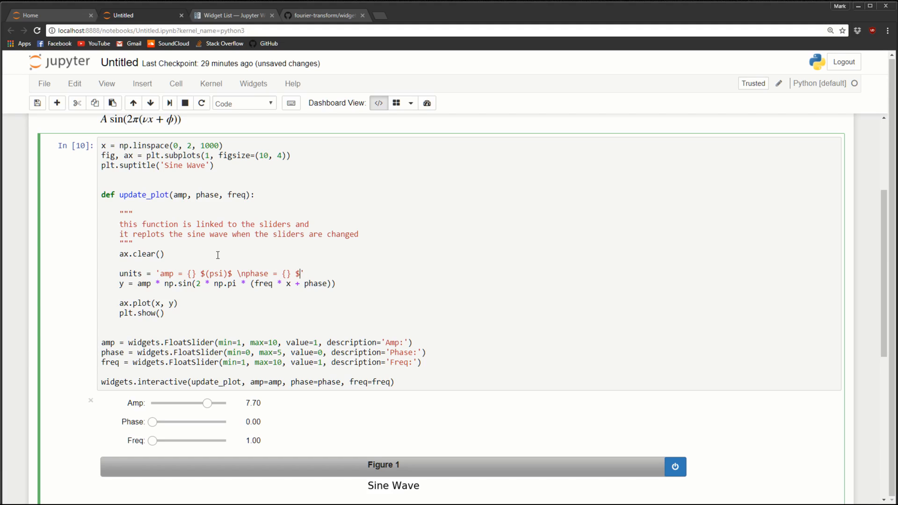
{"action": "type", "text": "()$"}
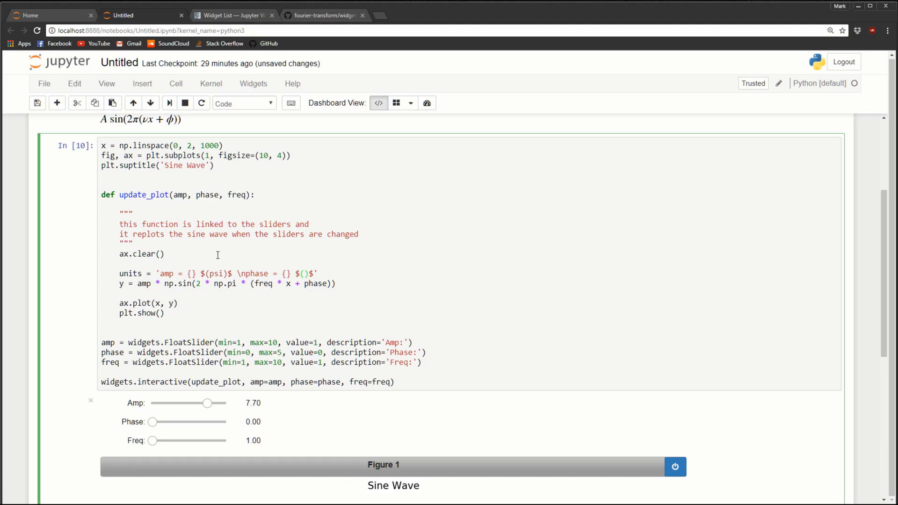
{"action": "type", "text": "s"}
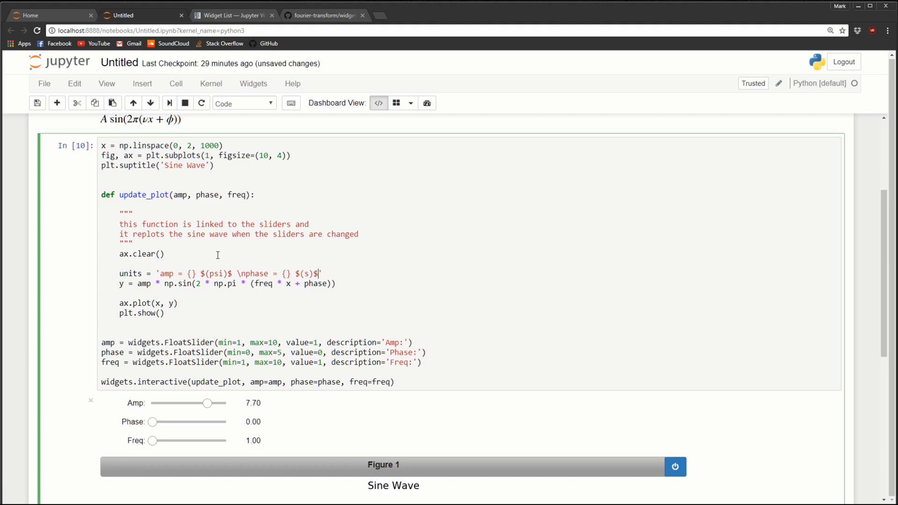
{"action": "type", "text": "\\nfreq = {"}
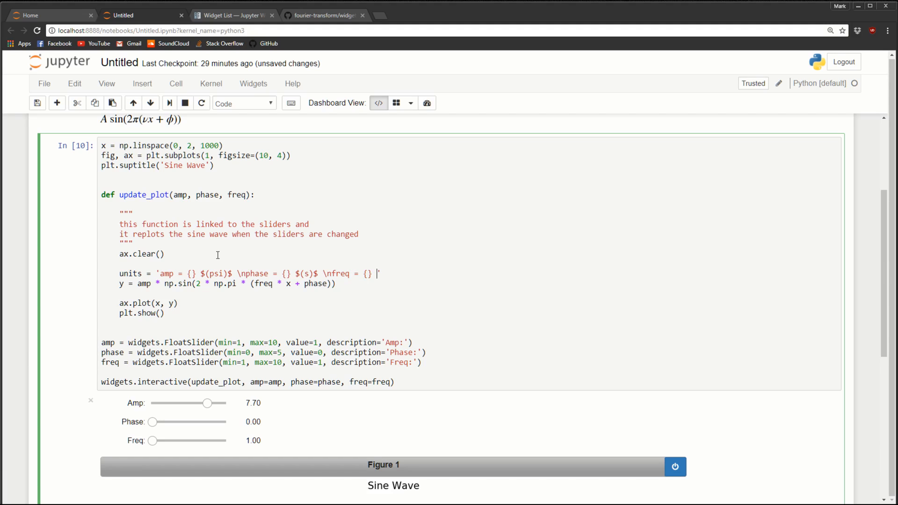
{"action": "type", "text": "$()$"}
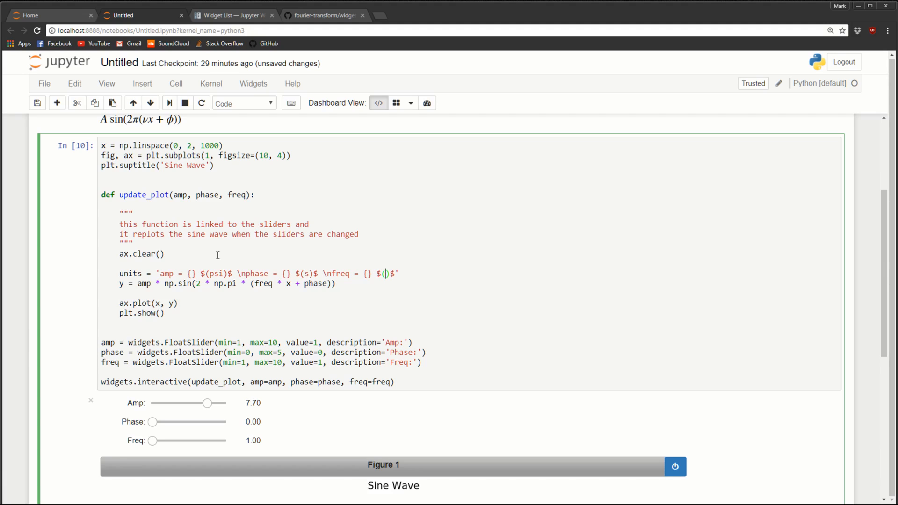
{"action": "type", "text": "Hz"}
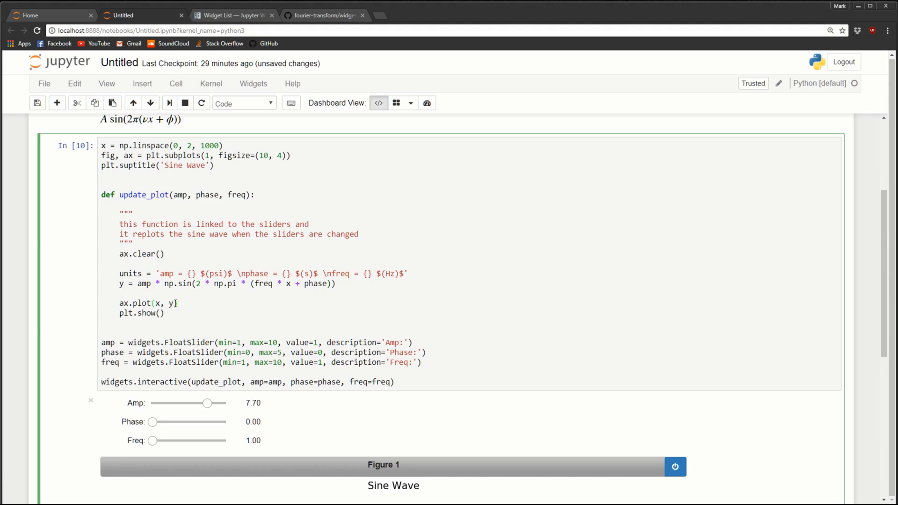
Give the plotted line a label formatted with the amp, phase and freq values and units
{"action": "type", "text": "label="}
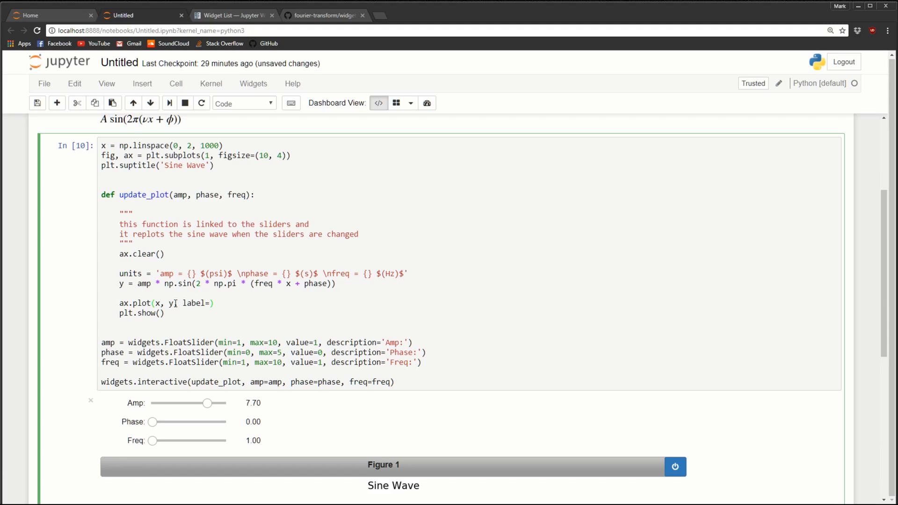
{"action": "type", "text": "units"}
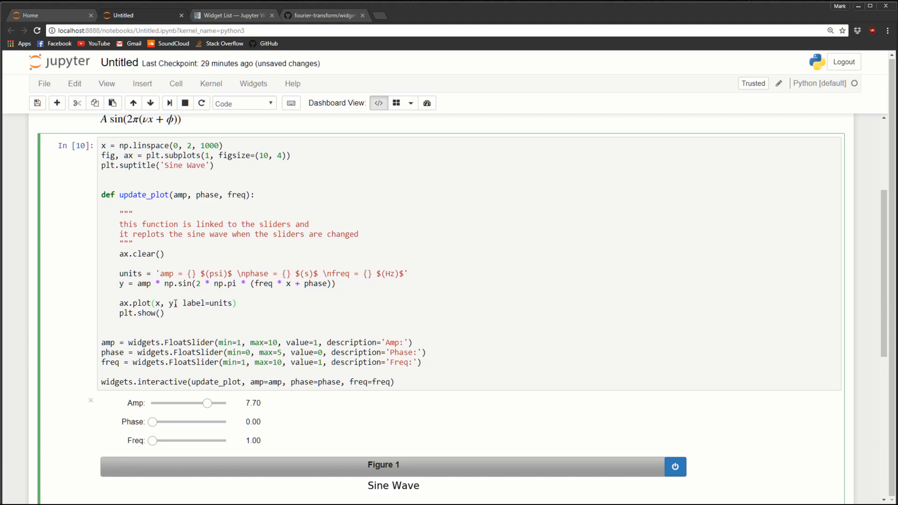
{"action": "type", "text": ".format(amp"}
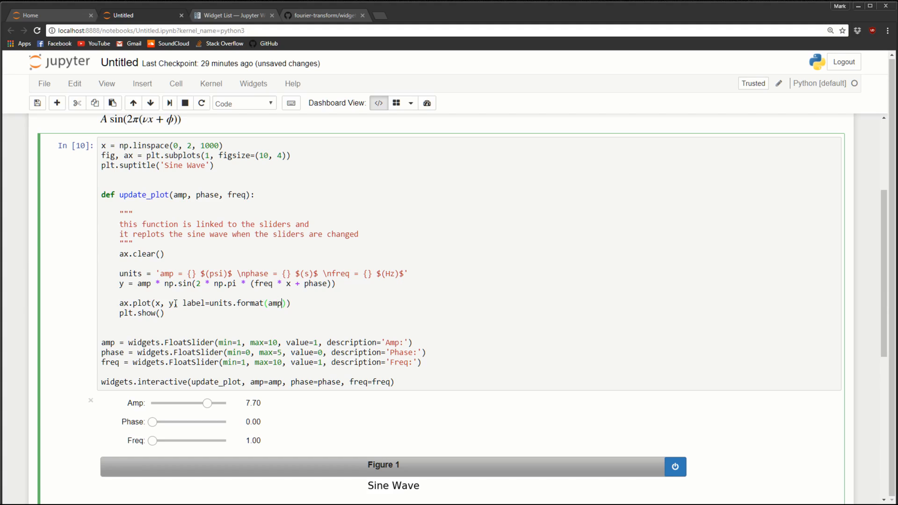
{"action": "type", "text": ", phase, freq"}
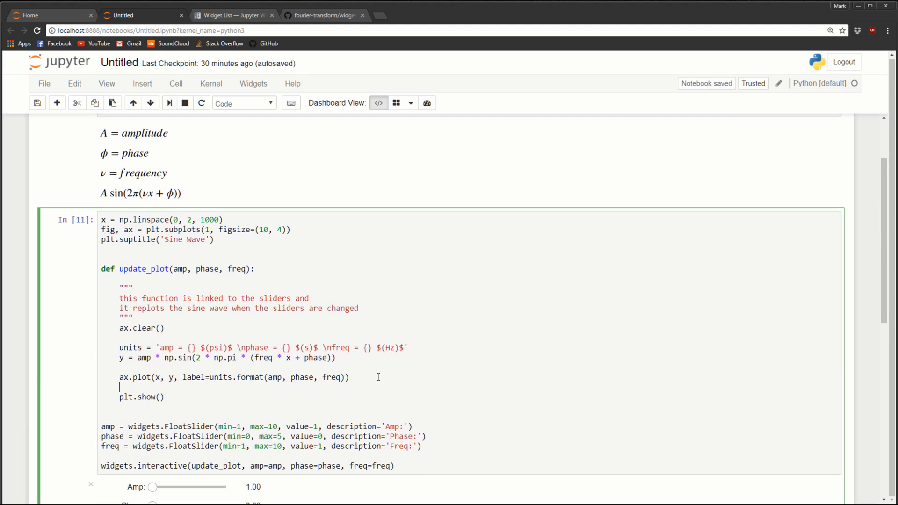
Add ax.legend(loc=1) so the legend sits in the upper-right corner
{"action": "type", "text": "ax.l"}
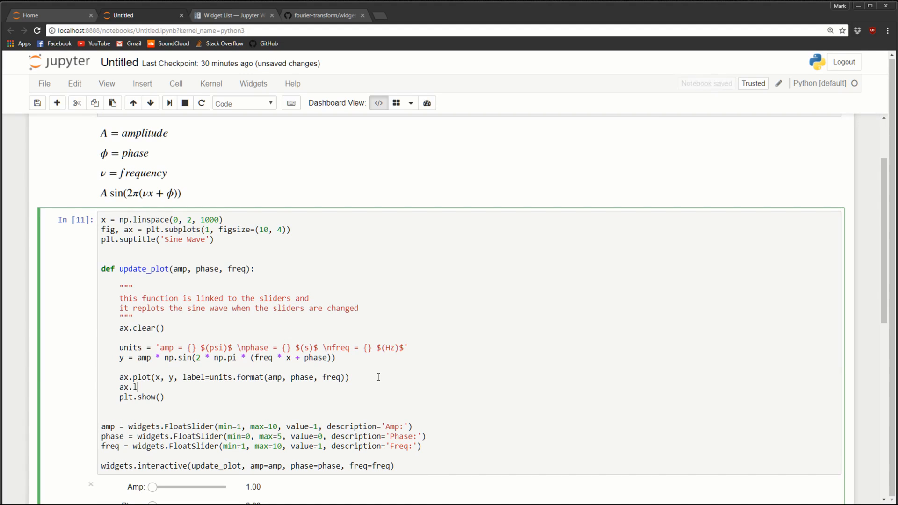
{"action": "type", "text": "egend()"}
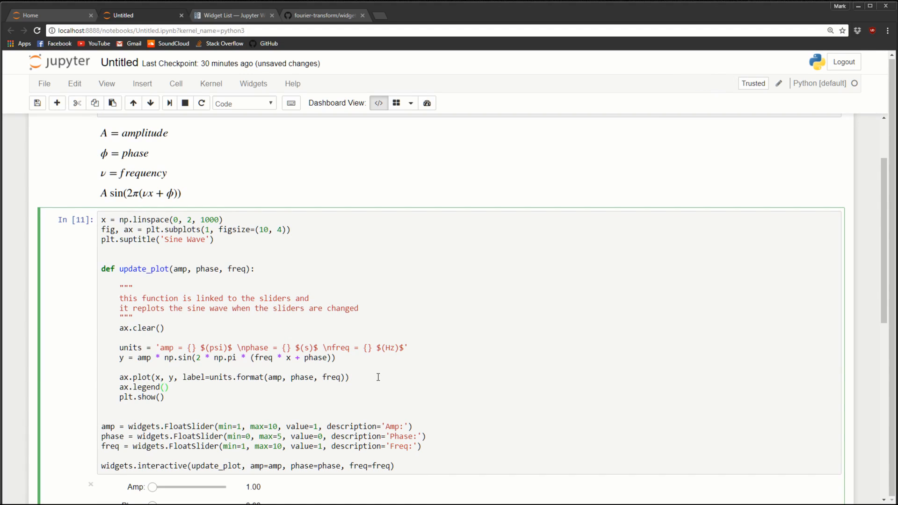
{"action": "type", "text": "loc="}
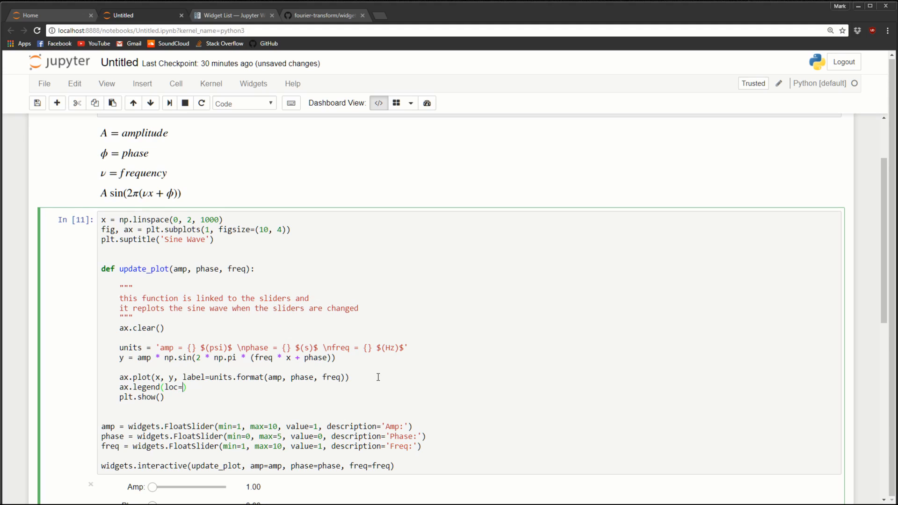
{"action": "type", "text": "1"}
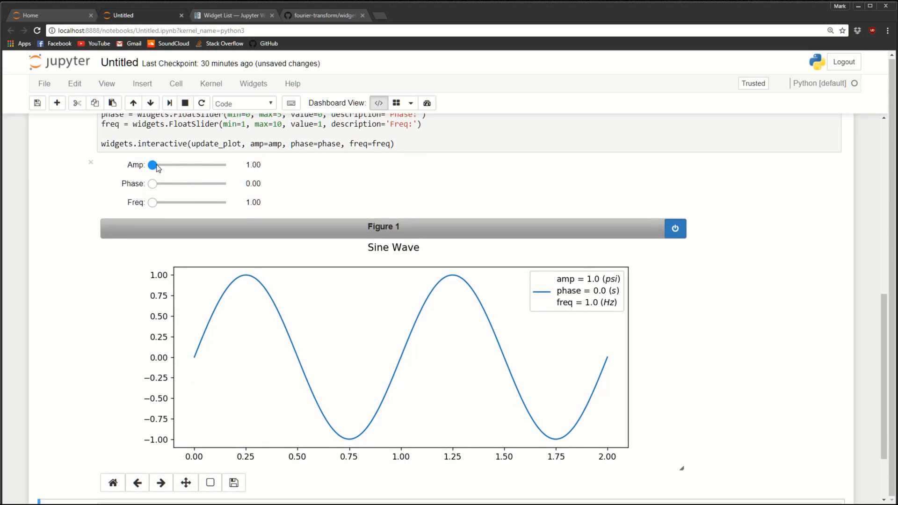
Push the Phase slider to its maximum of 5 to test the rerun plot
{"action": "left_click_drag", "start_coordinate": [152, 164], "coordinate": [187, 165]}
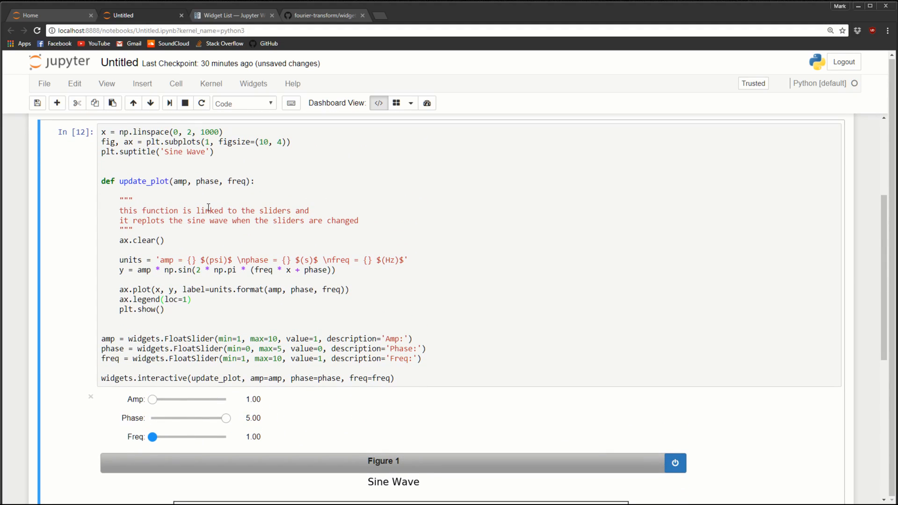
{"action": "mouse_move", "coordinate": [230, 305]}
{"action": "type", "text": "ax."}
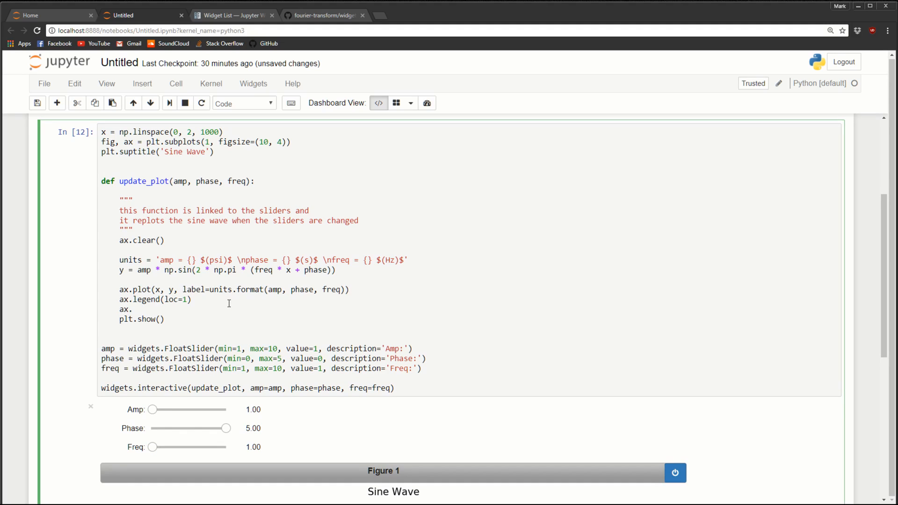
Label the horizontal axis with ax.set_xlabel('$(s)$')
{"action": "type", "text": "set_x"}
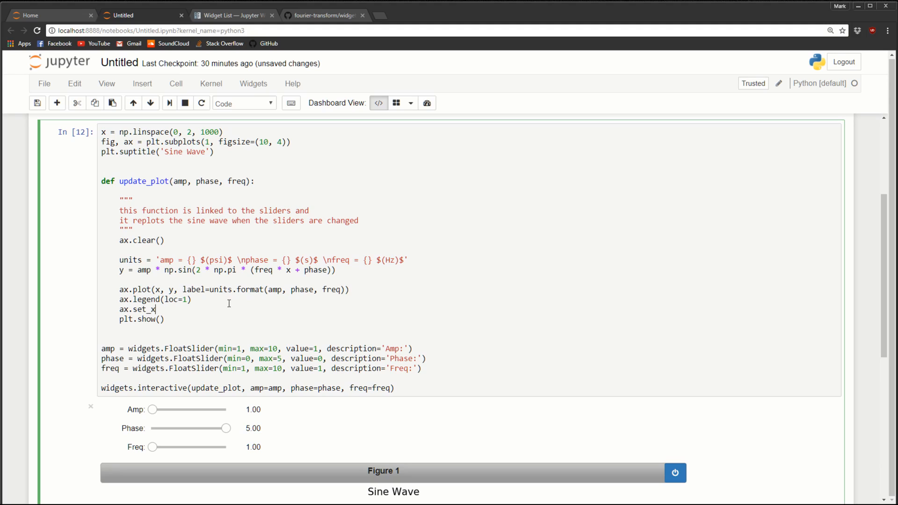
{"action": "type", "text": "label()"}
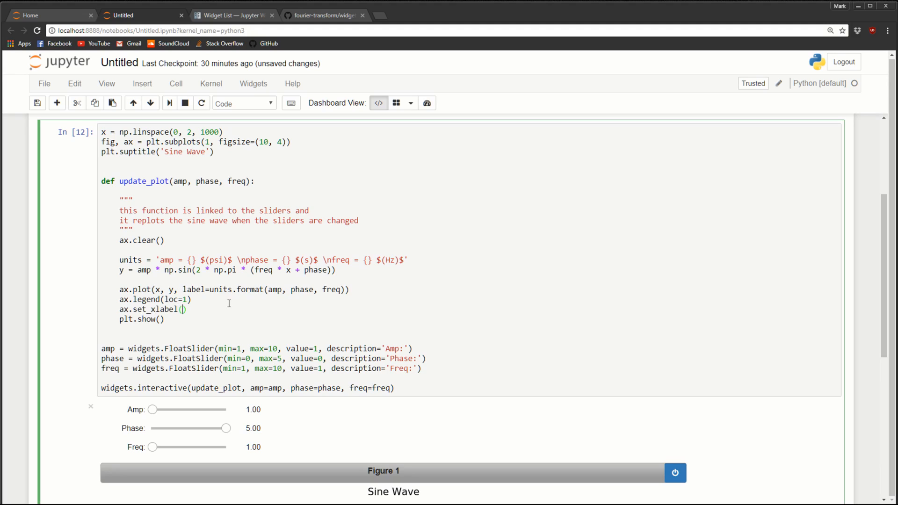
{"action": "type", "text": "'"}
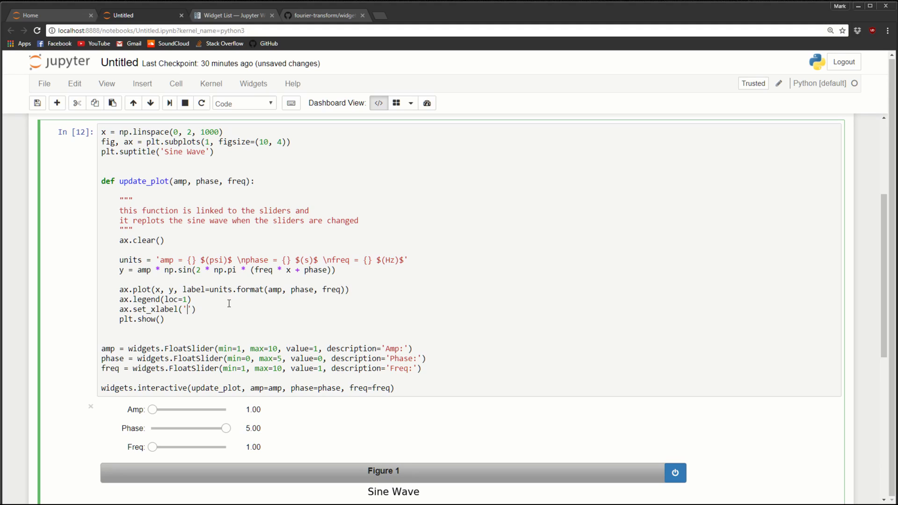
{"action": "type", "text": "$$"}
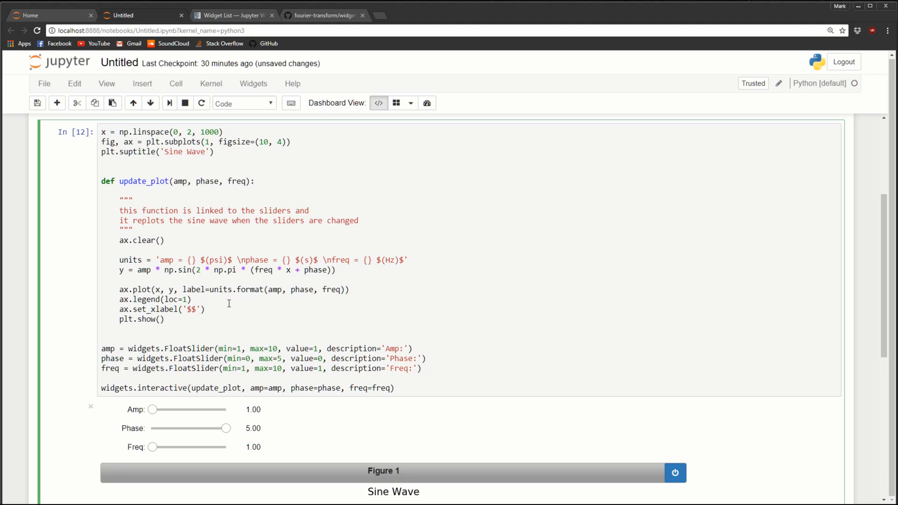
{"action": "type", "text": "(s)"}
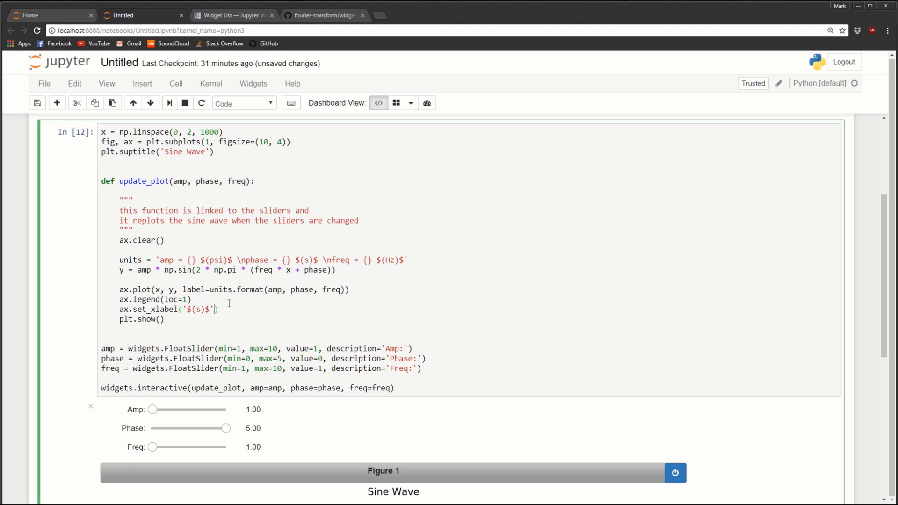
Label the vertical axis with ax.set_ylabel('$(psi)$')
{"action": "type", "text": "ax"}
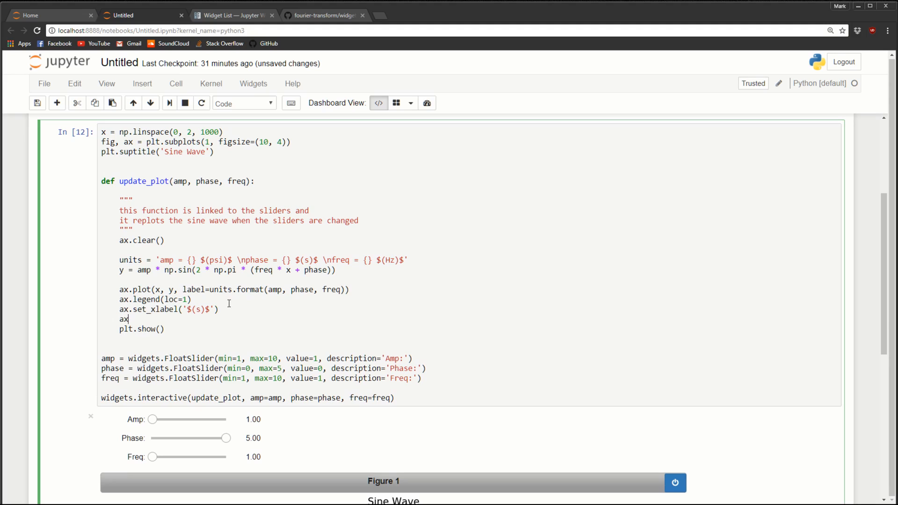
{"action": "type", "text": ".set_"}
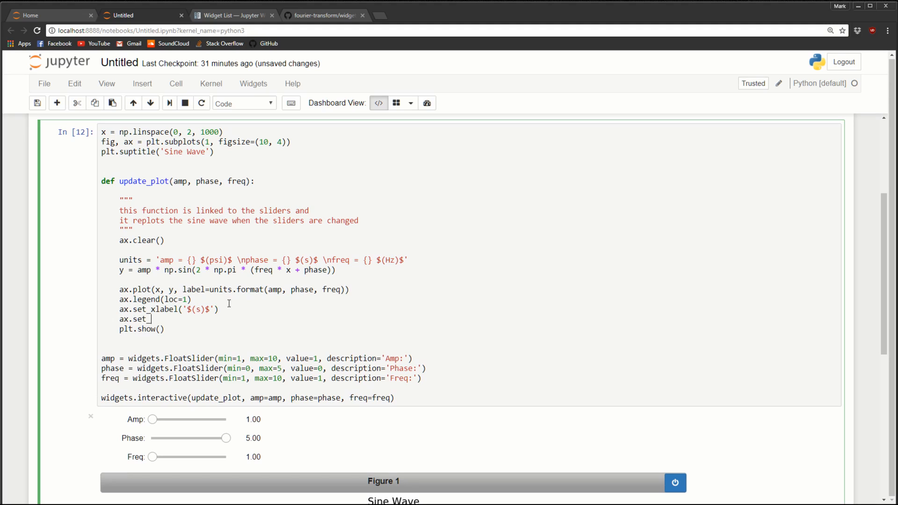
{"action": "type", "text": "ylabel()"}
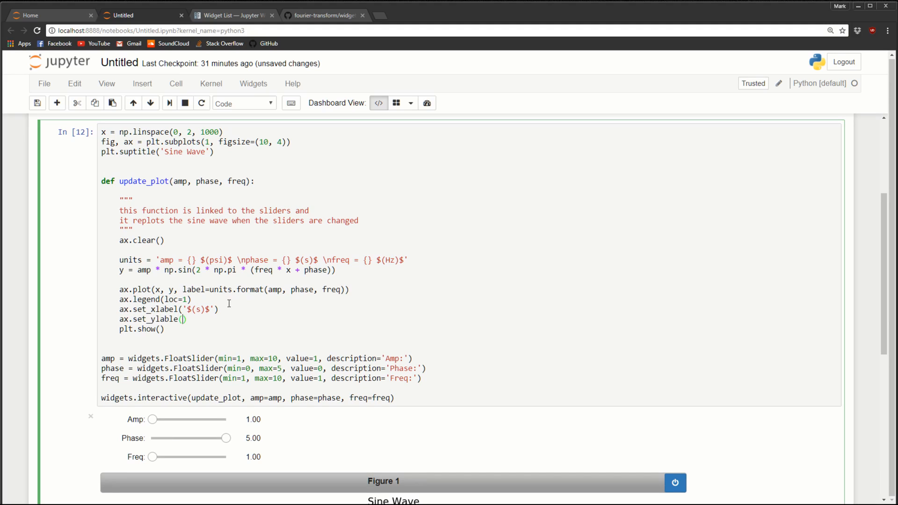
{"action": "type", "text": "$$"}
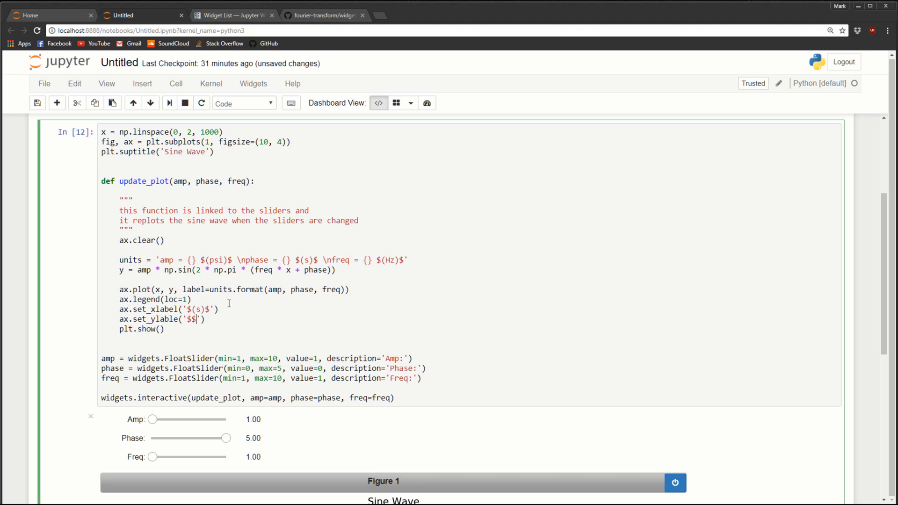
{"action": "type", "text": "()"}
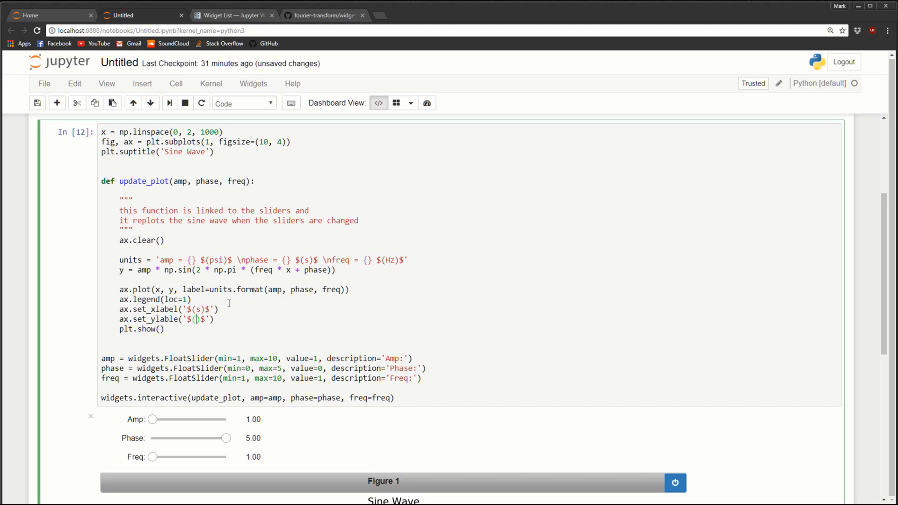
{"action": "type", "text": "psi"}
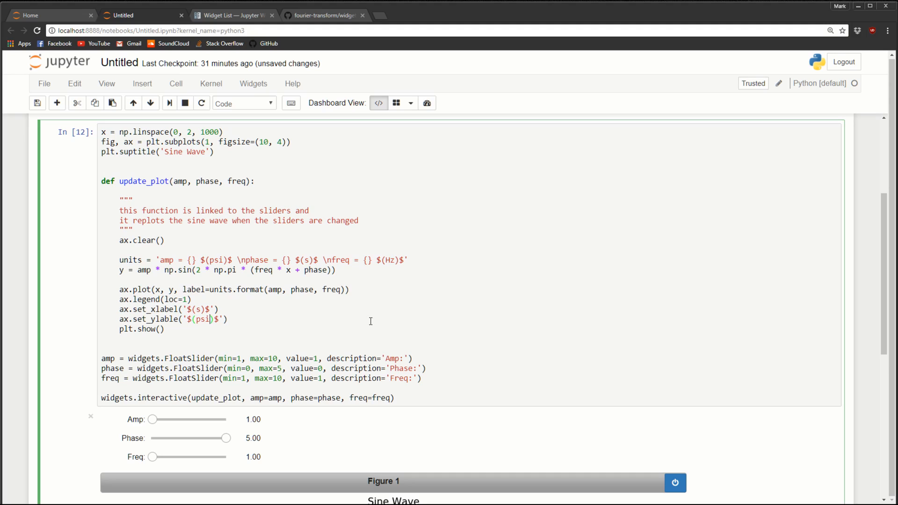
{"action": "mouse_move", "coordinate": [252, 316]}
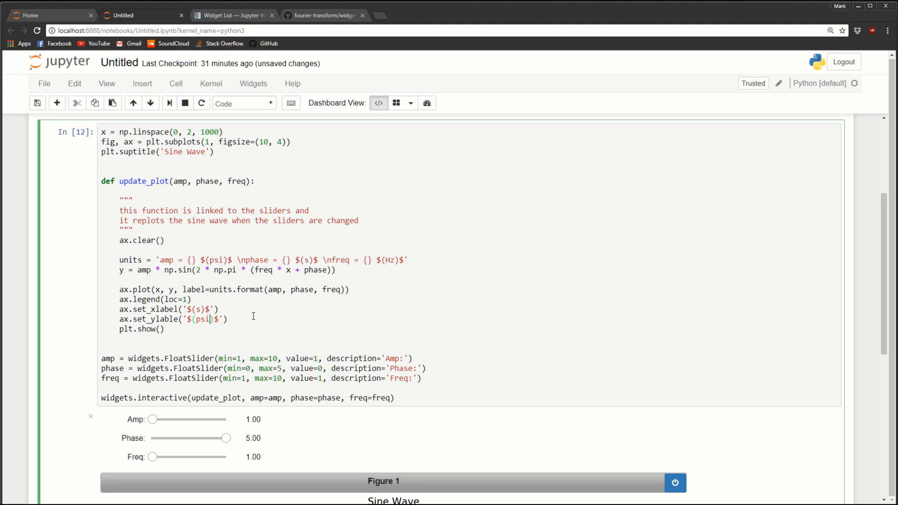
Begin fixing the x-axis limits with ax.set_xlim(x[0], x...)
{"action": "type", "text": "ax."}
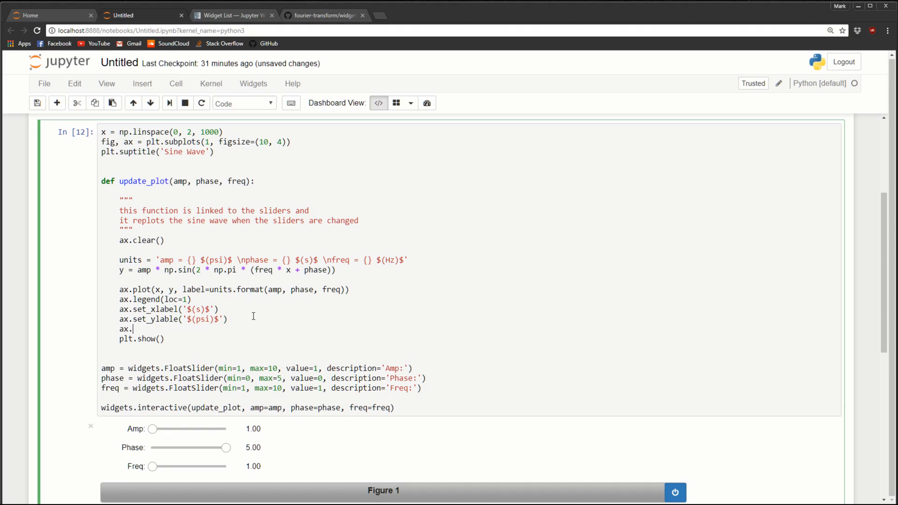
{"action": "type", "text": "set_xli"}
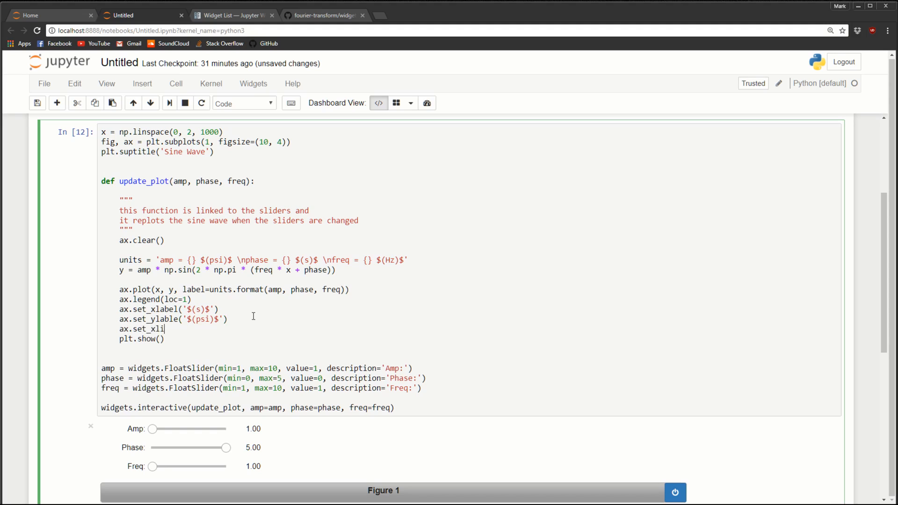
{"action": "type", "text": "m()"}
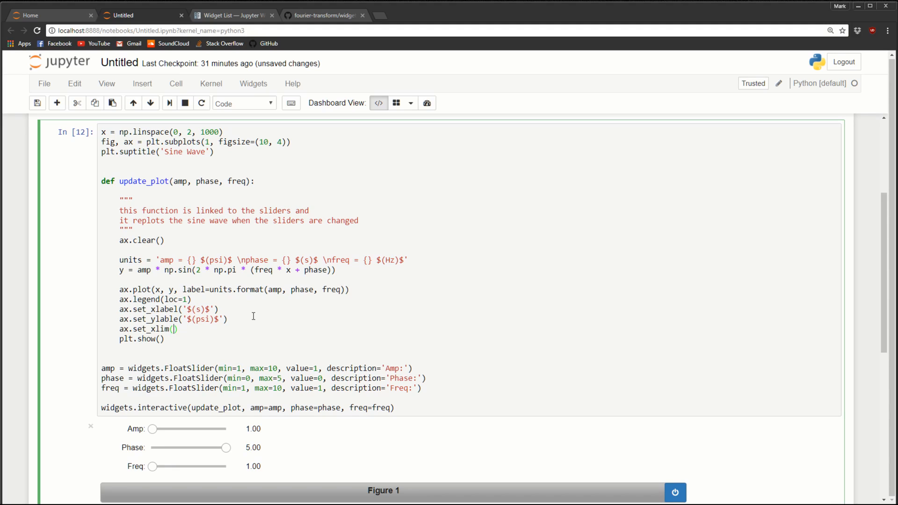
{"action": "type", "text": "x"}
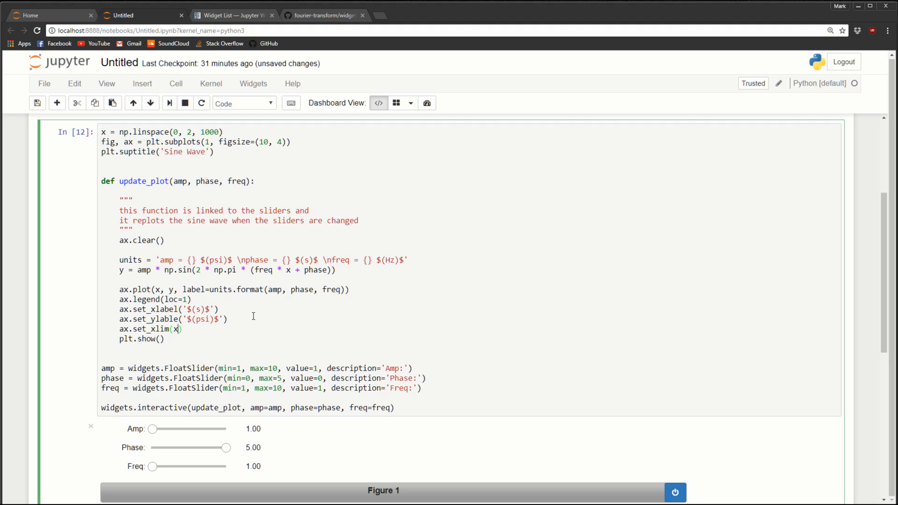
{"action": "type", "text": "[0"}
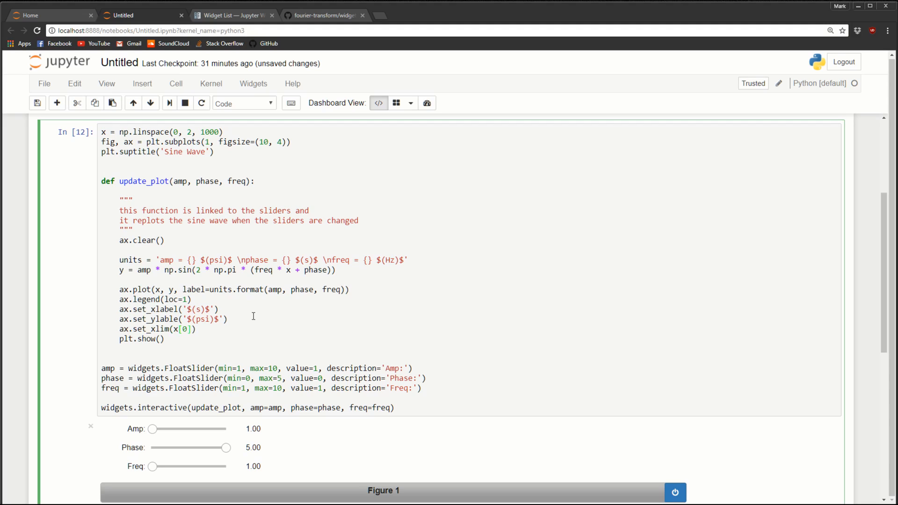
{"action": "type", "text": ", x"}
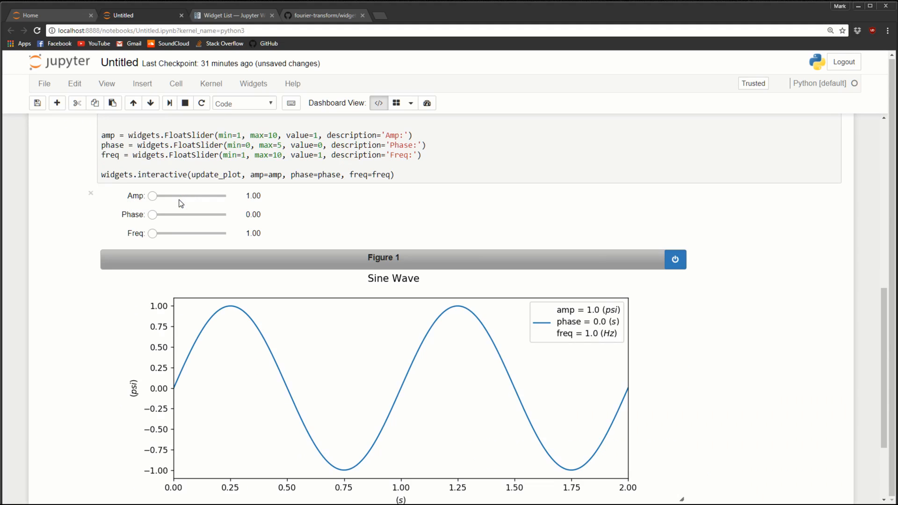
{"action": "mouse_move", "coordinate": [552, 414]}
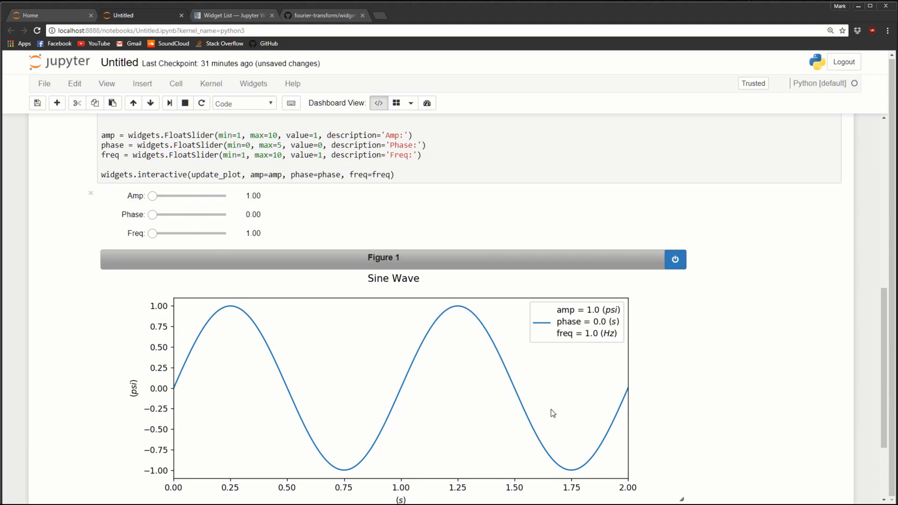
Shift the phase slider and return it to zero to test the live plot
{"action": "scroll", "scroll_direction": "down", "scroll_amount": 3}
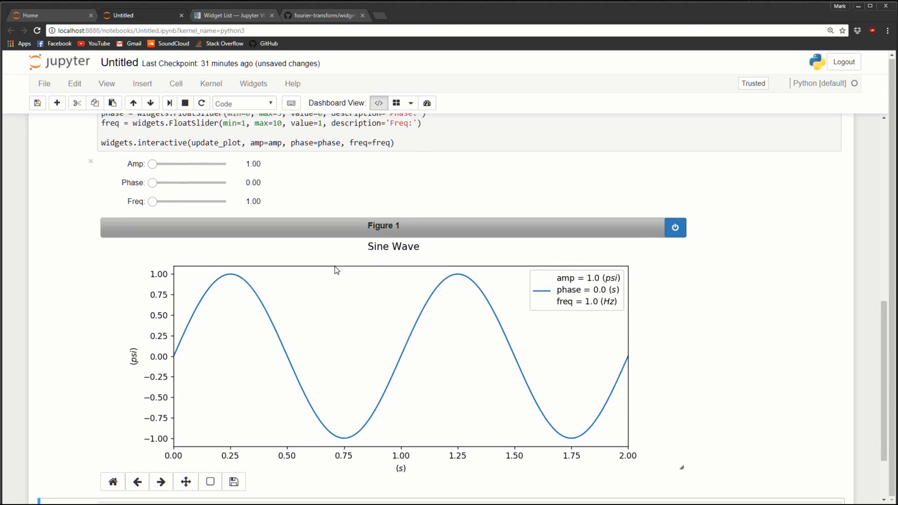
{"action": "left_click_drag", "start_coordinate": [152, 182], "coordinate": [197, 167]}
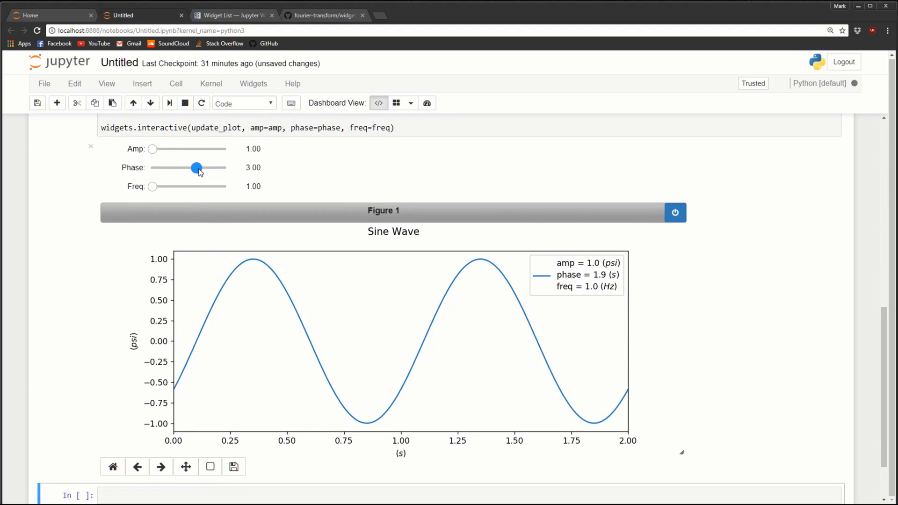
{"action": "left_click_drag", "start_coordinate": [197, 168], "coordinate": [151, 167]}
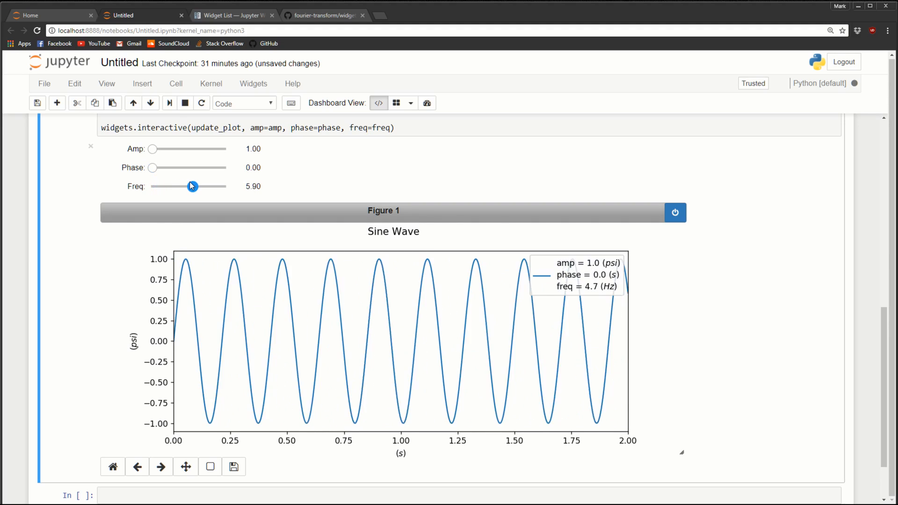
Adjust the Freq slider so the wave settles at 5.5 Hz
{"action": "left_click_drag", "start_coordinate": [192, 186], "coordinate": [166, 186]}
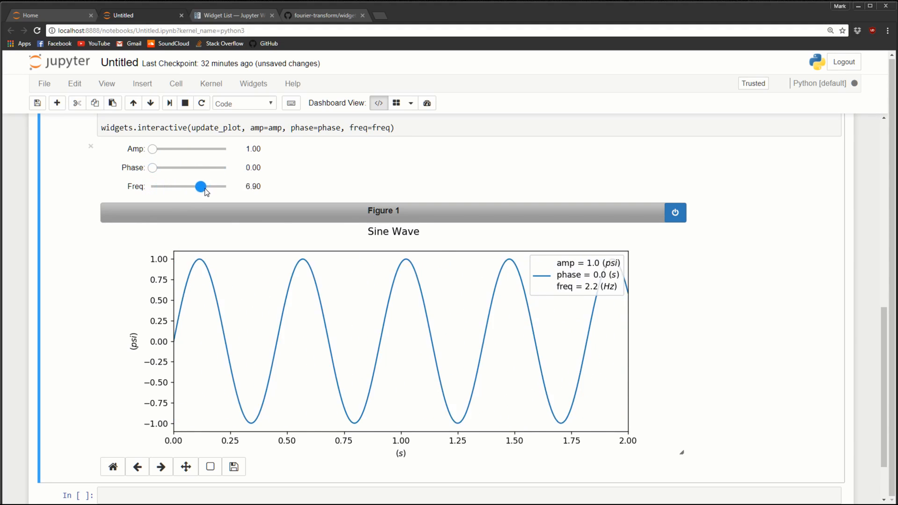
{"action": "left_click_drag", "start_coordinate": [200, 186], "coordinate": [200, 186]}
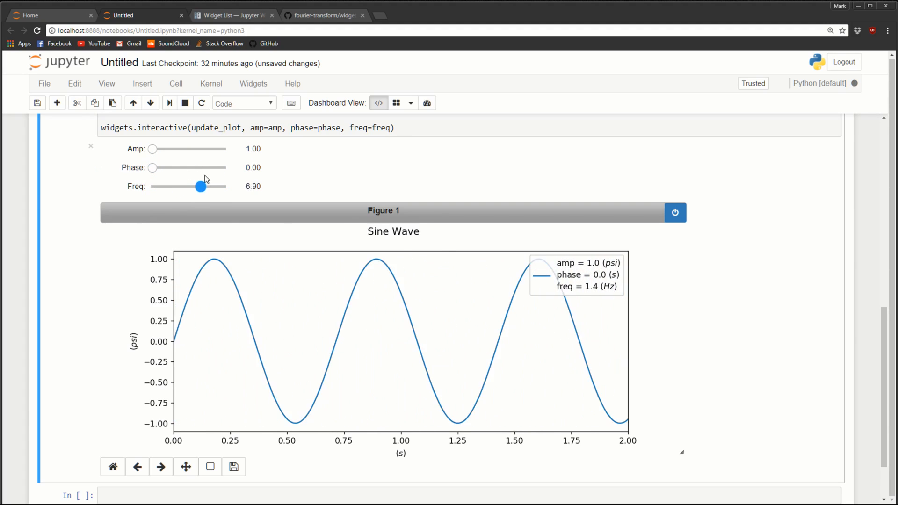
{"action": "left_click_drag", "start_coordinate": [199, 186], "coordinate": [189, 187]}
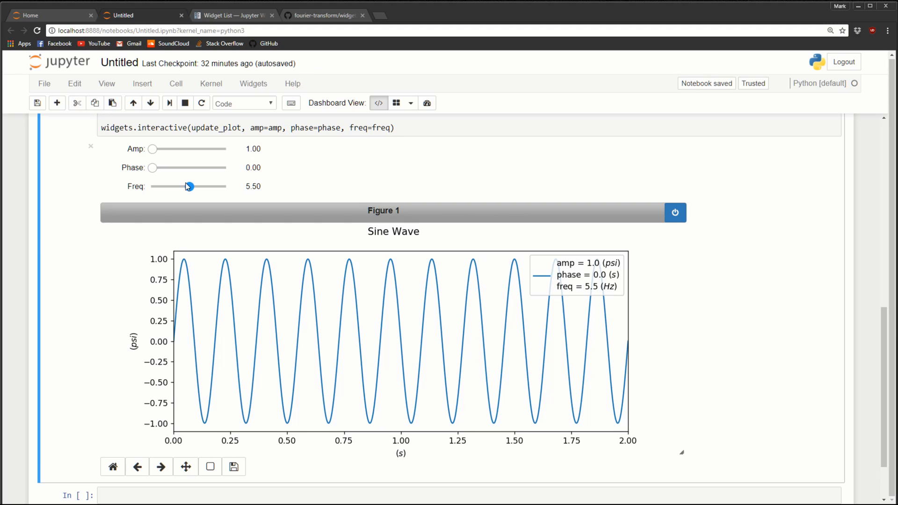
Switch to the Widget List documentation and scroll through the numeric slider examples
{"action": "left_click", "coordinate": [234, 15]}
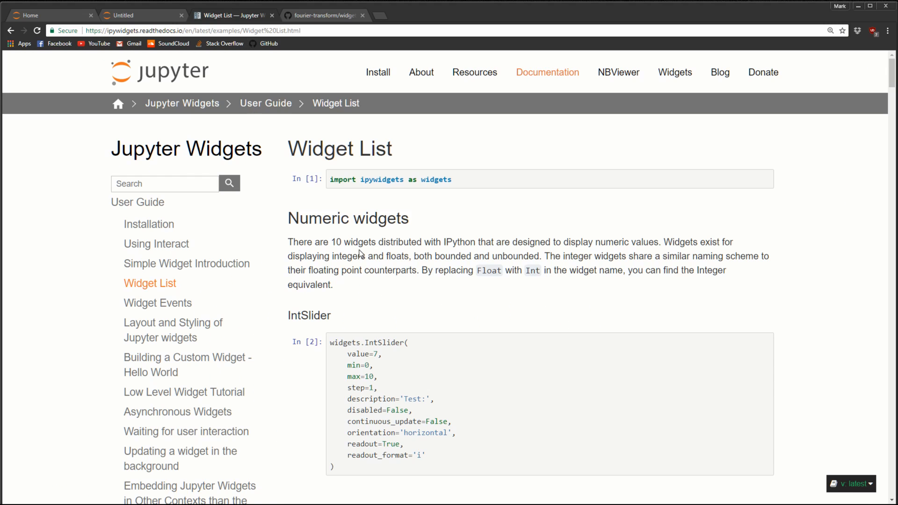
{"action": "scroll", "scroll_direction": "down", "scroll_amount": 3}
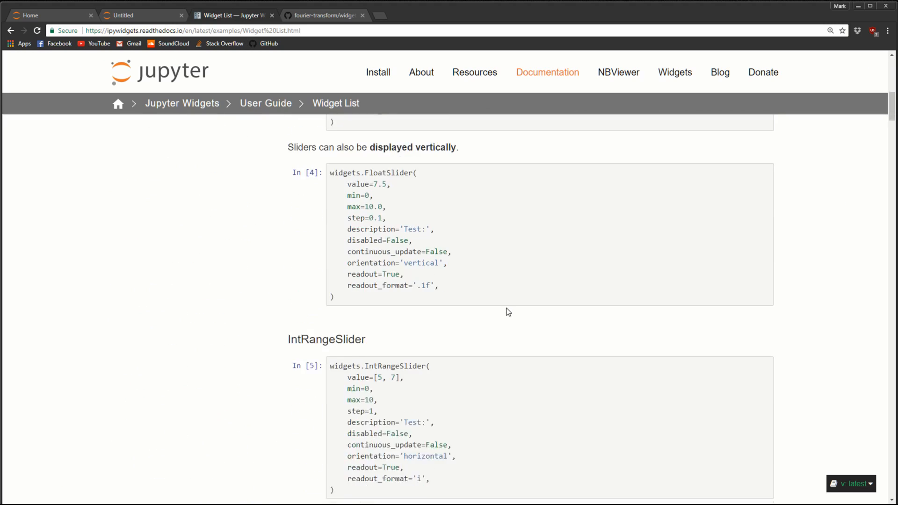
{"action": "scroll", "scroll_direction": "down", "scroll_amount": 3}
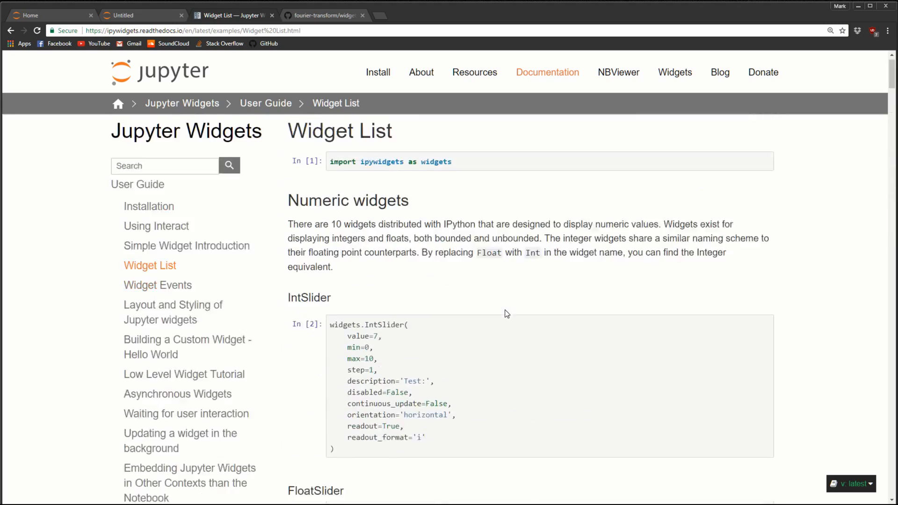
Return to the Untitled sine wave notebook and turn on Dashboard Preview
{"action": "left_click", "coordinate": [127, 15]}
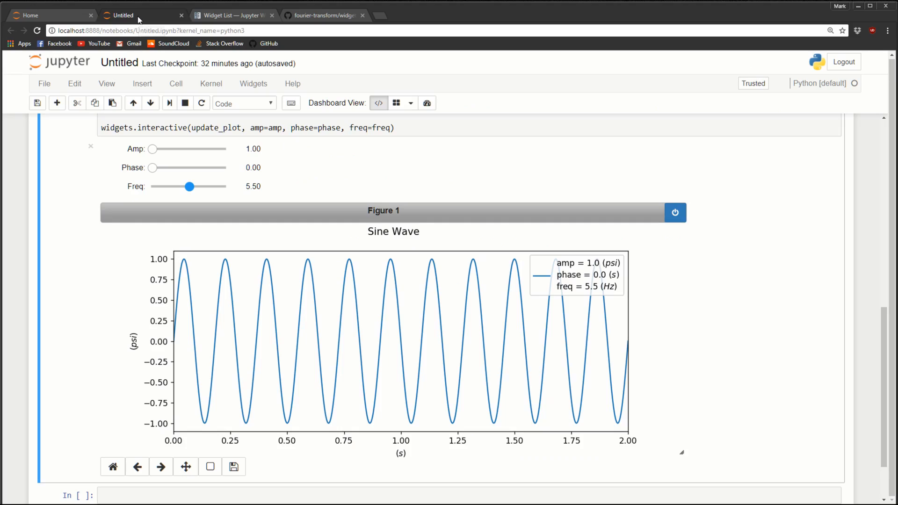
{"action": "mouse_move", "coordinate": [476, 357]}
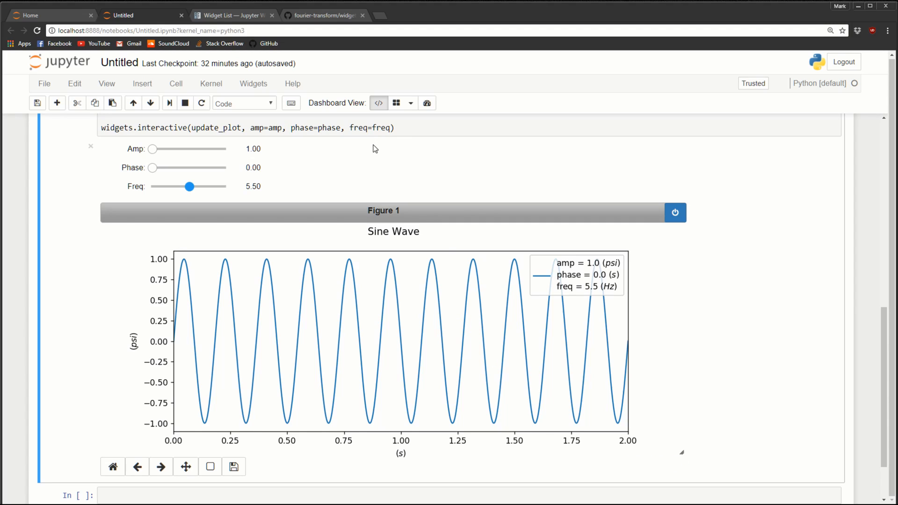
{"action": "mouse_move", "coordinate": [442, 211]}
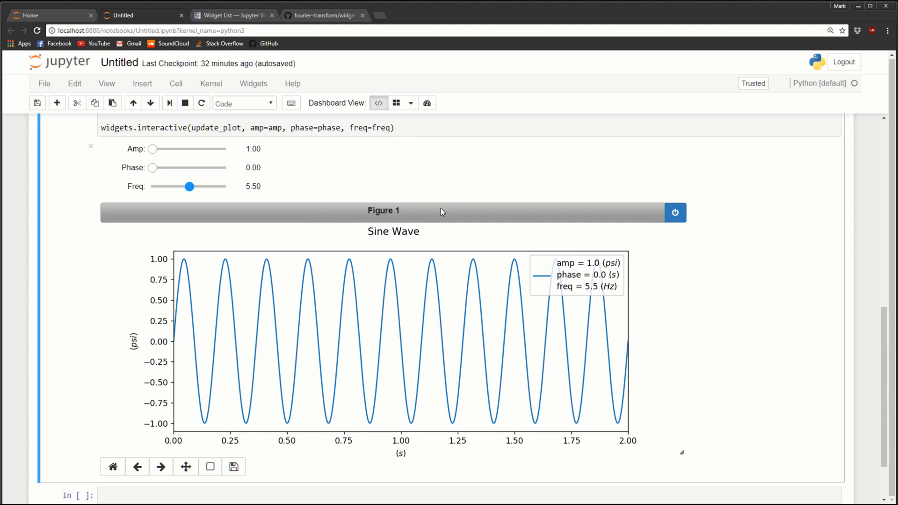
{"action": "left_click", "coordinate": [426, 103]}
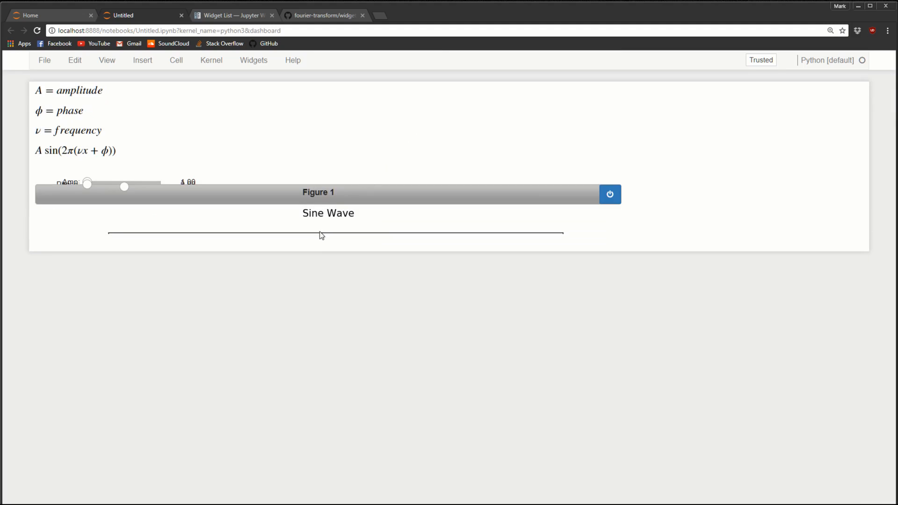
{"action": "mouse_move", "coordinate": [121, 70]}
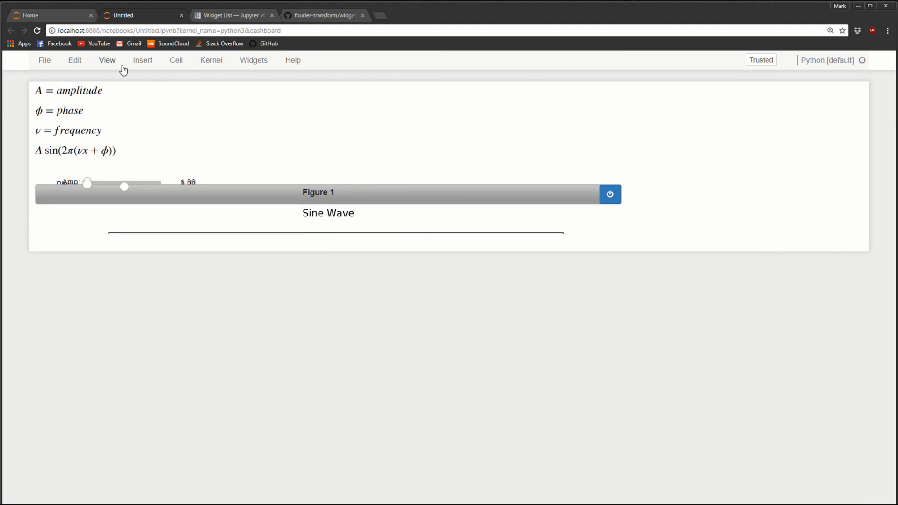
Switch the dashboard to Grid layout via View > Dashboard Layout
{"action": "left_click", "coordinate": [107, 60]}
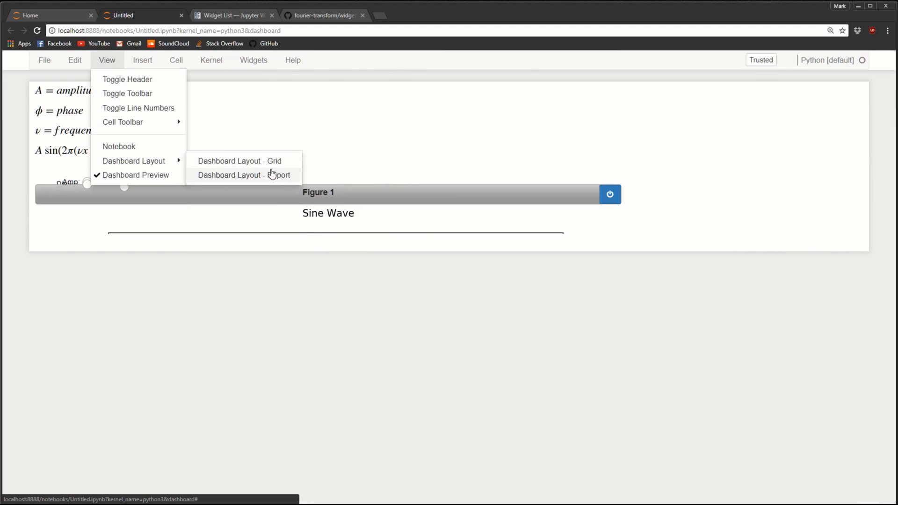
{"action": "left_click", "coordinate": [244, 175]}
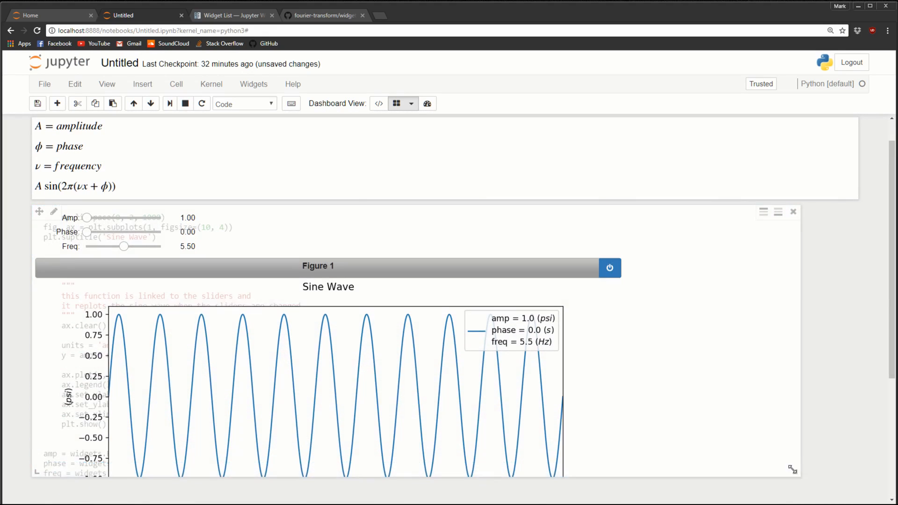
{"action": "scroll", "scroll_direction": "down", "scroll_amount": 3}
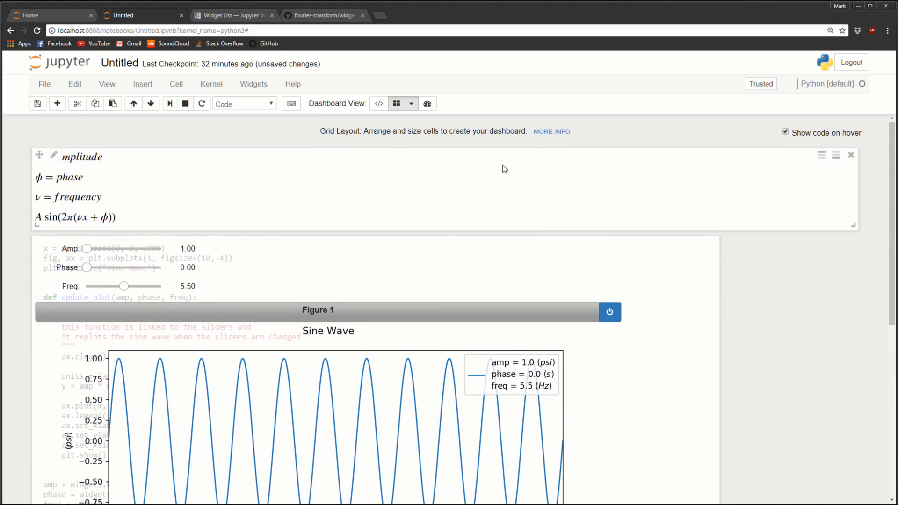
Preview the rearranged dashboard with equation, sliders and labelled plot
{"action": "left_click", "coordinate": [428, 103]}
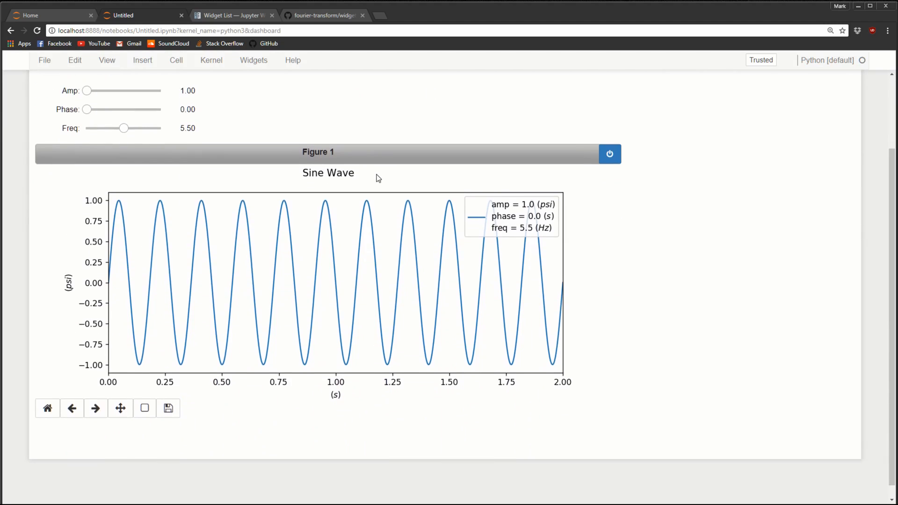
{"action": "scroll", "scroll_direction": "down", "scroll_amount": 3}
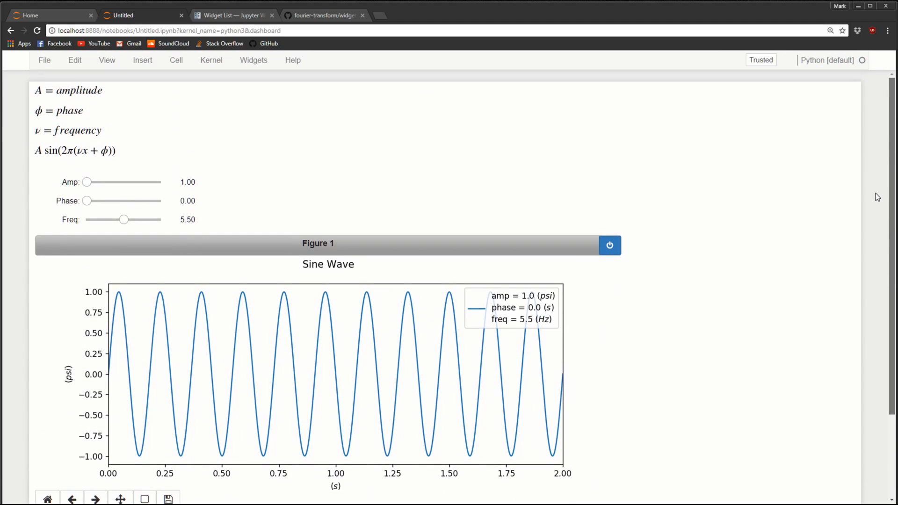
Raise the Amp slider to 5.40 and the Phase slider to 4.10
{"action": "scroll", "scroll_direction": "down", "scroll_amount": 3}
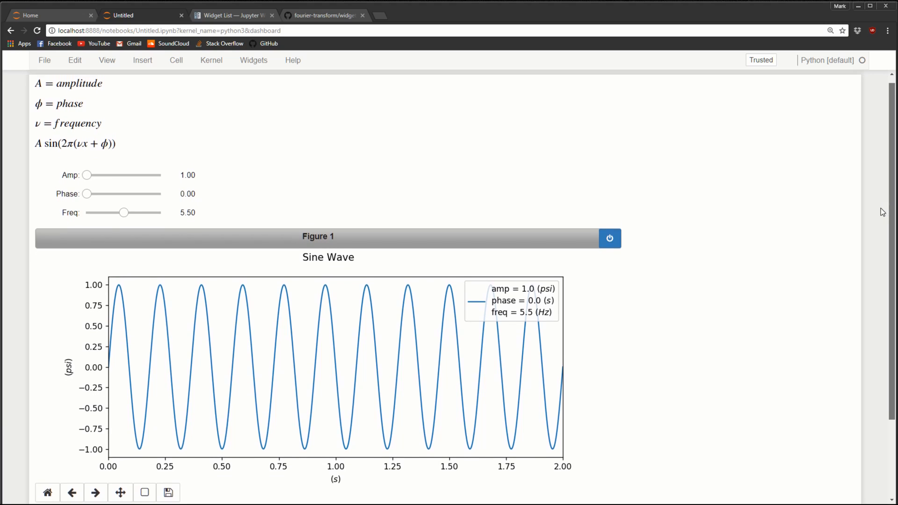
{"action": "mouse_move", "coordinate": [879, 205]}
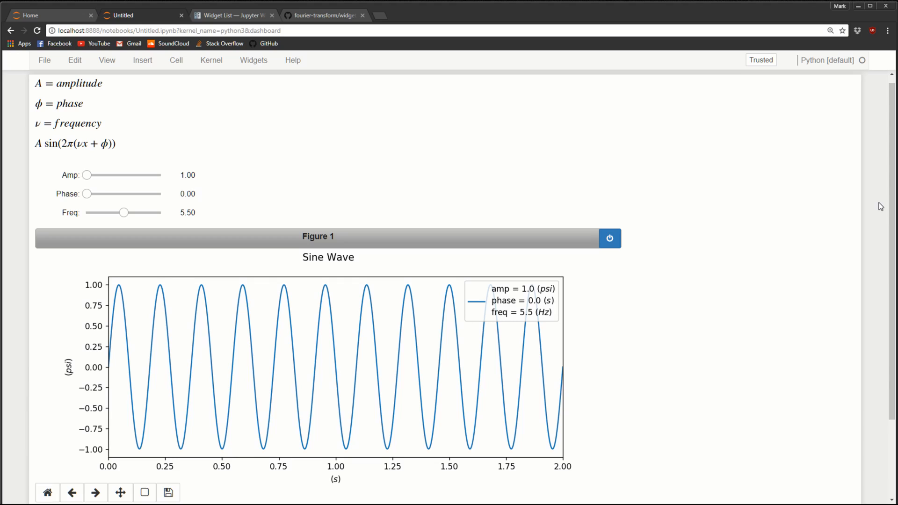
{"action": "mouse_move", "coordinate": [129, 6]}
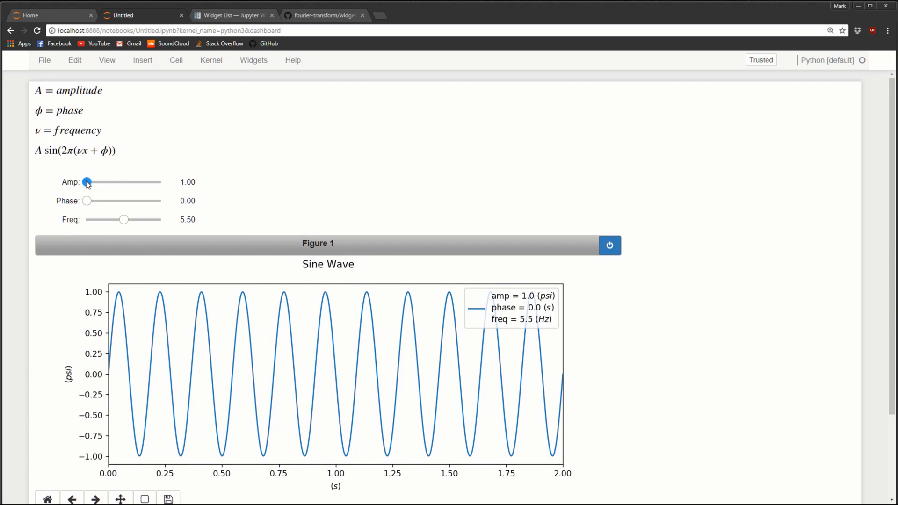
{"action": "left_click_drag", "start_coordinate": [87, 183], "coordinate": [126, 181]}
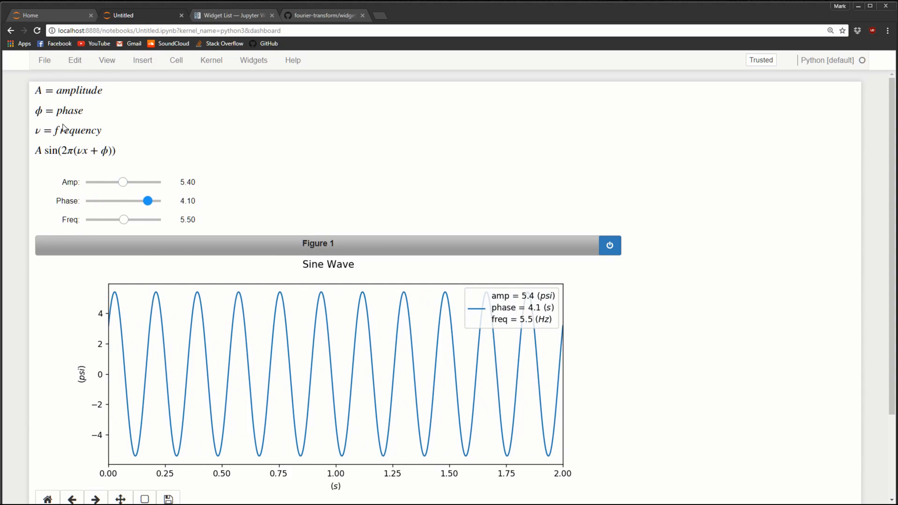
{"action": "left_click_drag", "start_coordinate": [125, 219], "coordinate": [113, 219]}
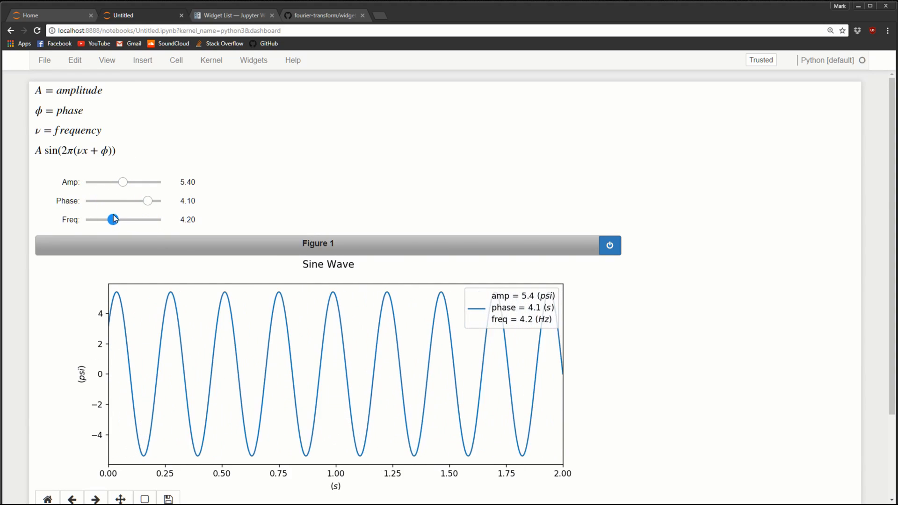
Lower the Freq slider then bring it back up to 4.60
{"action": "left_click_drag", "start_coordinate": [114, 218], "coordinate": [101, 219]}
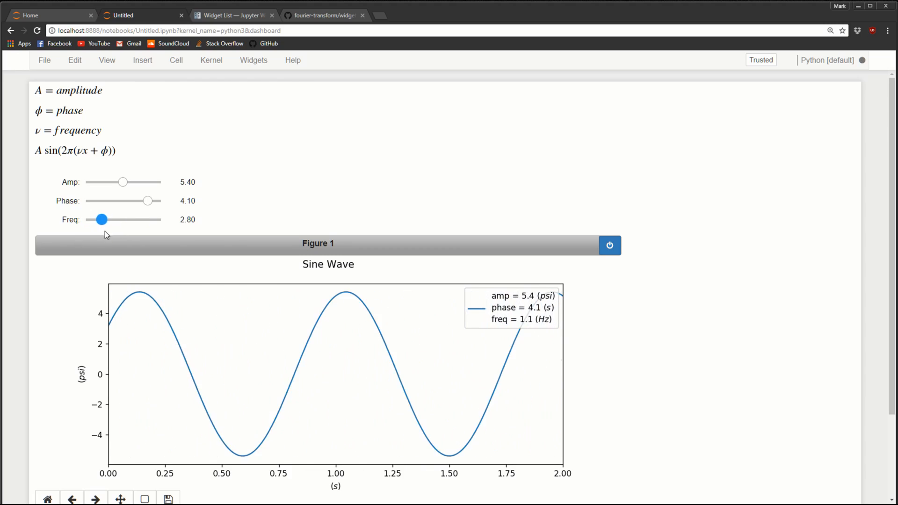
{"action": "left_click_drag", "start_coordinate": [102, 219], "coordinate": [116, 219]}
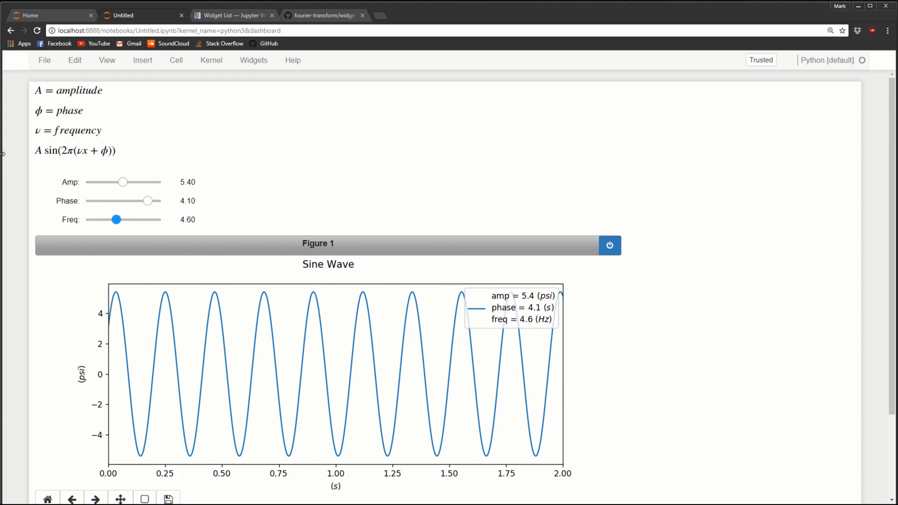
{"action": "mouse_move", "coordinate": [116, 222]}
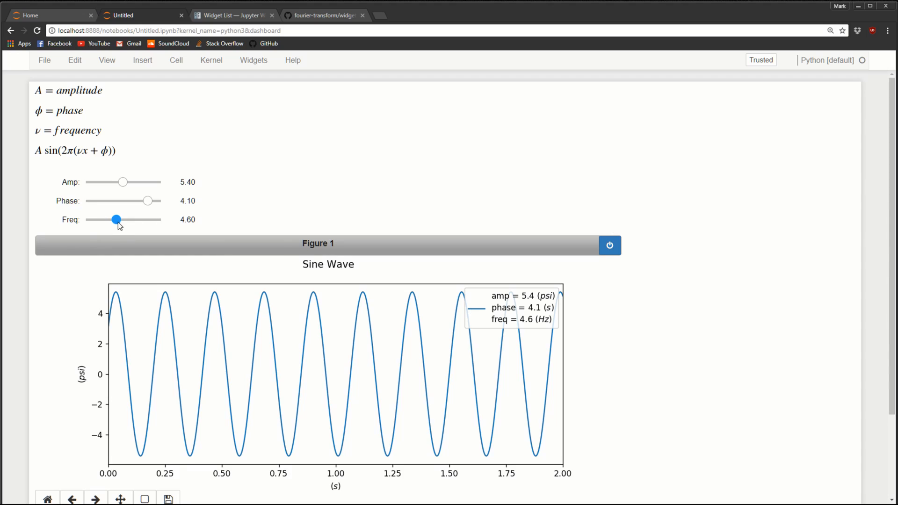
{"action": "mouse_move", "coordinate": [95, 147]}
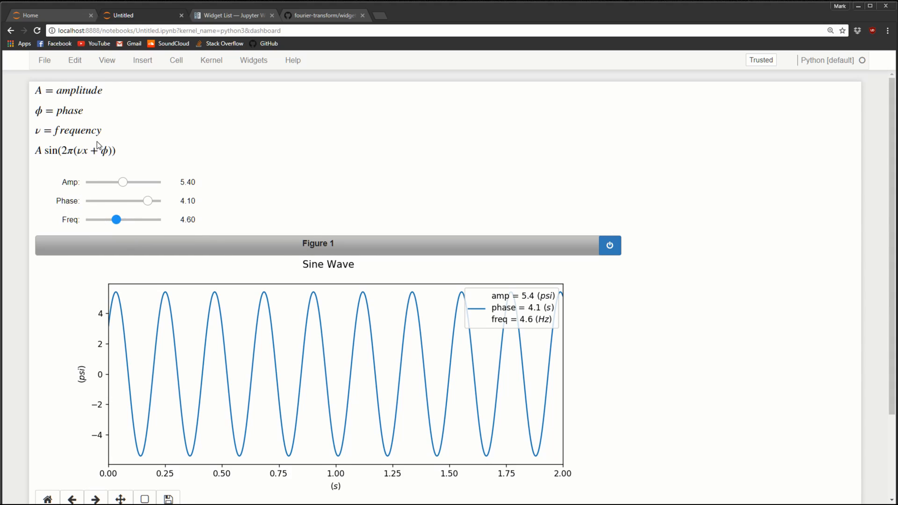